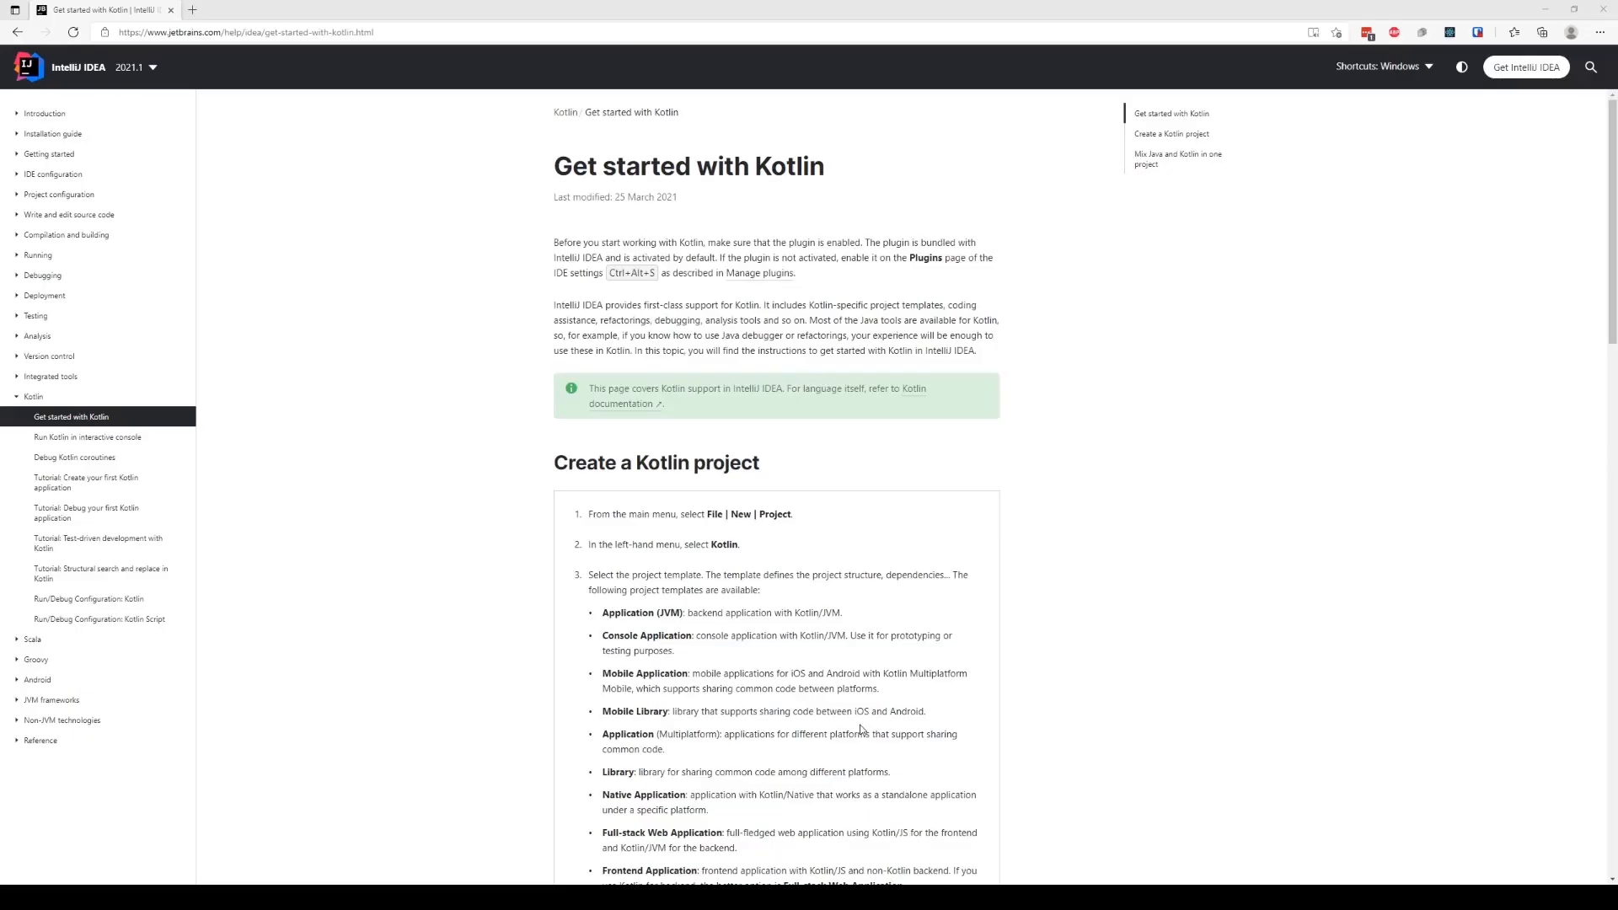
pyautogui.moveTo(1196, 438)
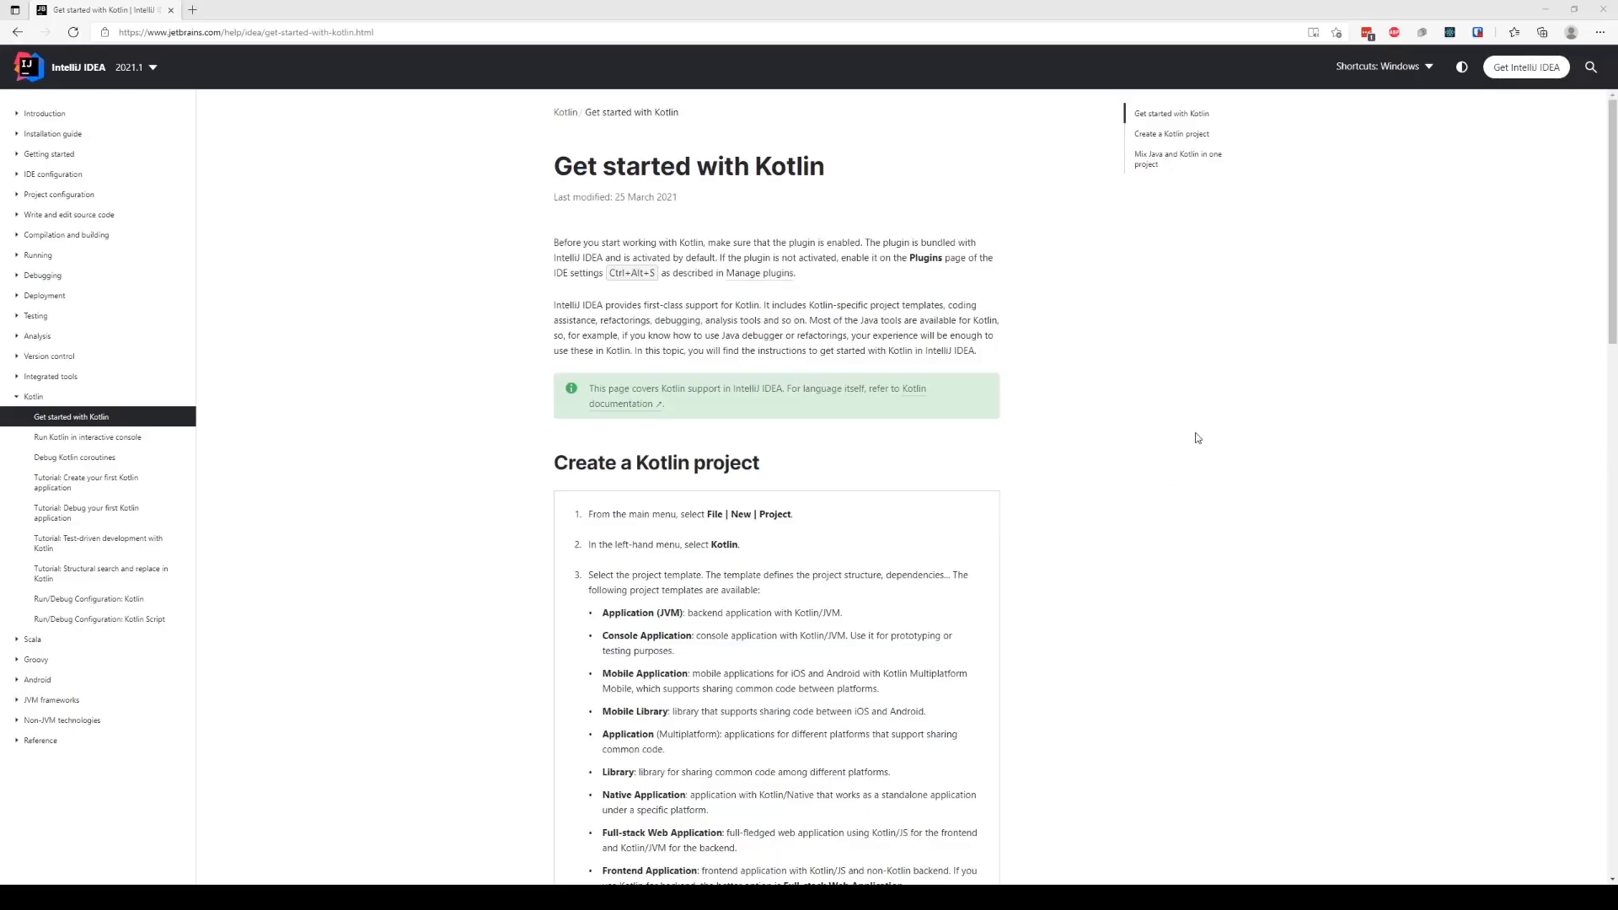
pyautogui.moveTo(1237, 211)
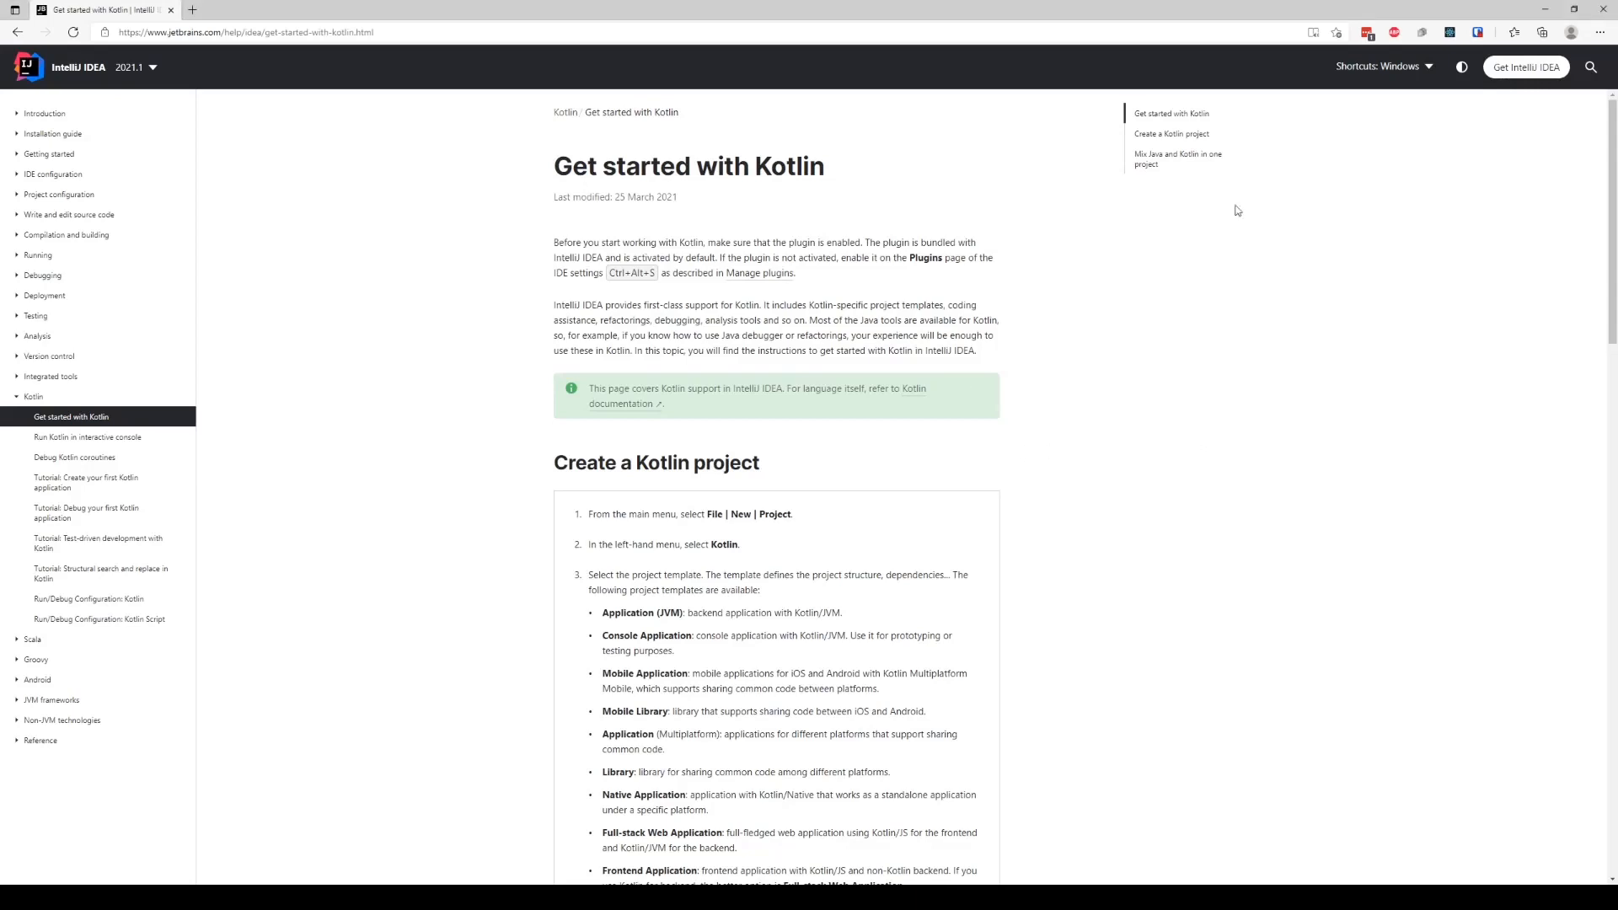
pyautogui.moveTo(317, 201)
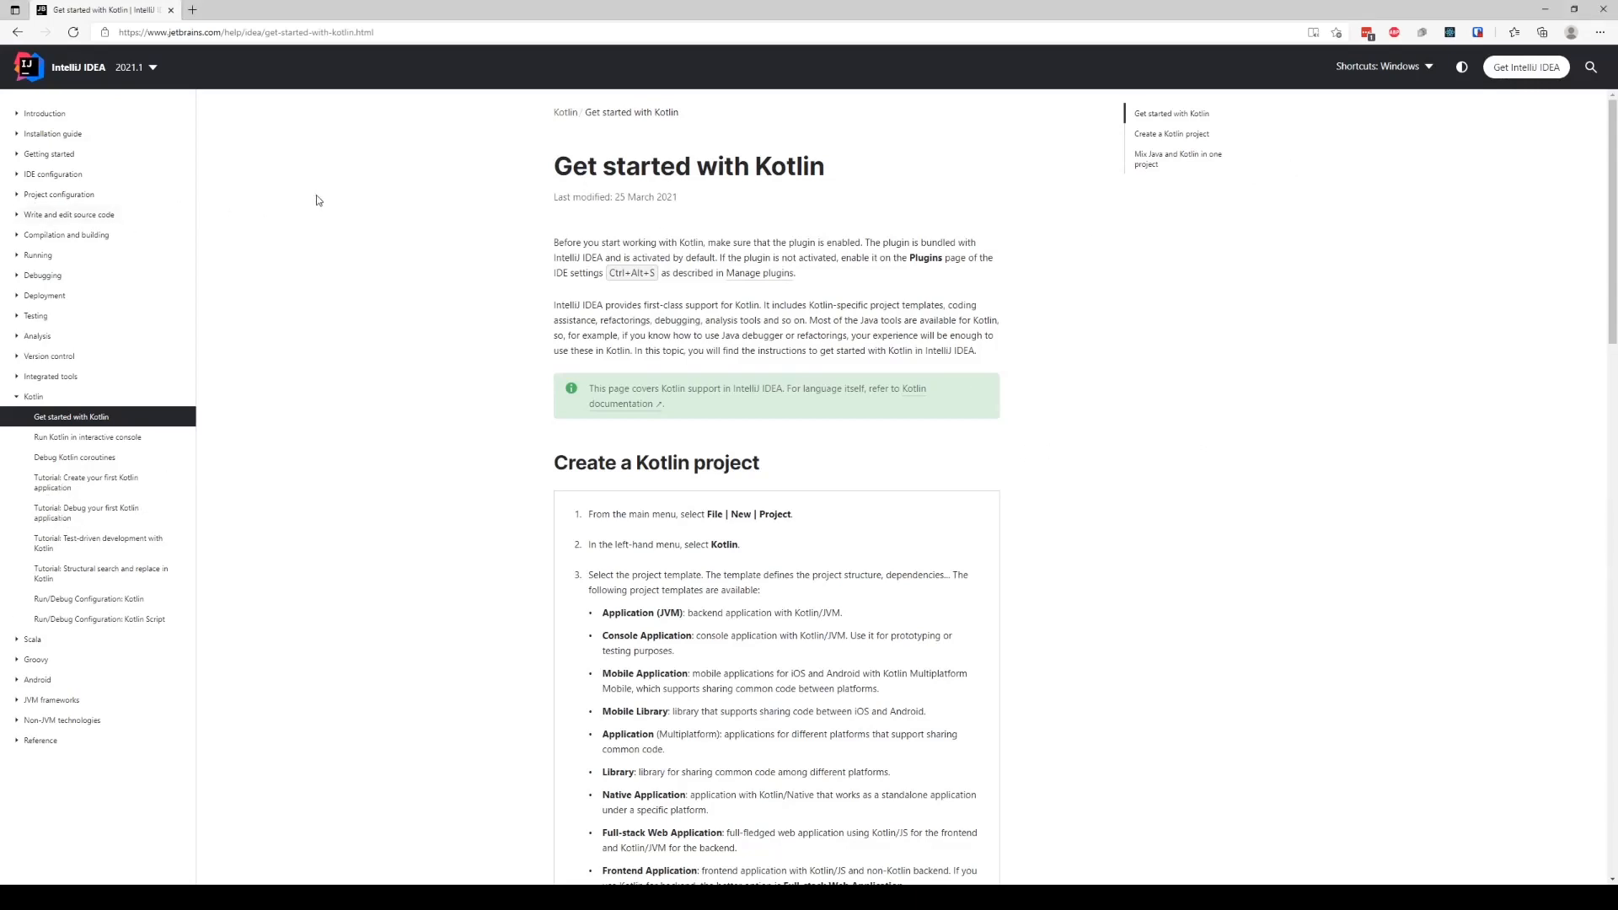
pyautogui.moveTo(557, 655)
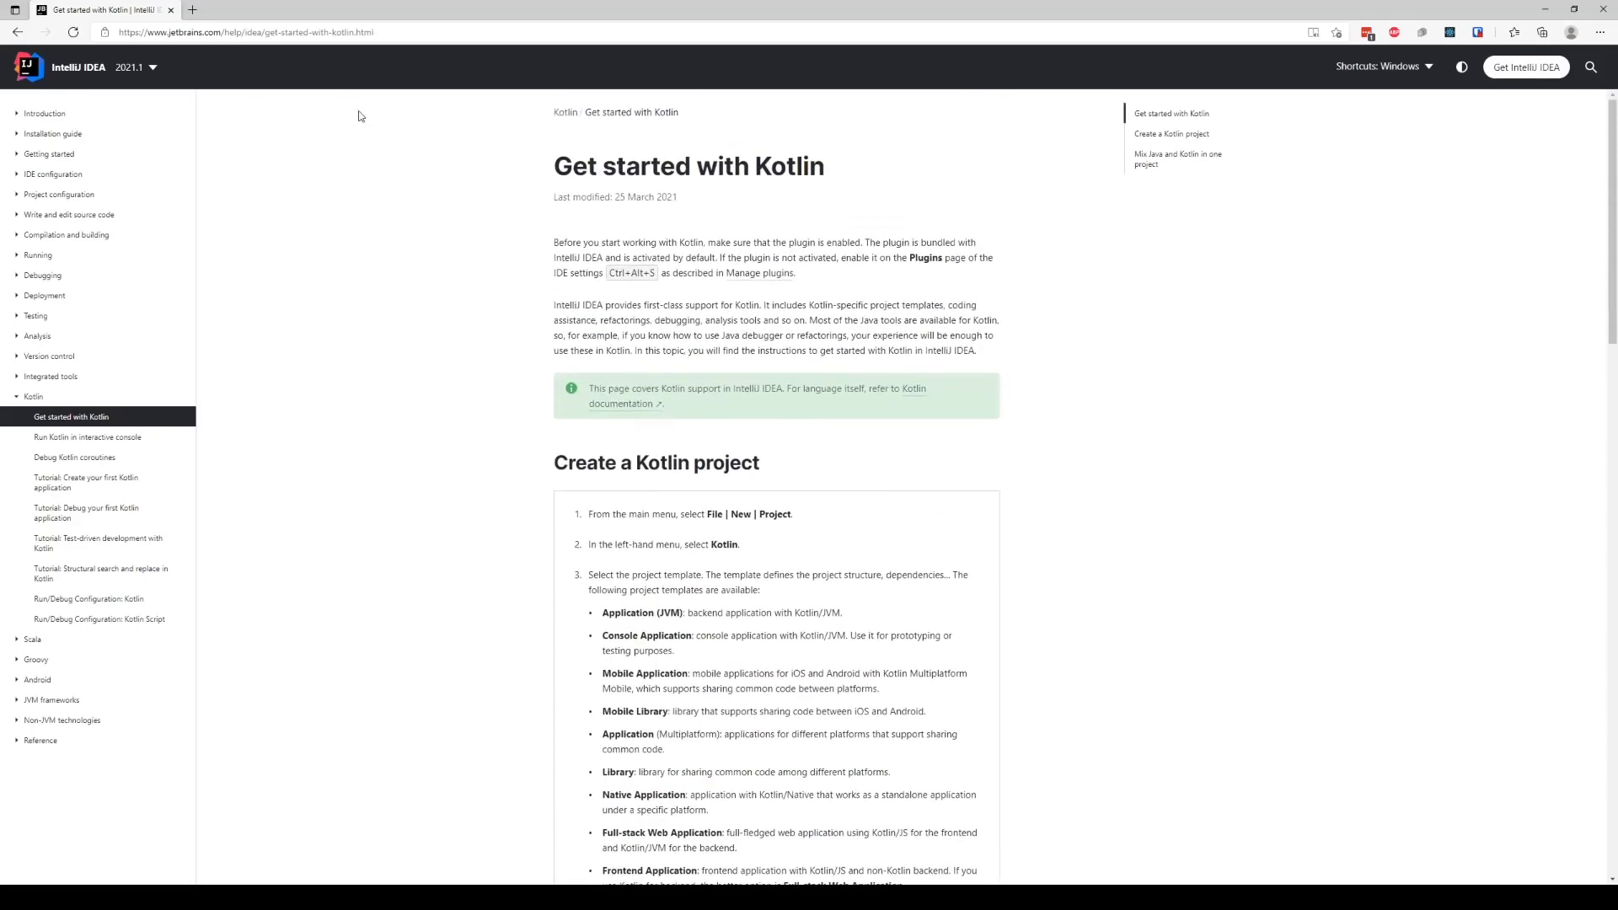
pyautogui.moveTo(542, 125)
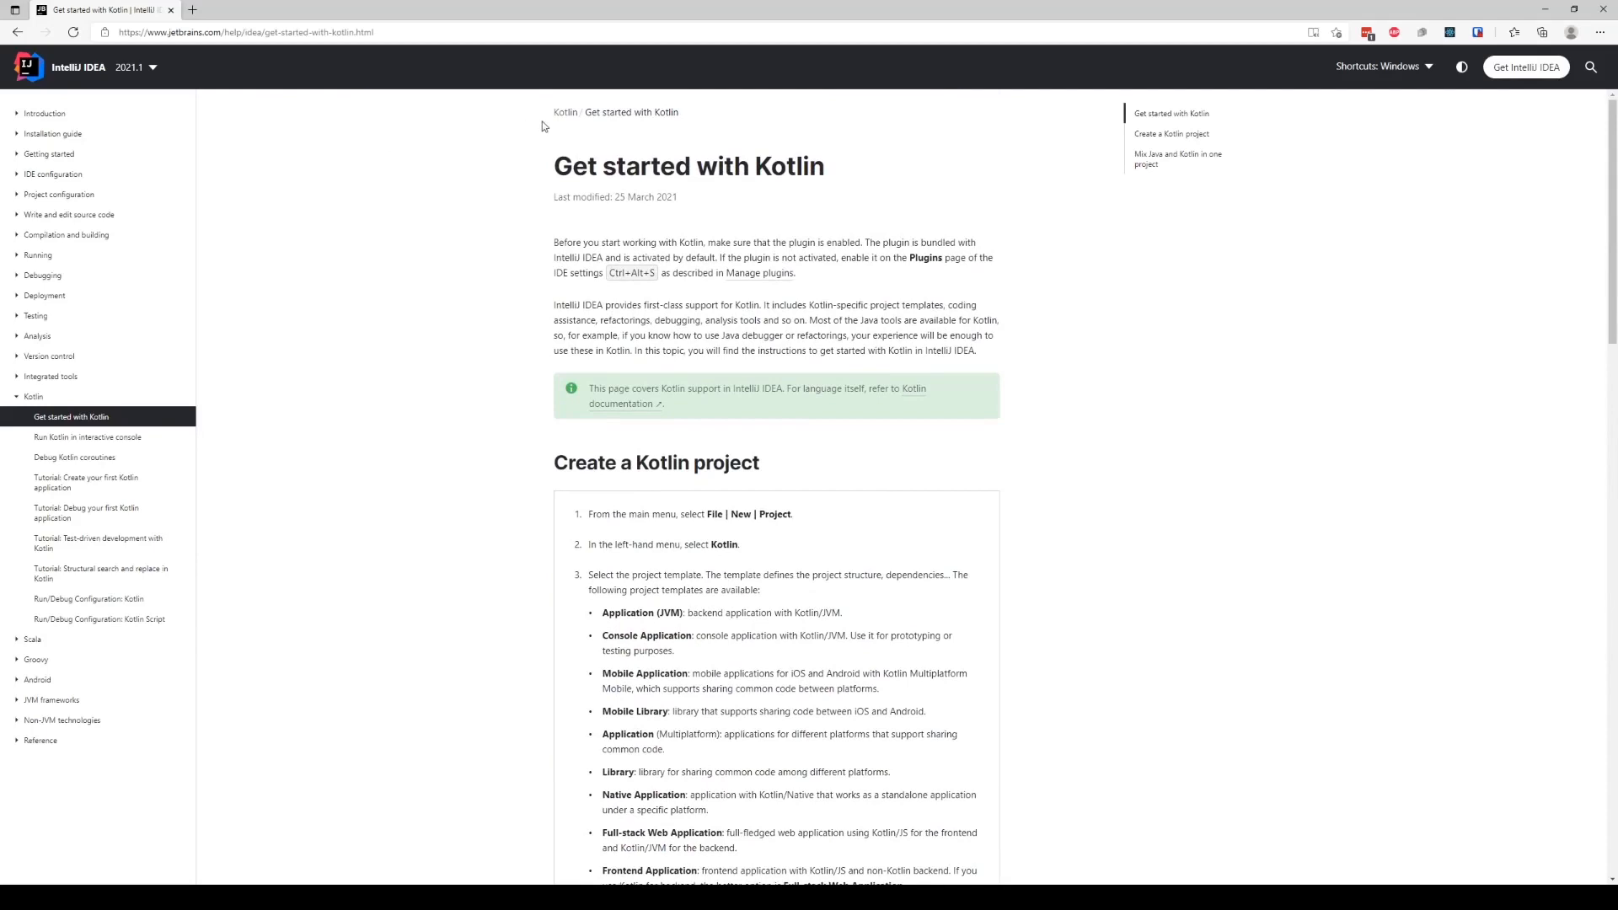
pyautogui.moveTo(302, 120)
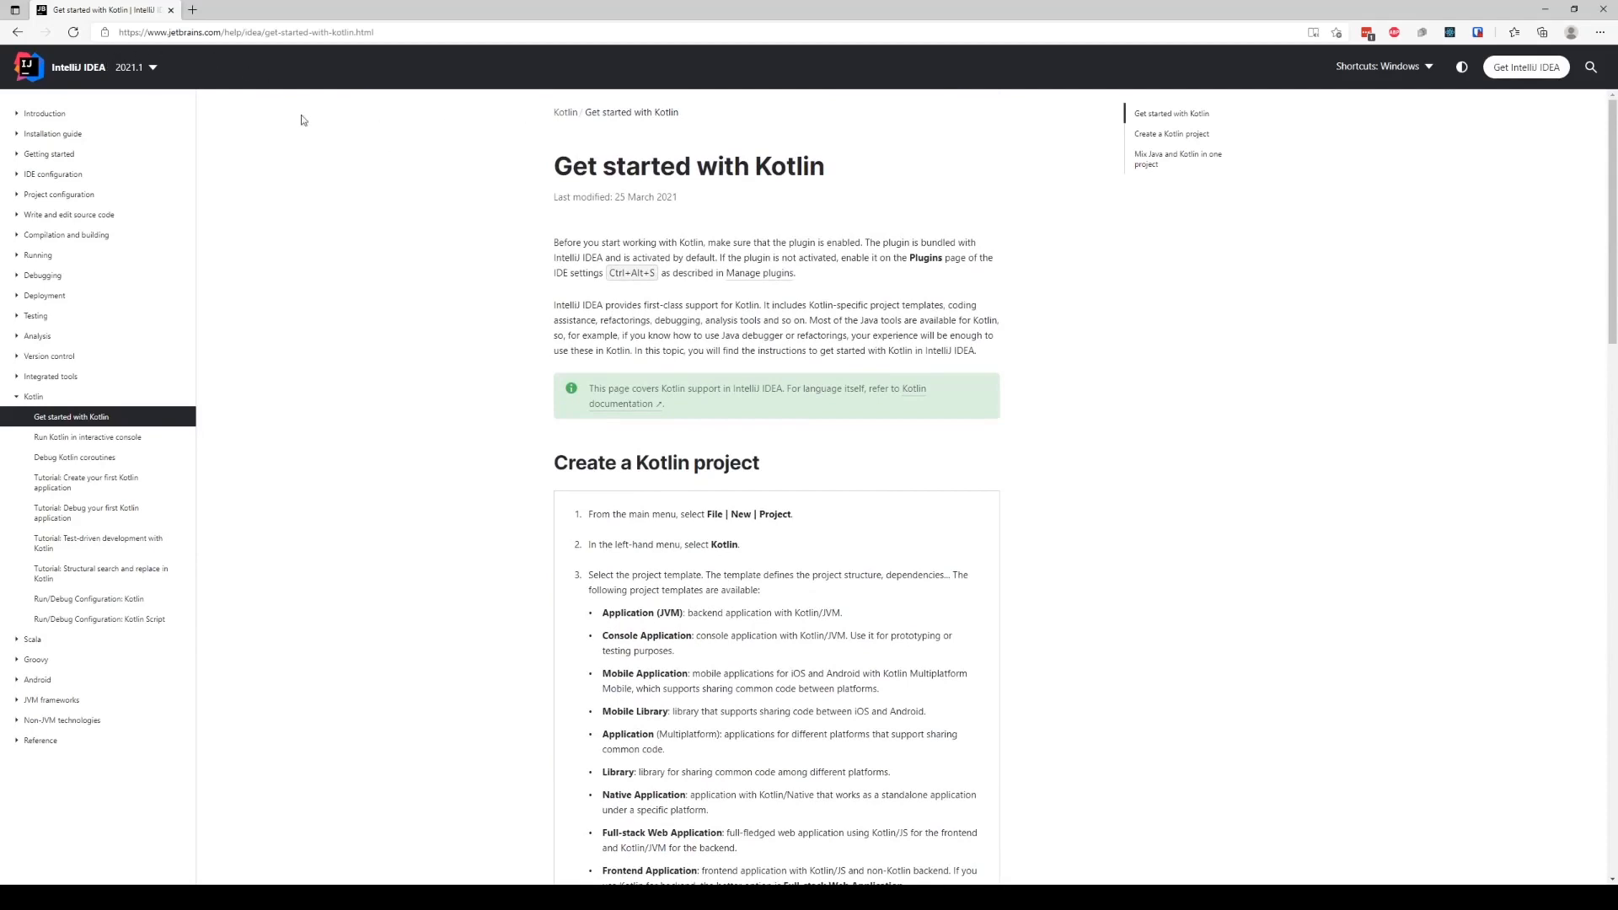
pyautogui.moveTo(395, 303)
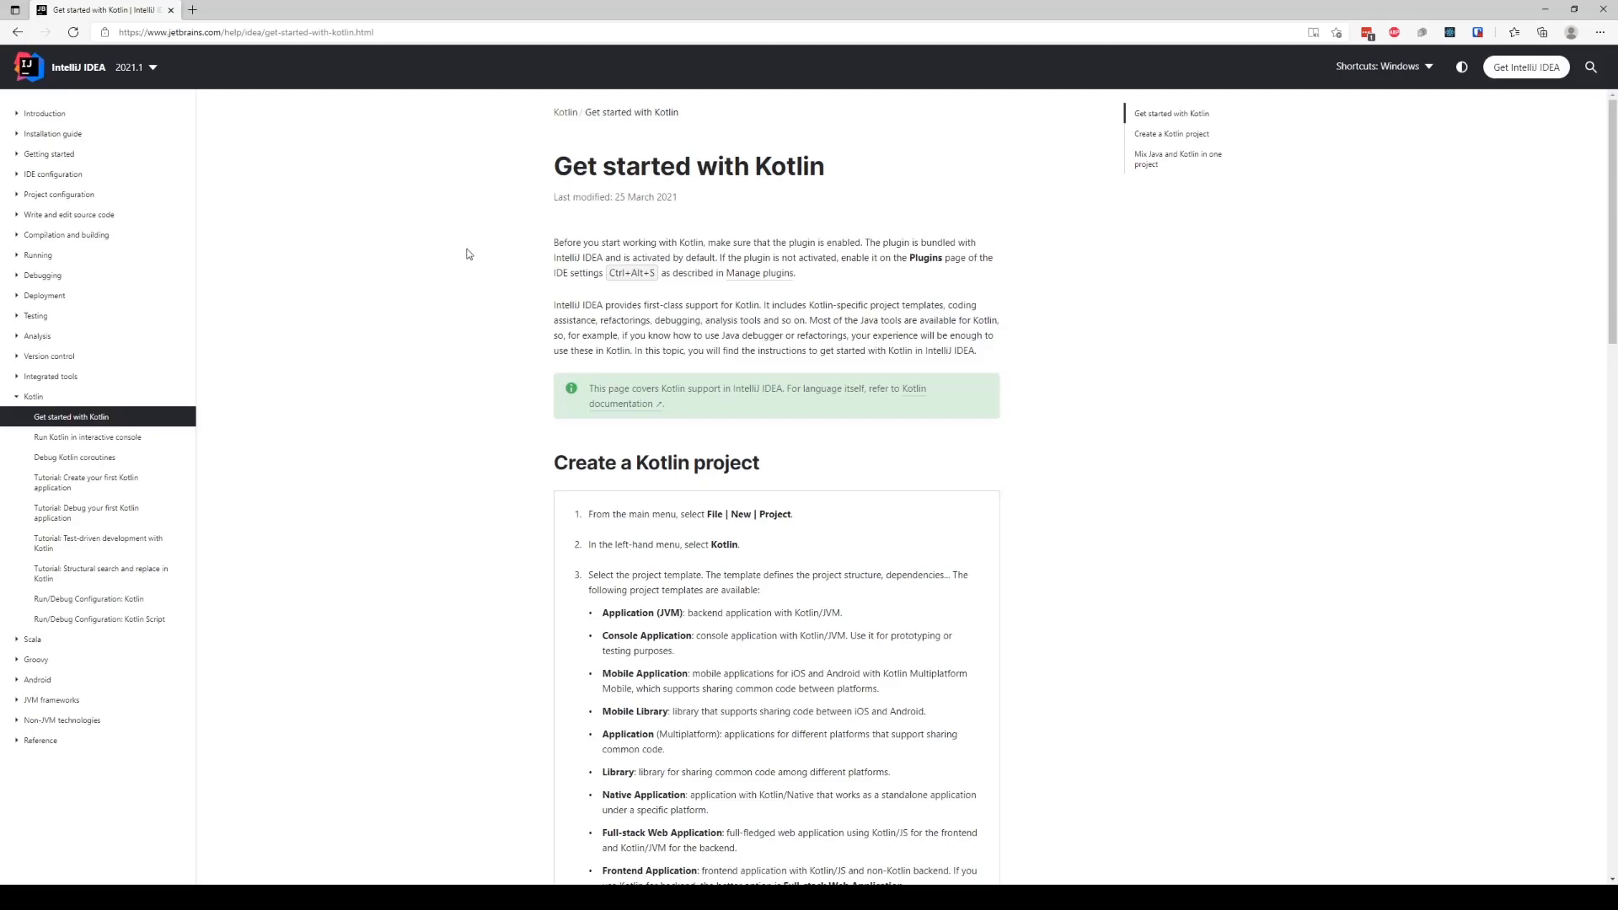
pyautogui.moveTo(474, 251)
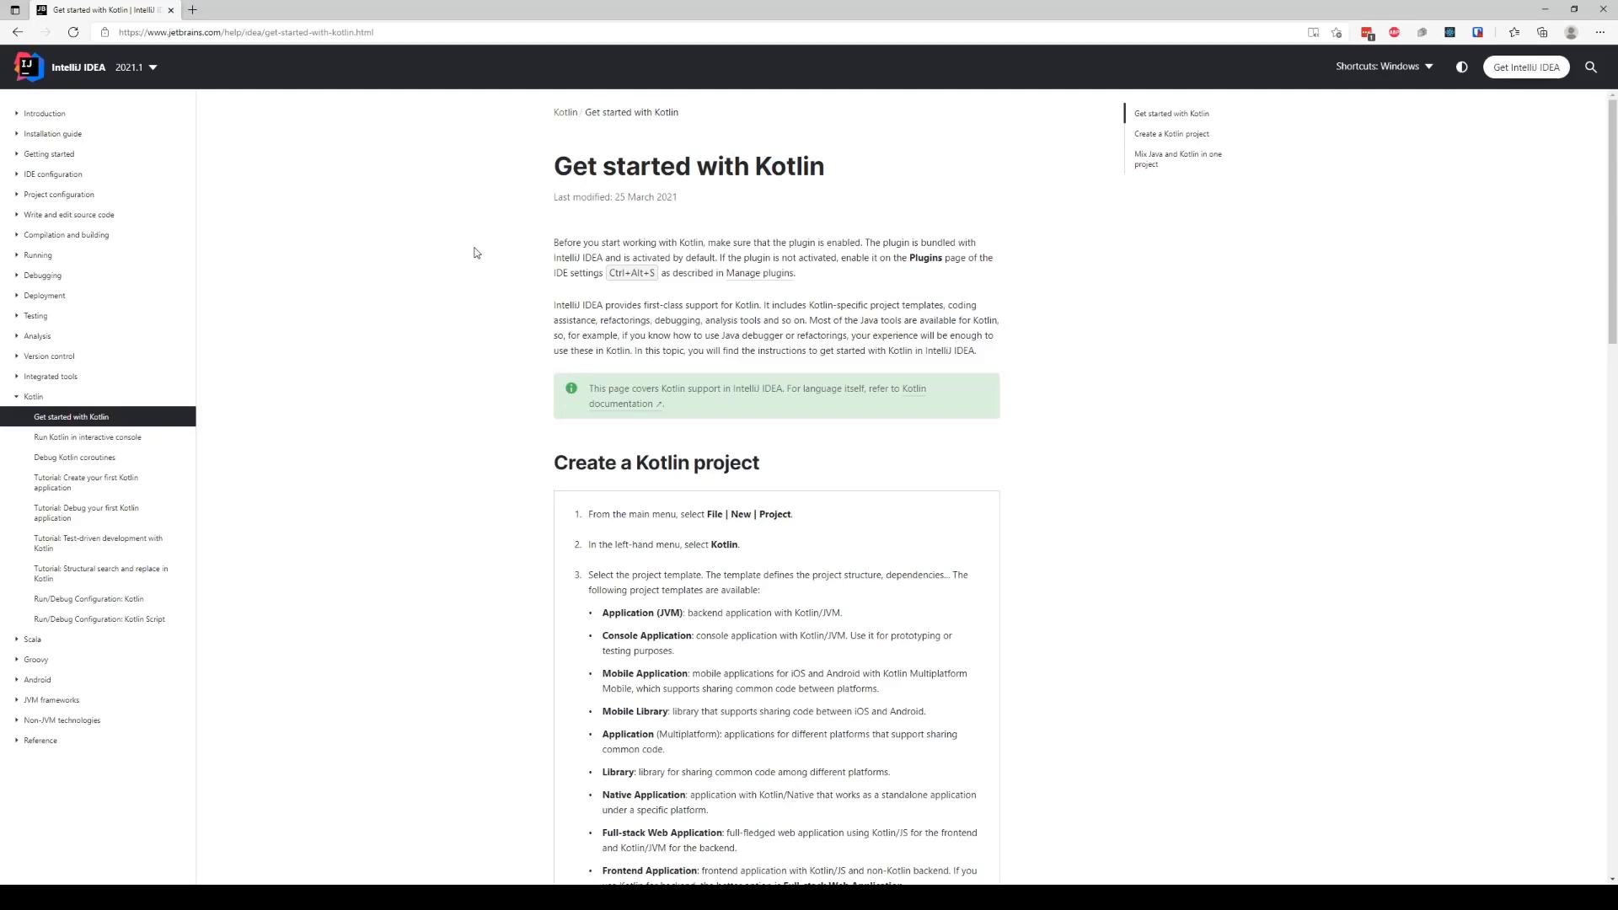
pyautogui.moveTo(478, 244)
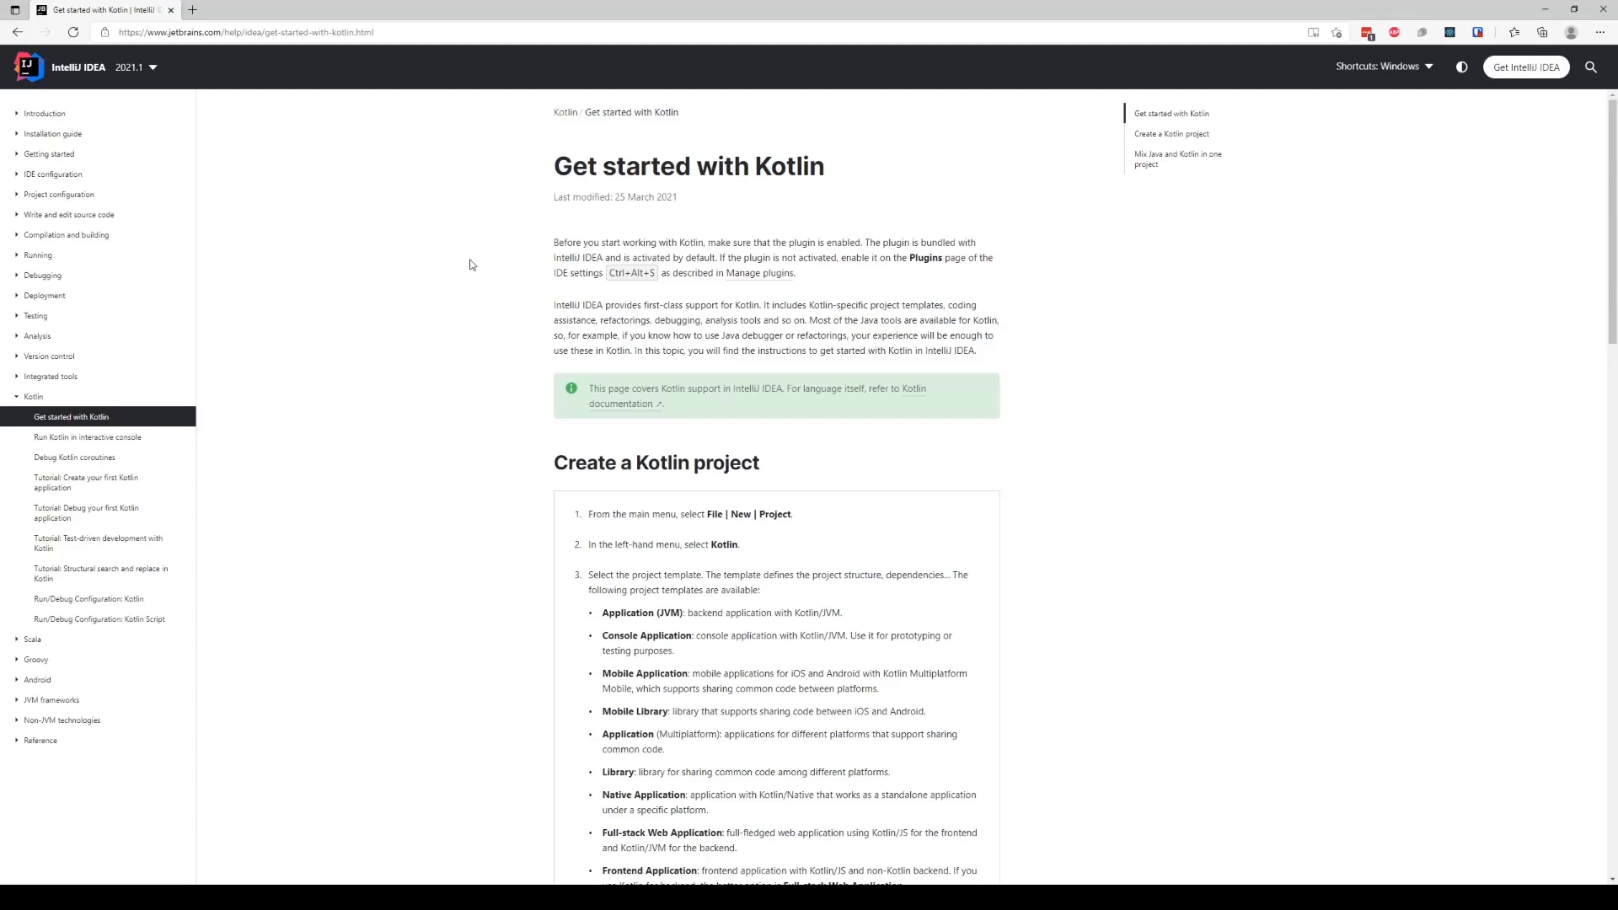
pyautogui.moveTo(548, 144)
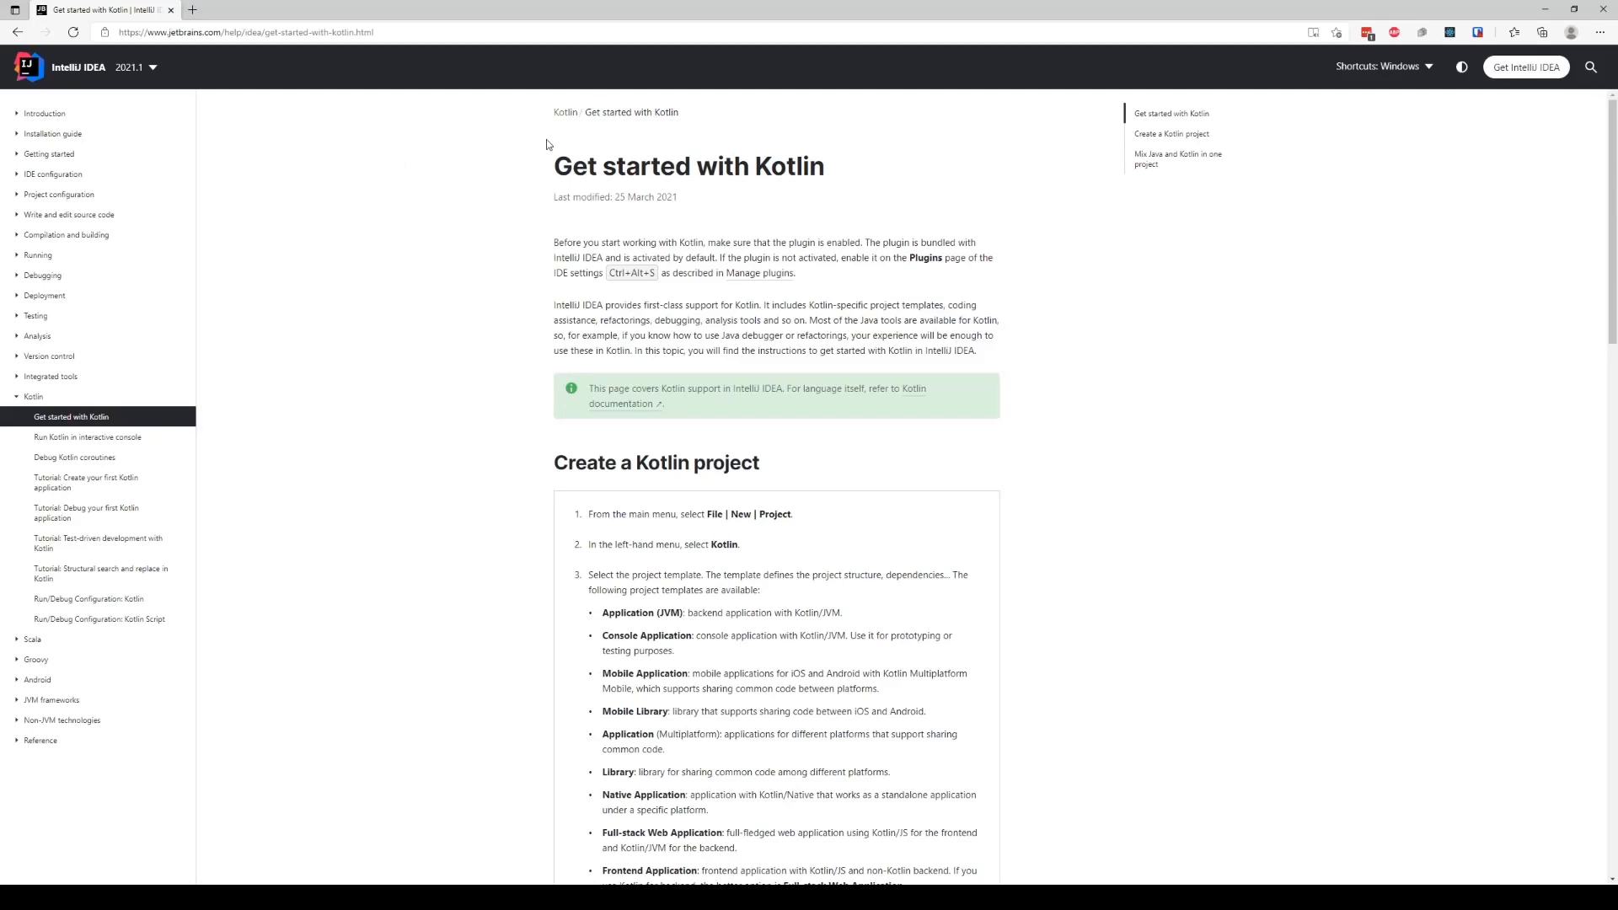
pyautogui.moveTo(651, 381)
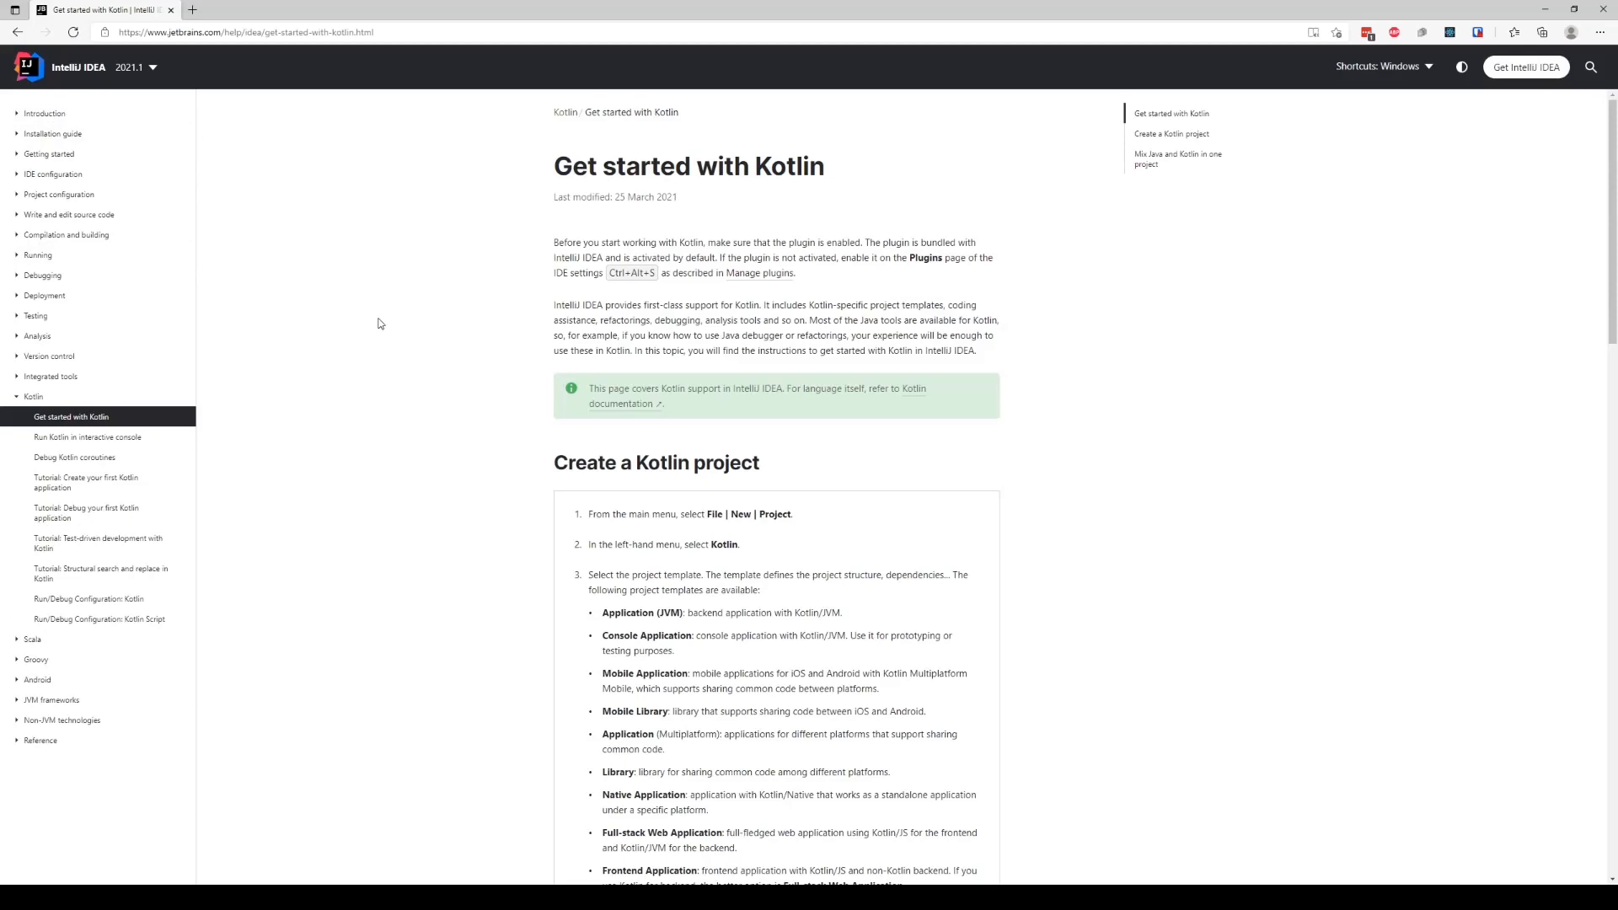
pyautogui.moveTo(381, 330)
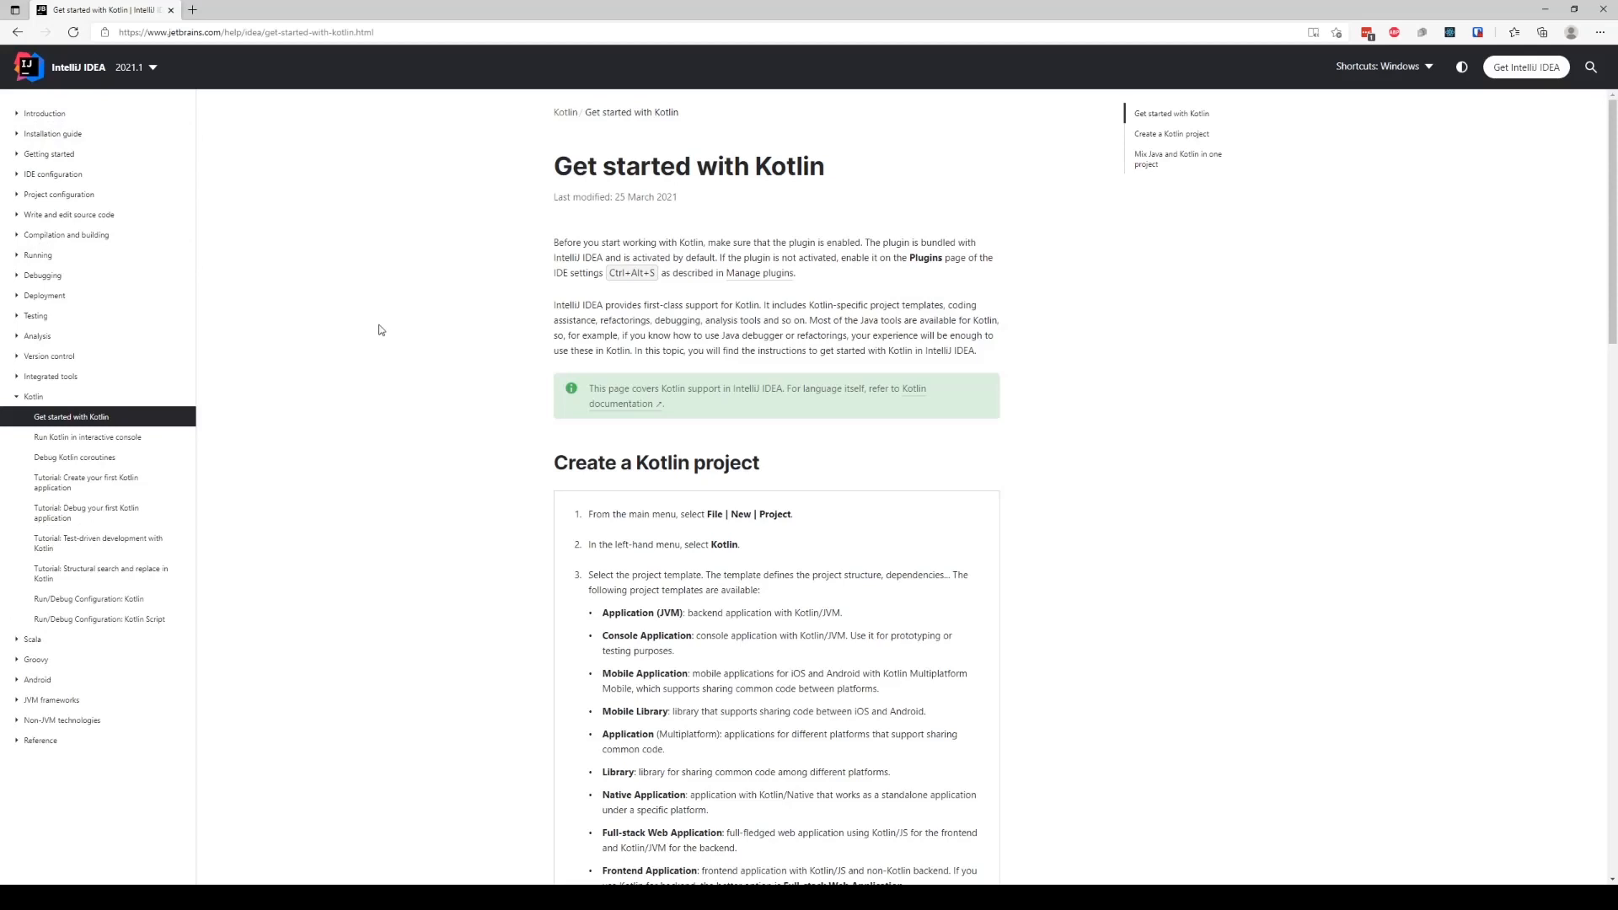
pyautogui.moveTo(539, 805)
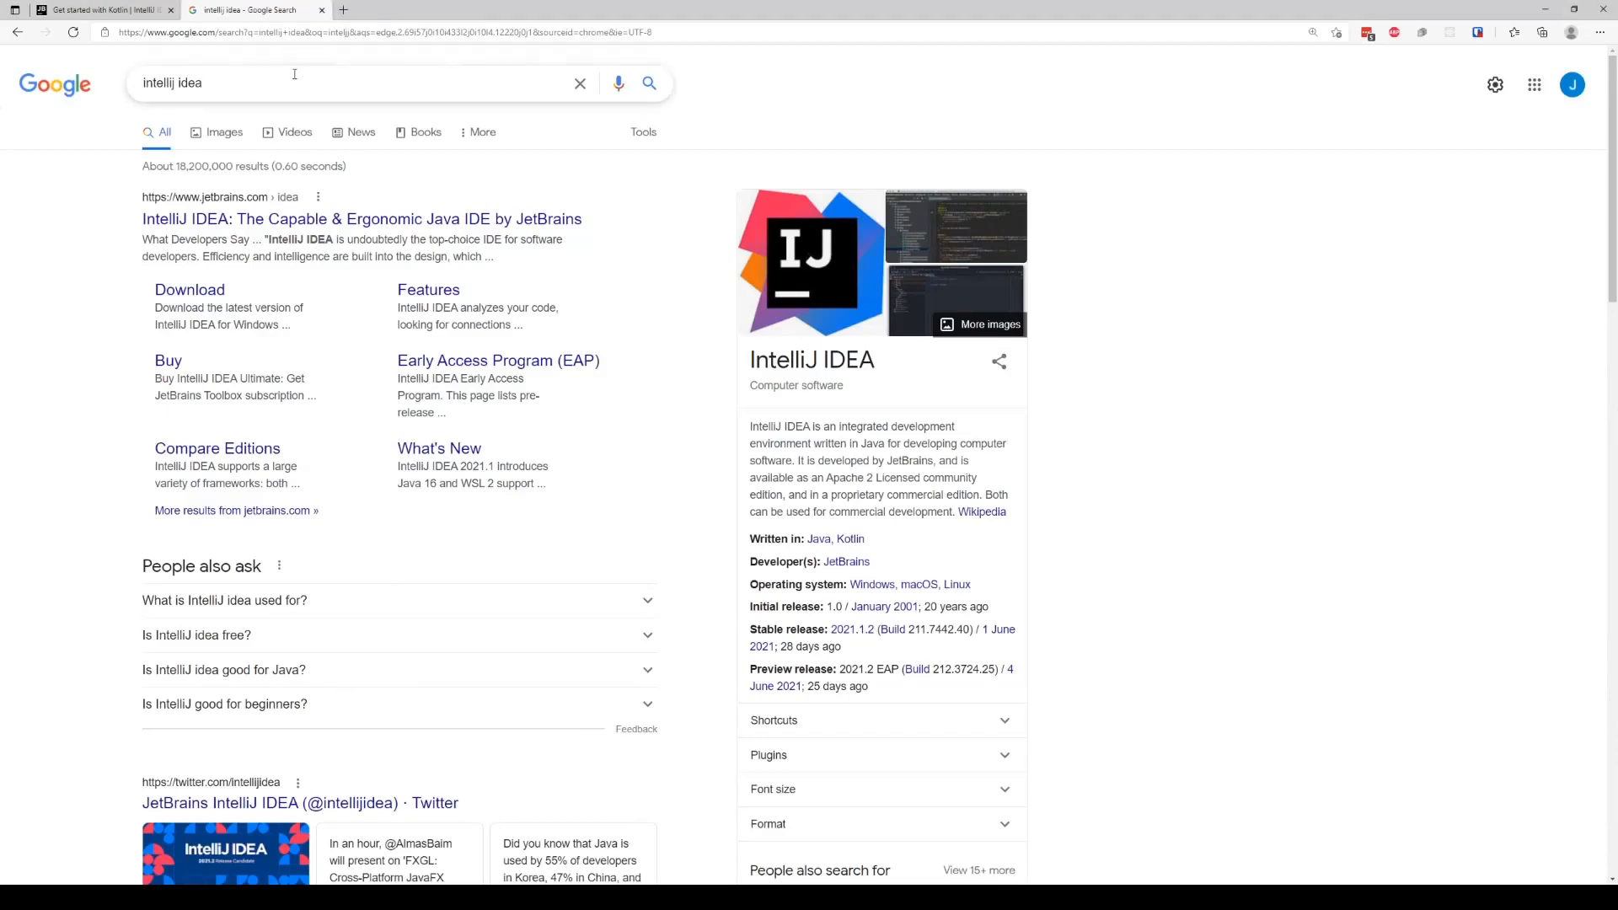
pyautogui.moveTo(332, 217)
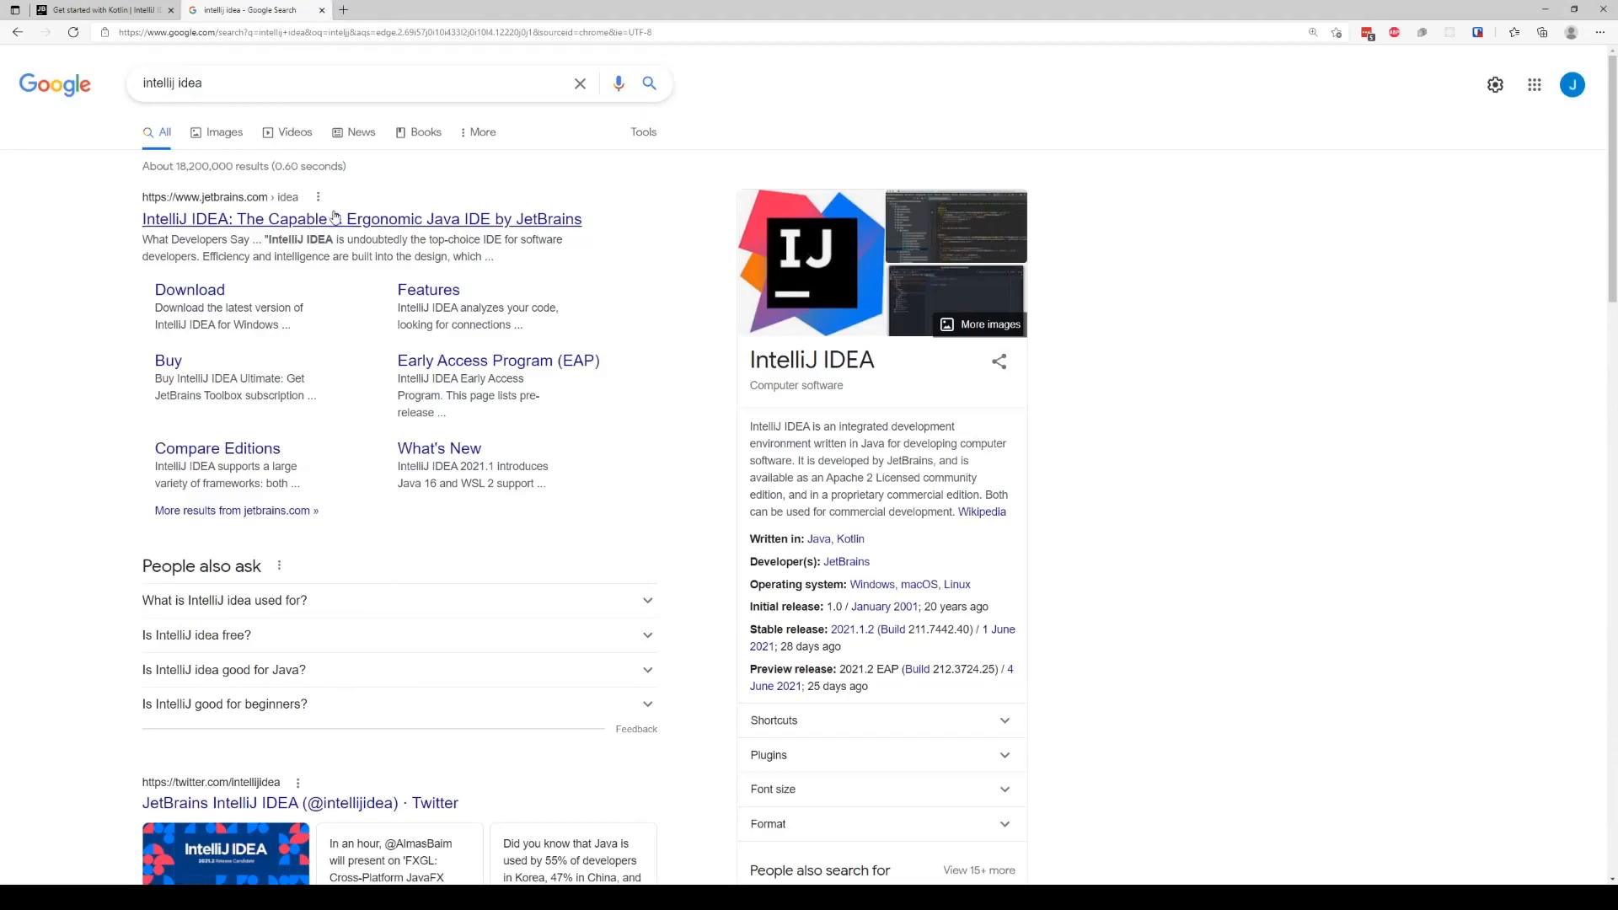
# - Follow the jetbrains.com 'IntelliJ IDEA: The Capable & Ergonomic Java IDE' search result
pyautogui.click(362, 219)
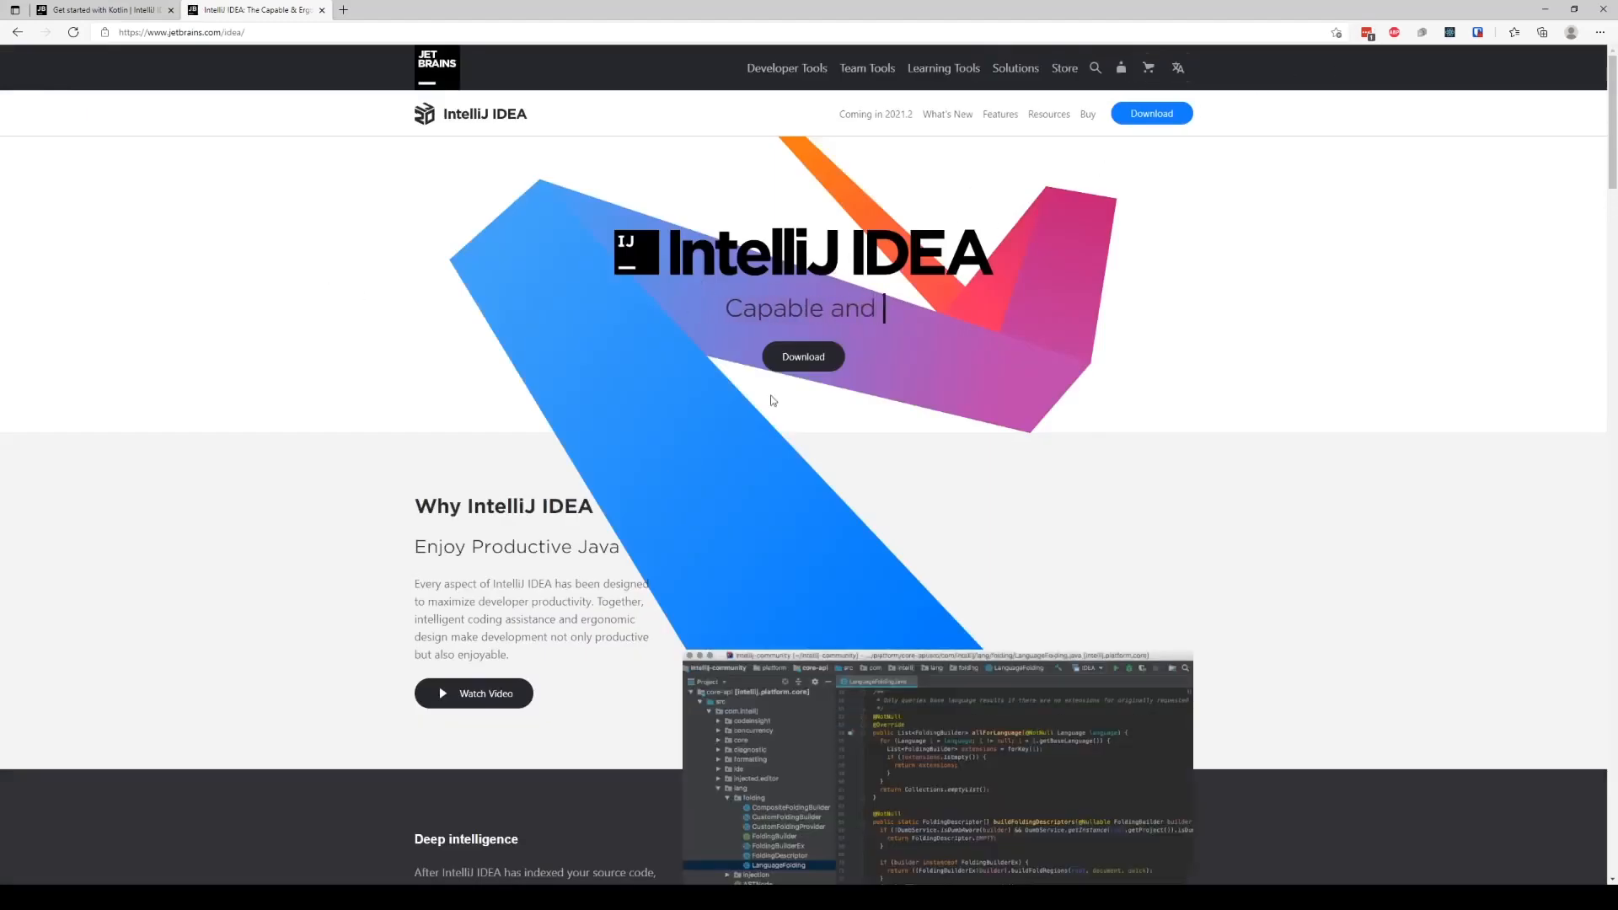
# - Download the IntelliJ IDEA Ultimate installer for Windows (.exe) from the download page
pyautogui.click(1152, 114)
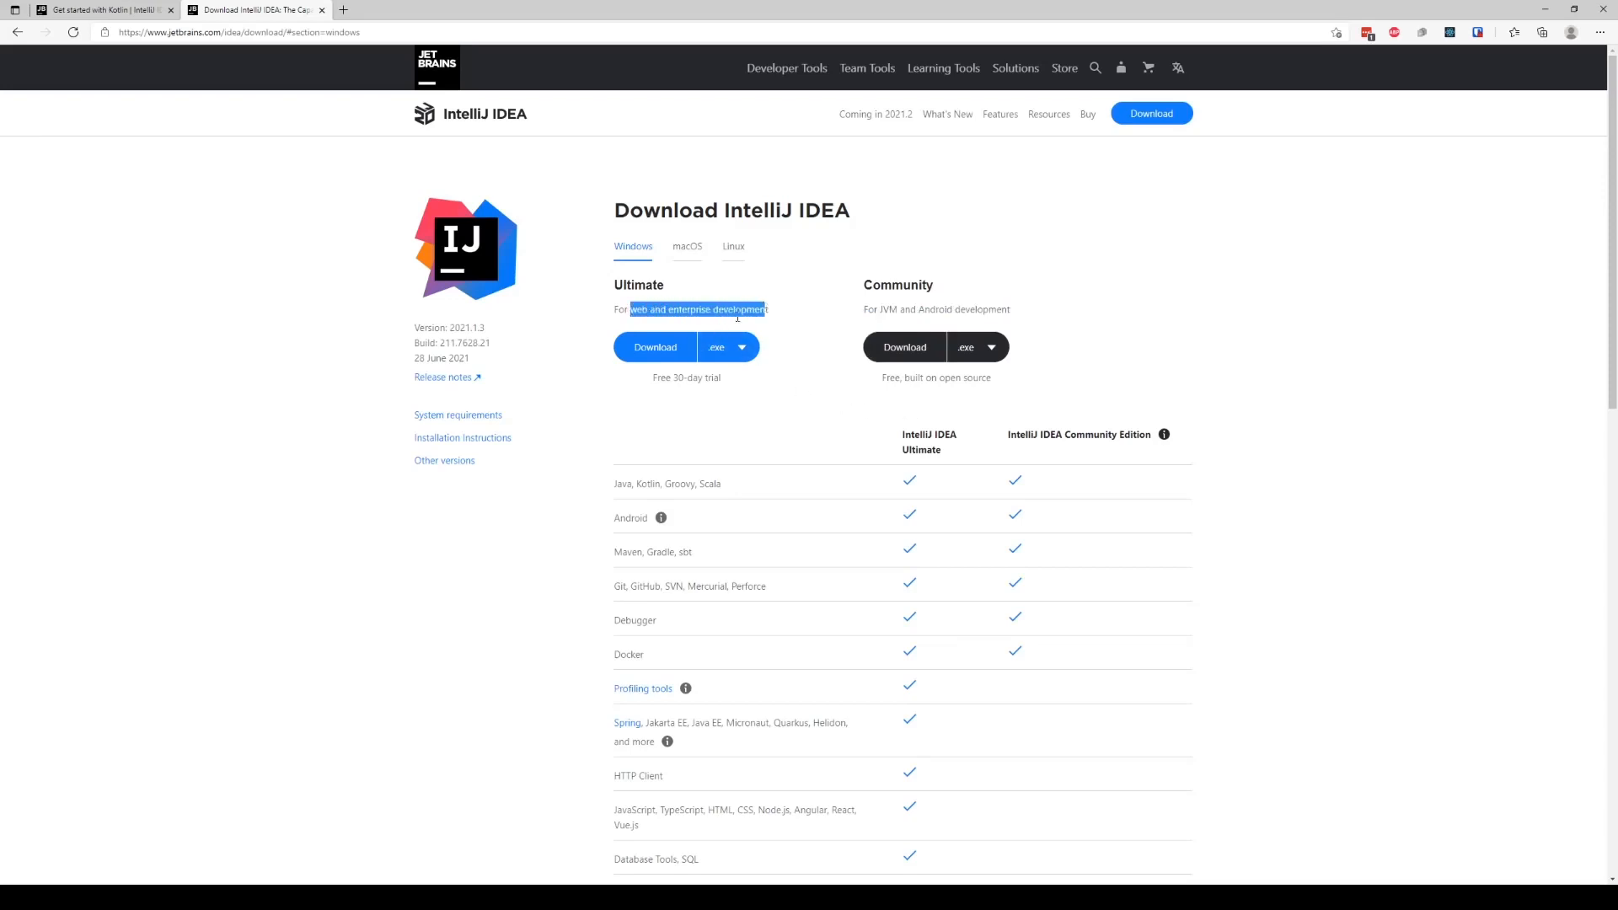
pyautogui.click(744, 420)
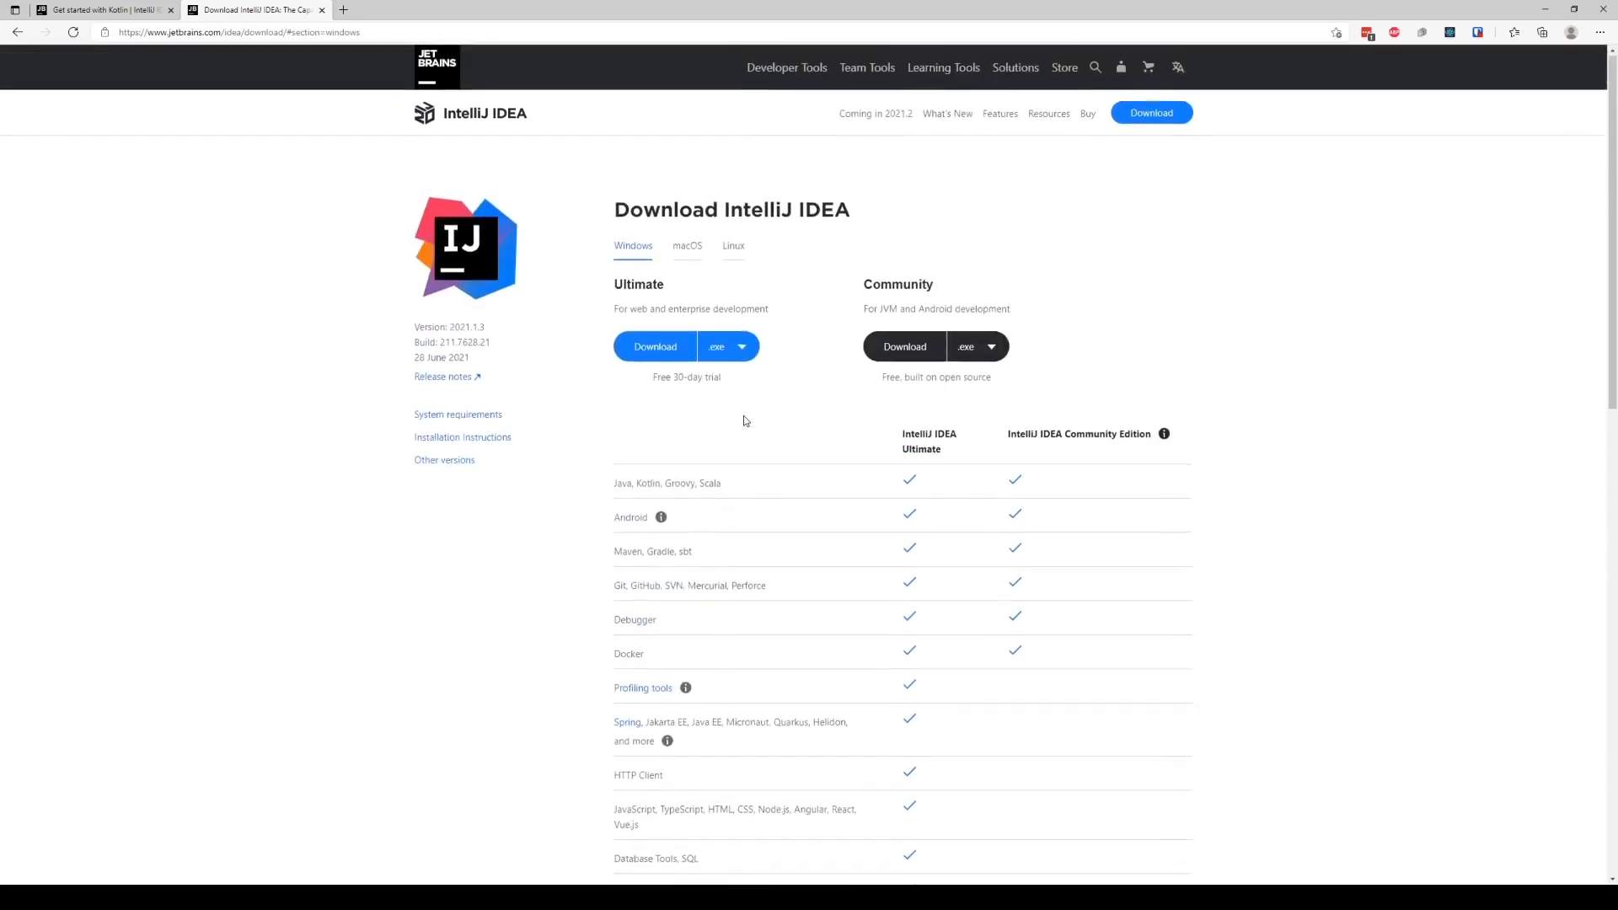
pyautogui.moveTo(712, 313)
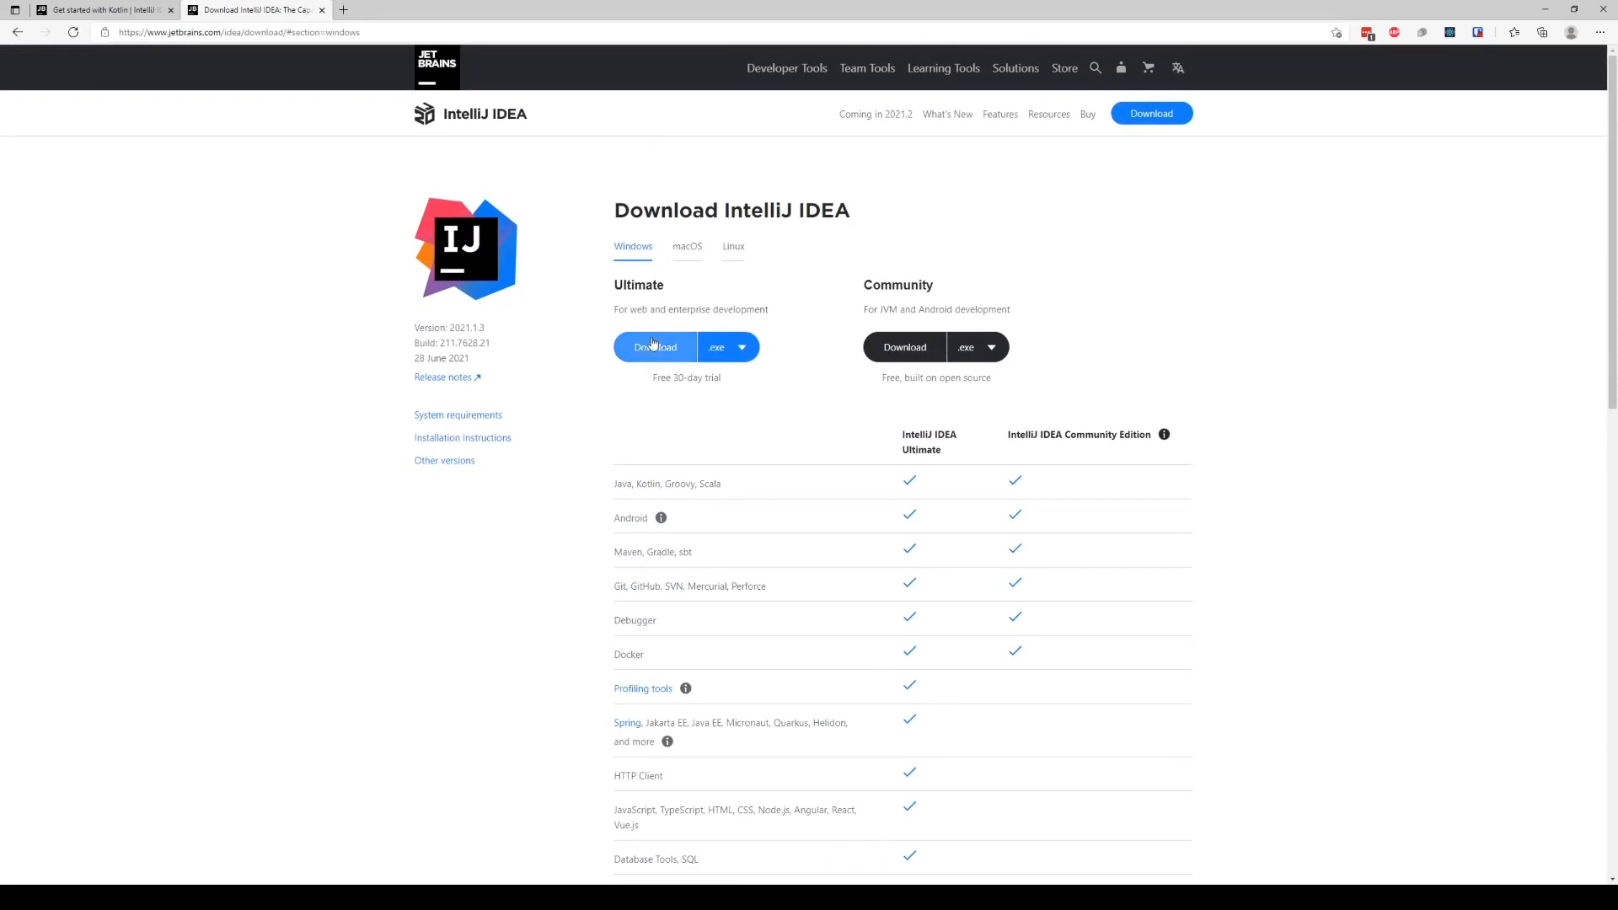
pyautogui.moveTo(663, 373)
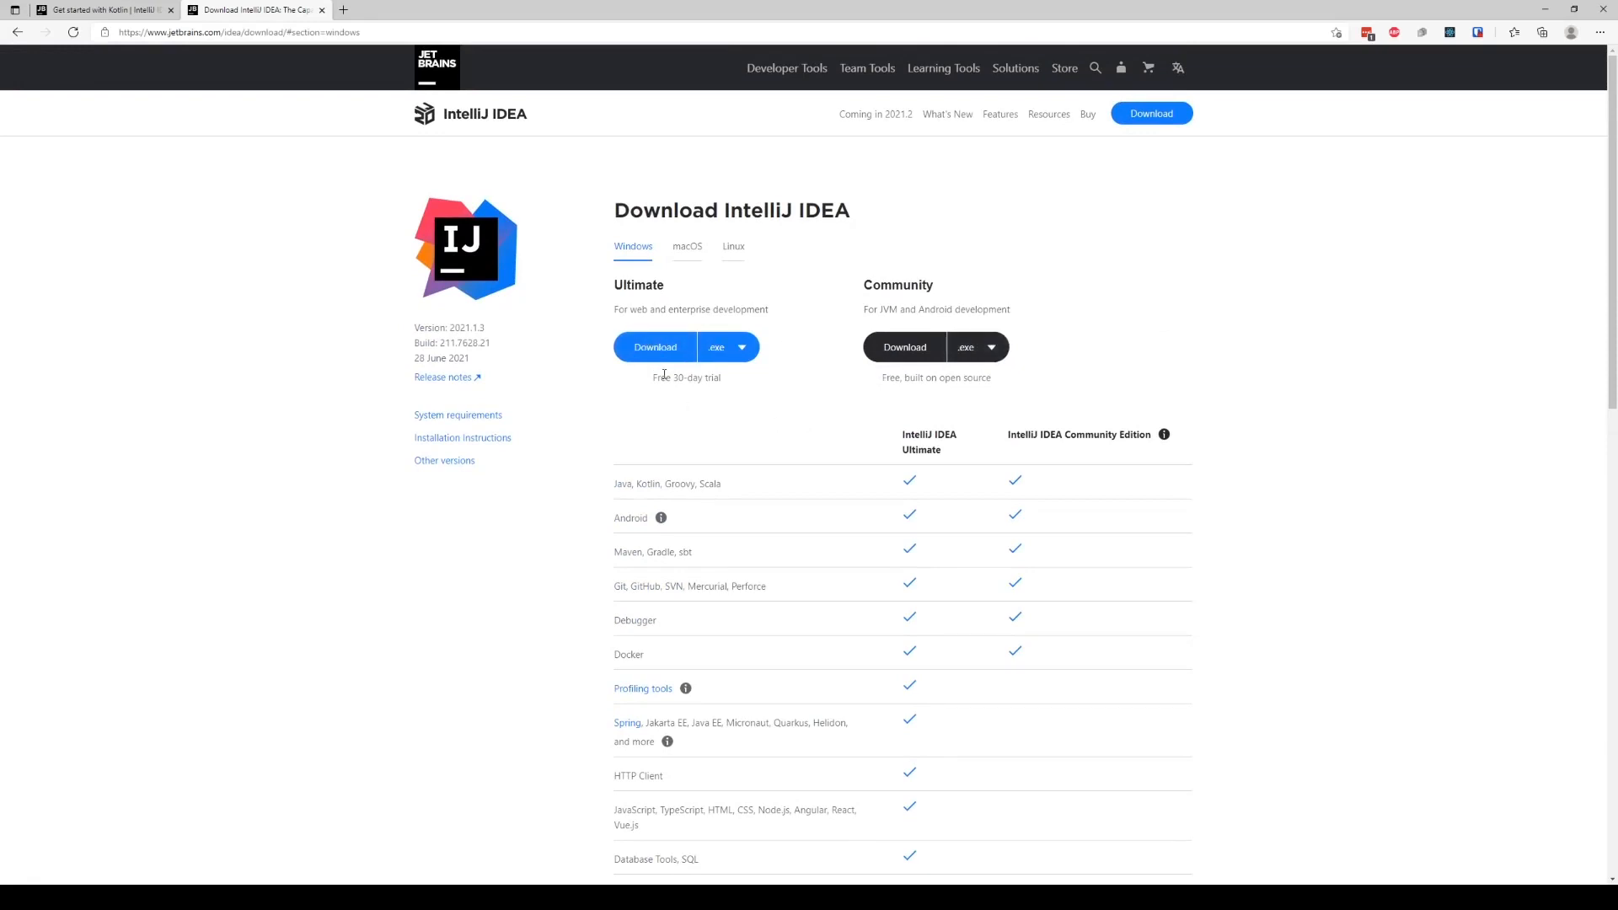
pyautogui.moveTo(656, 347)
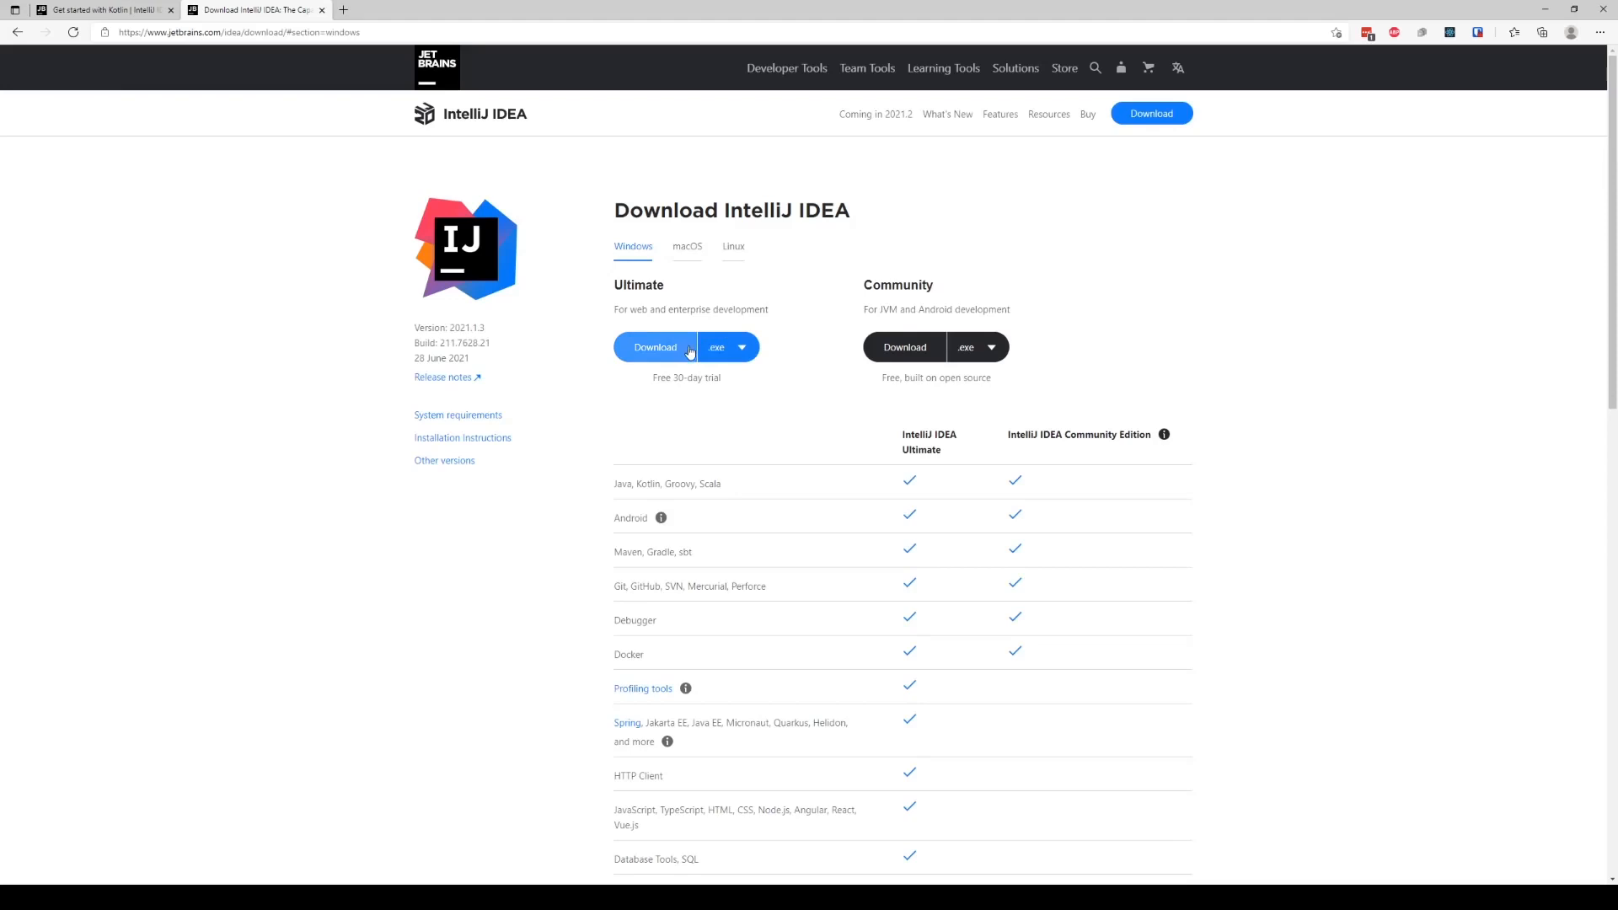
pyautogui.click(741, 347)
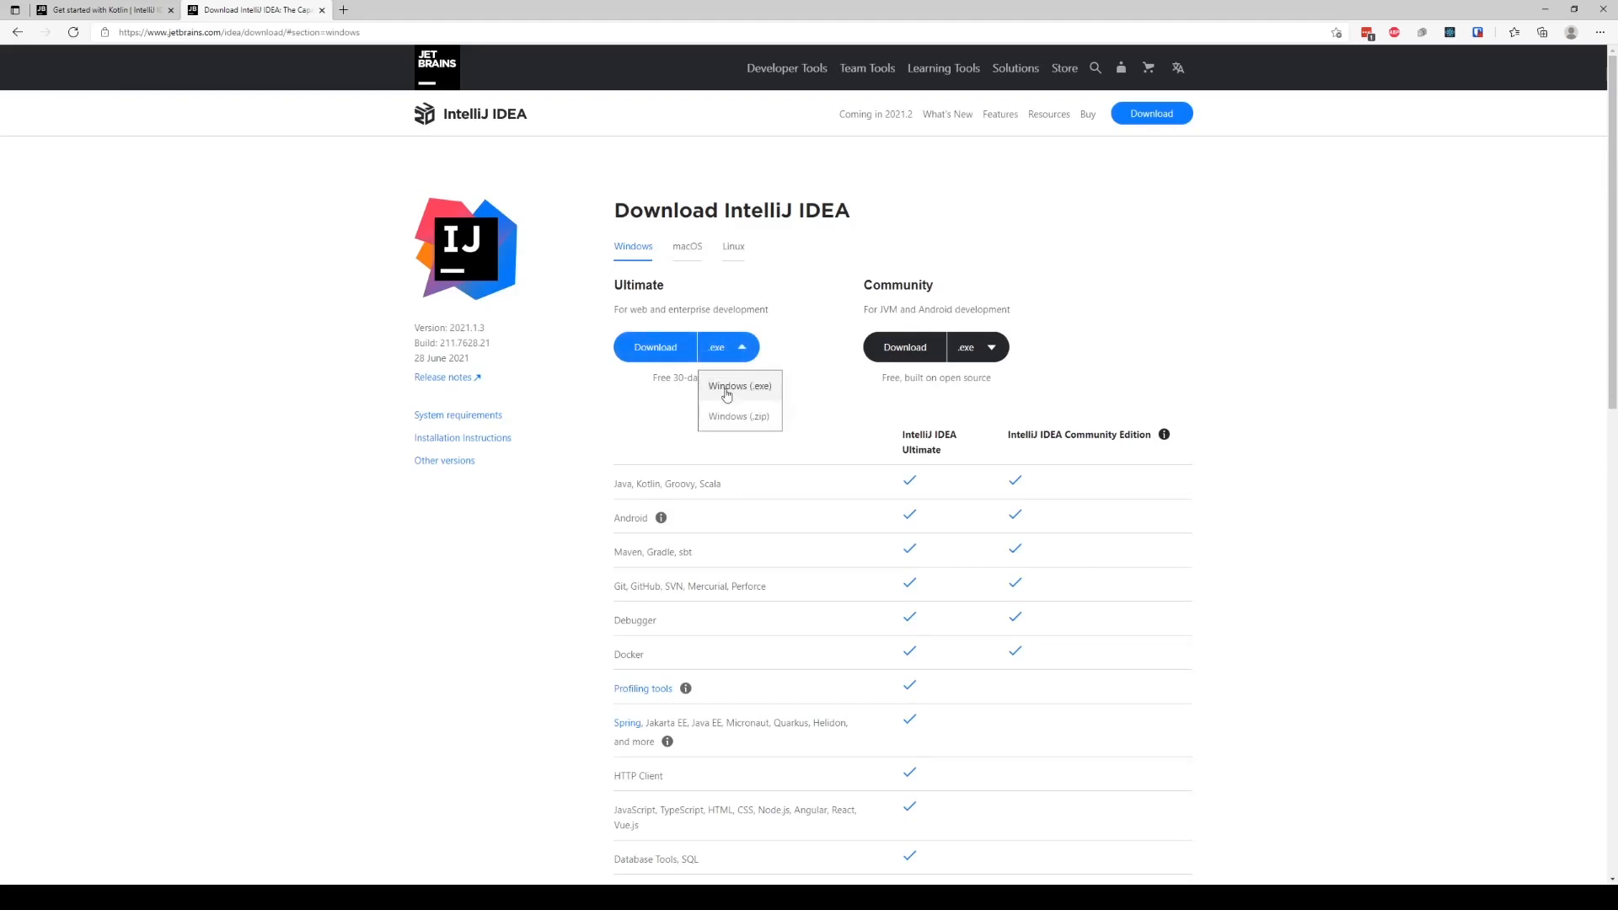
pyautogui.click(741, 386)
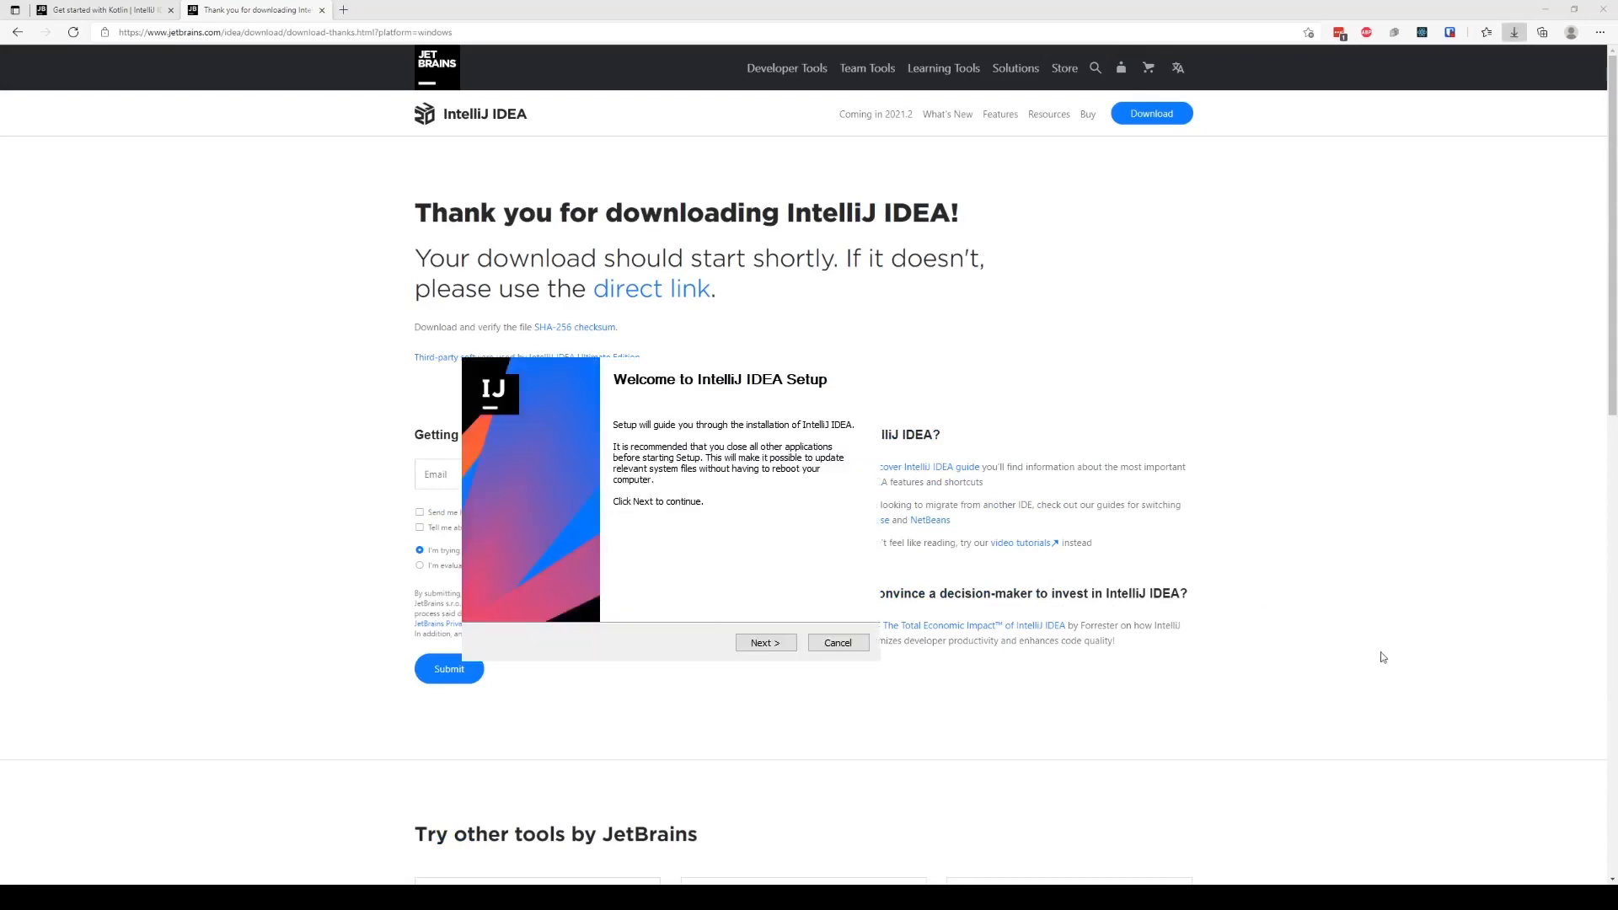
pyautogui.moveTo(1379, 661)
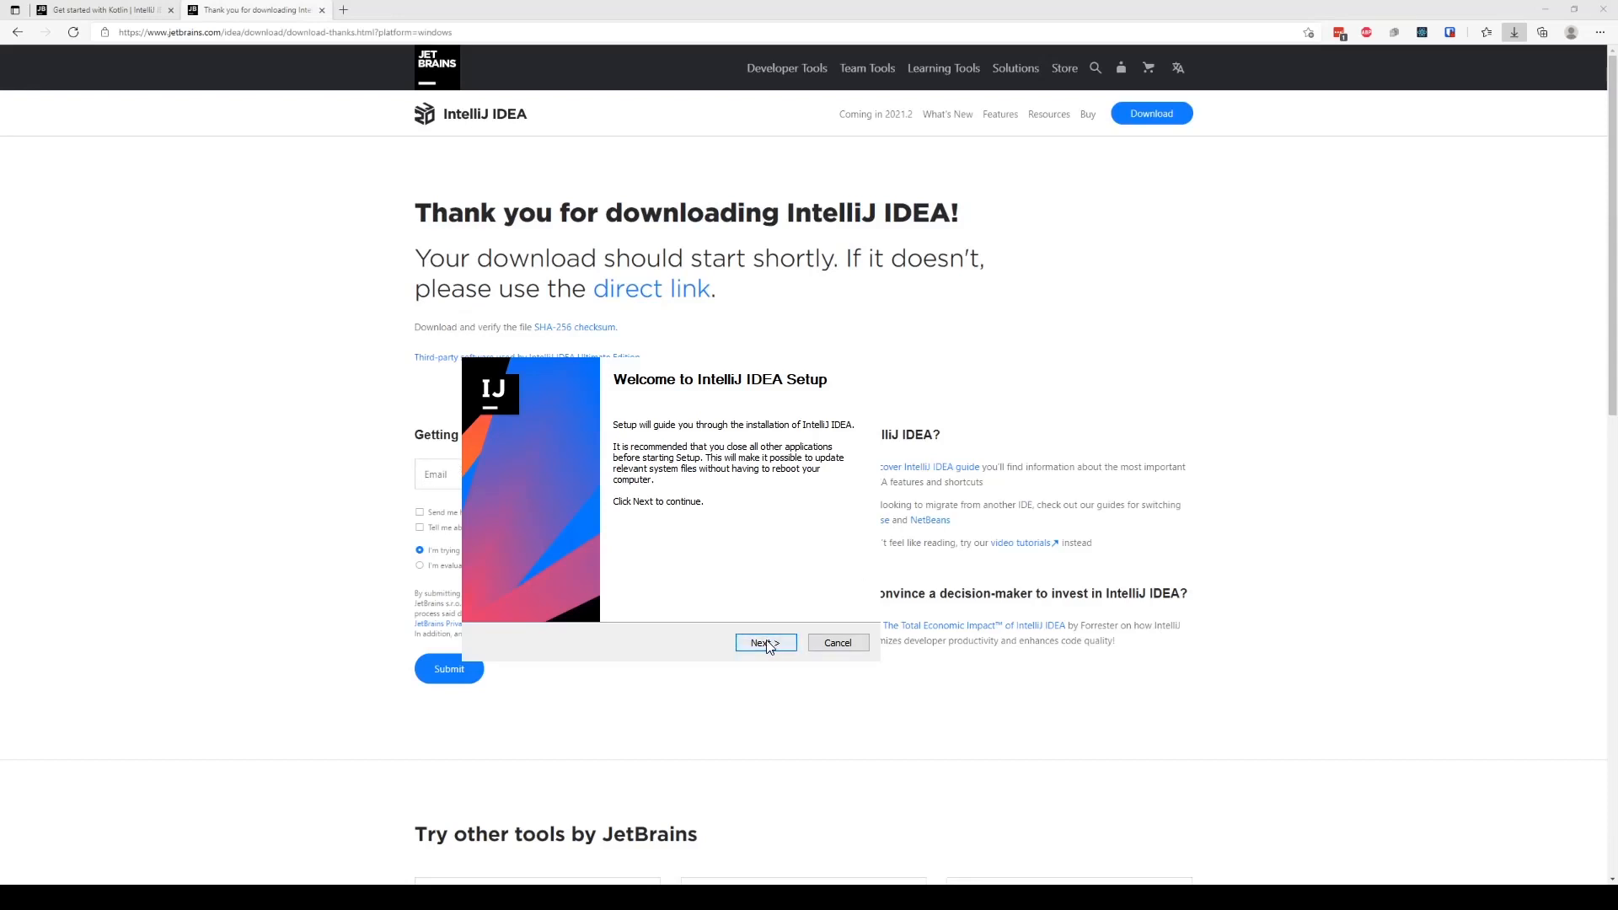
# - Pass the setup welcome page and mark IntelliJ IDEA 2020.2.1 for uninstalling
pyautogui.click(764, 643)
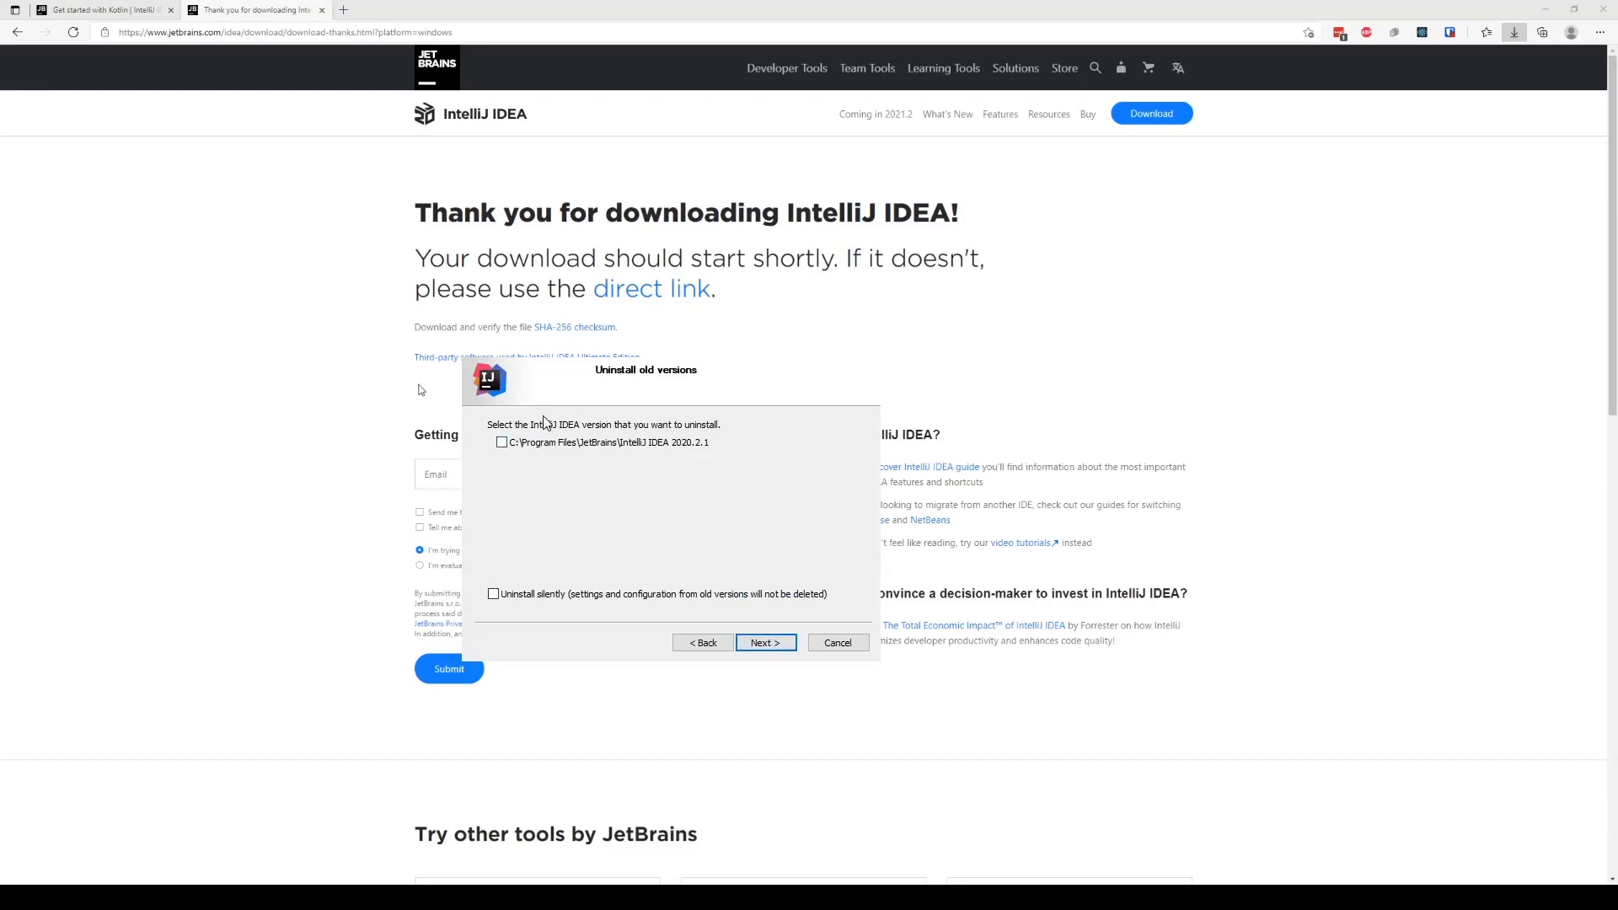
pyautogui.moveTo(755, 436)
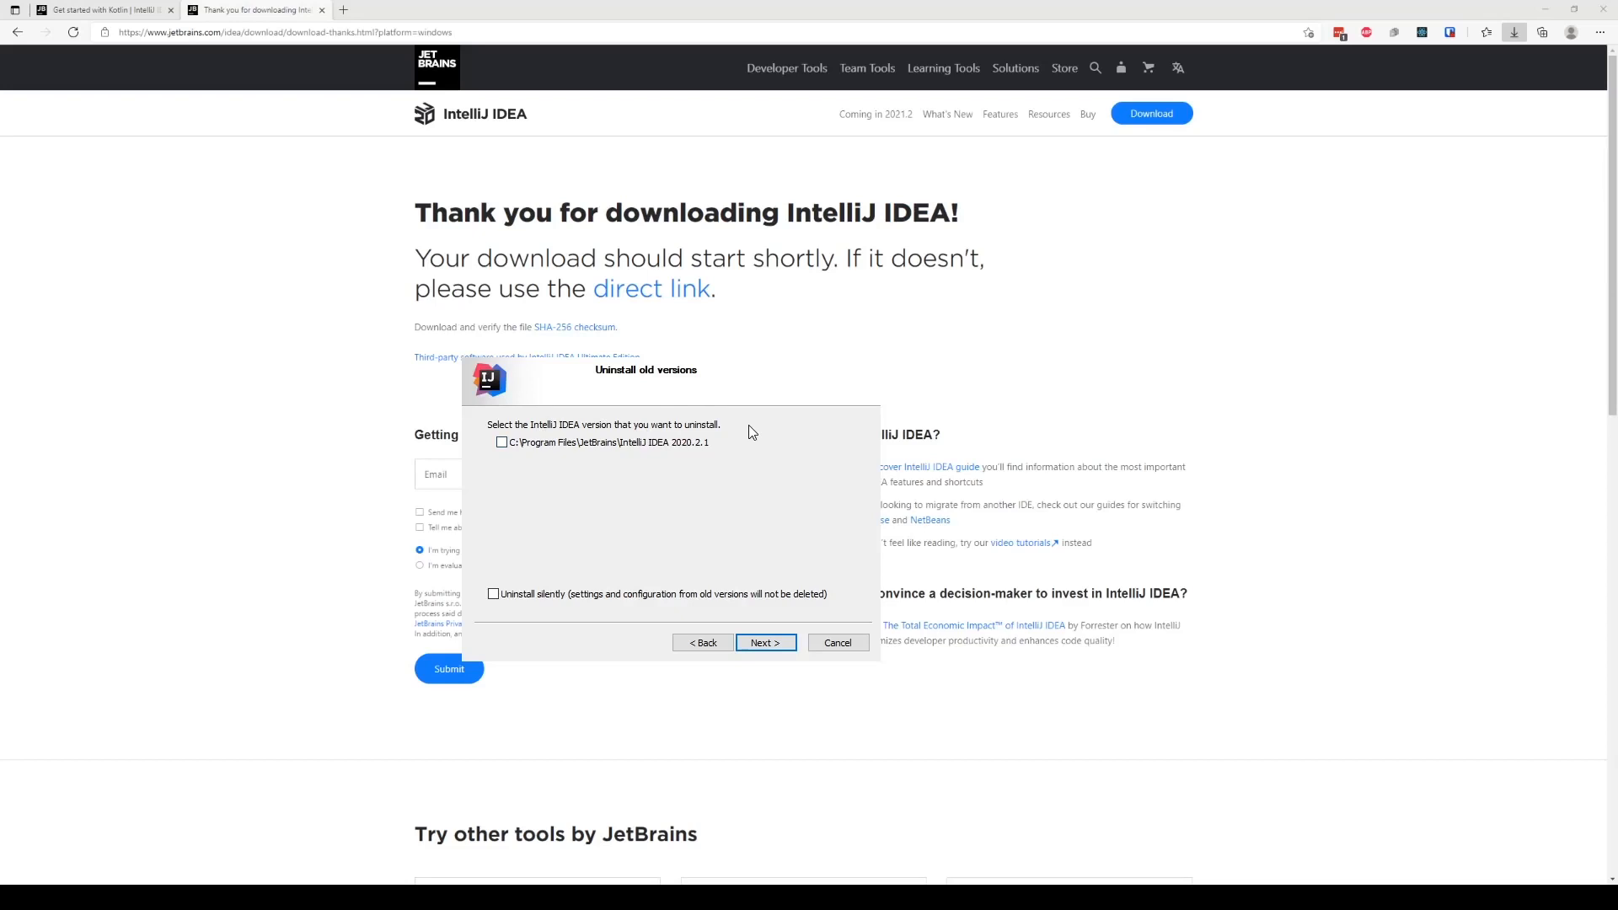
pyautogui.moveTo(722, 424)
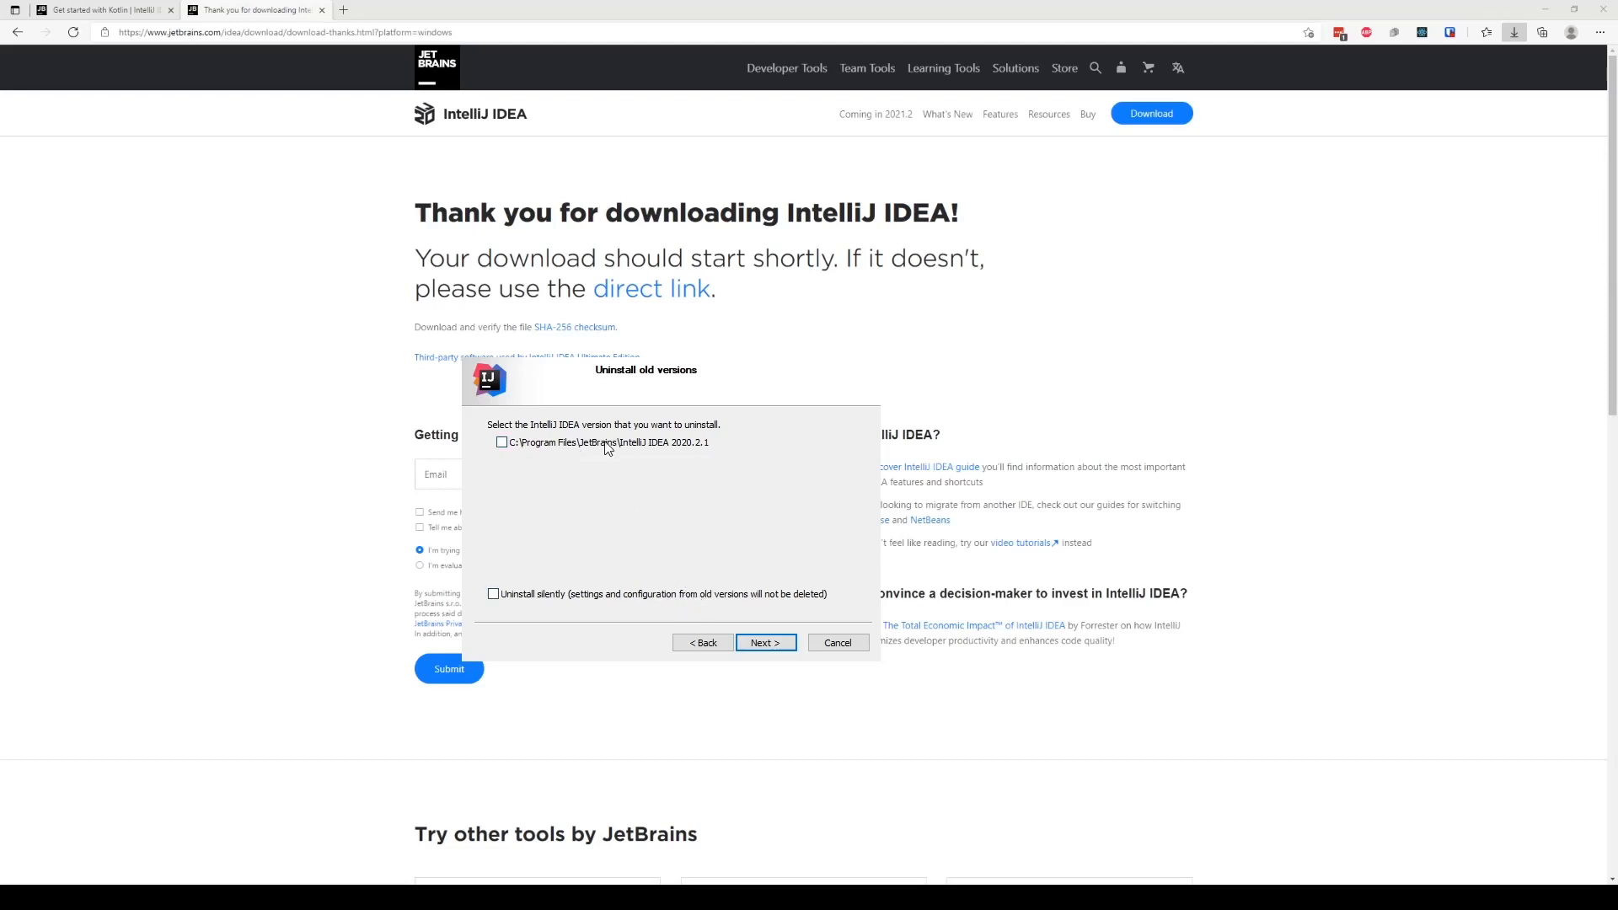
pyautogui.click(503, 441)
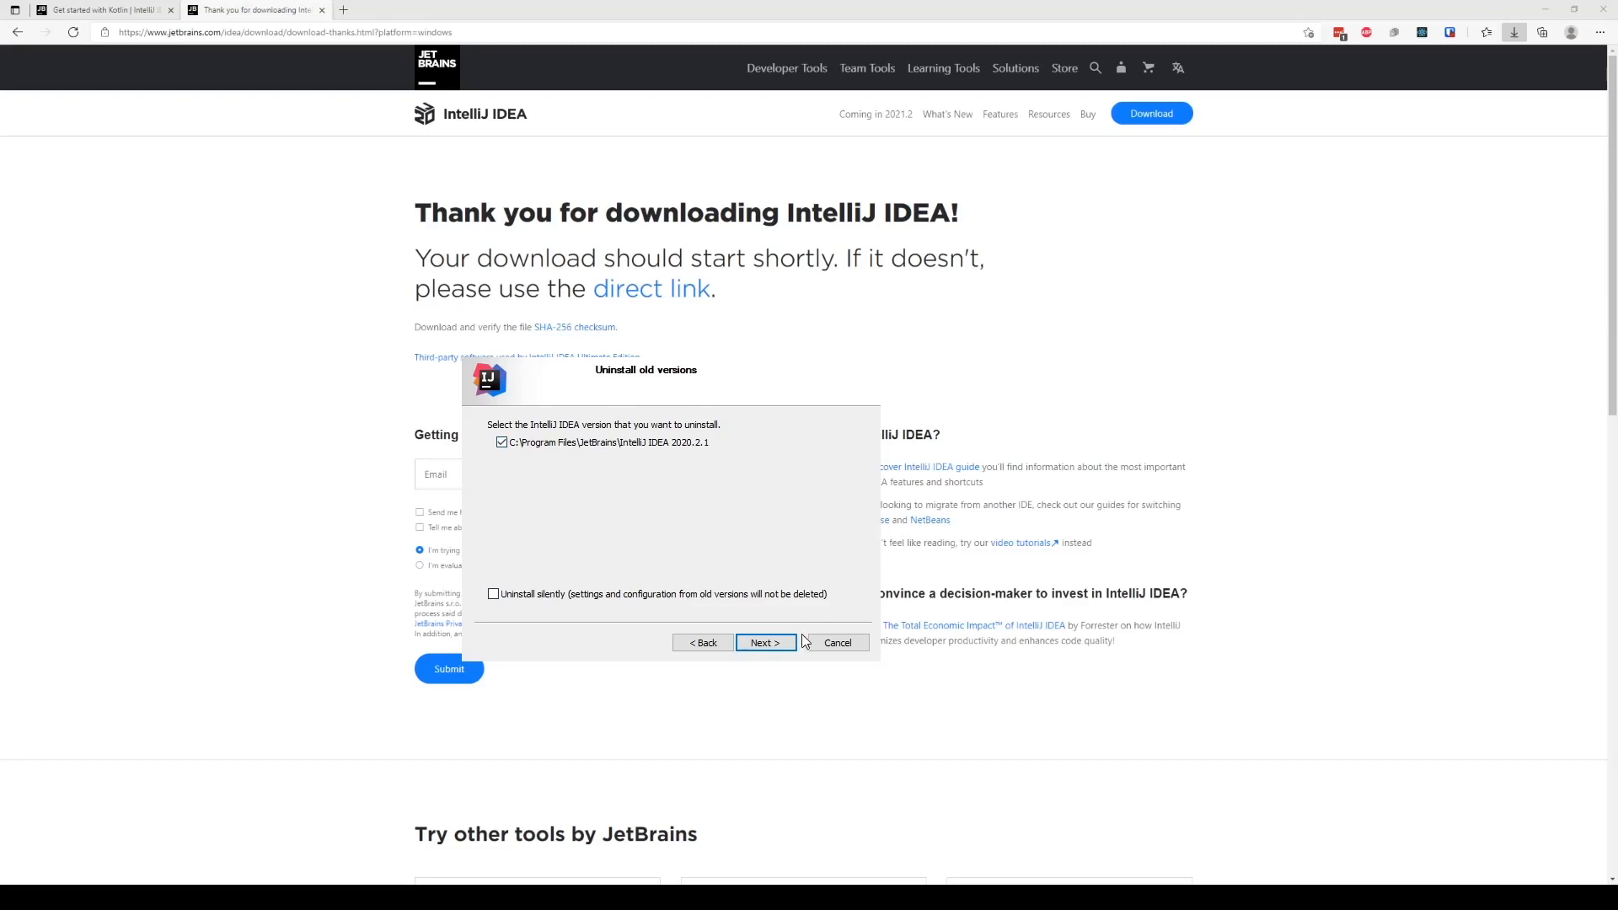
pyautogui.click(767, 643)
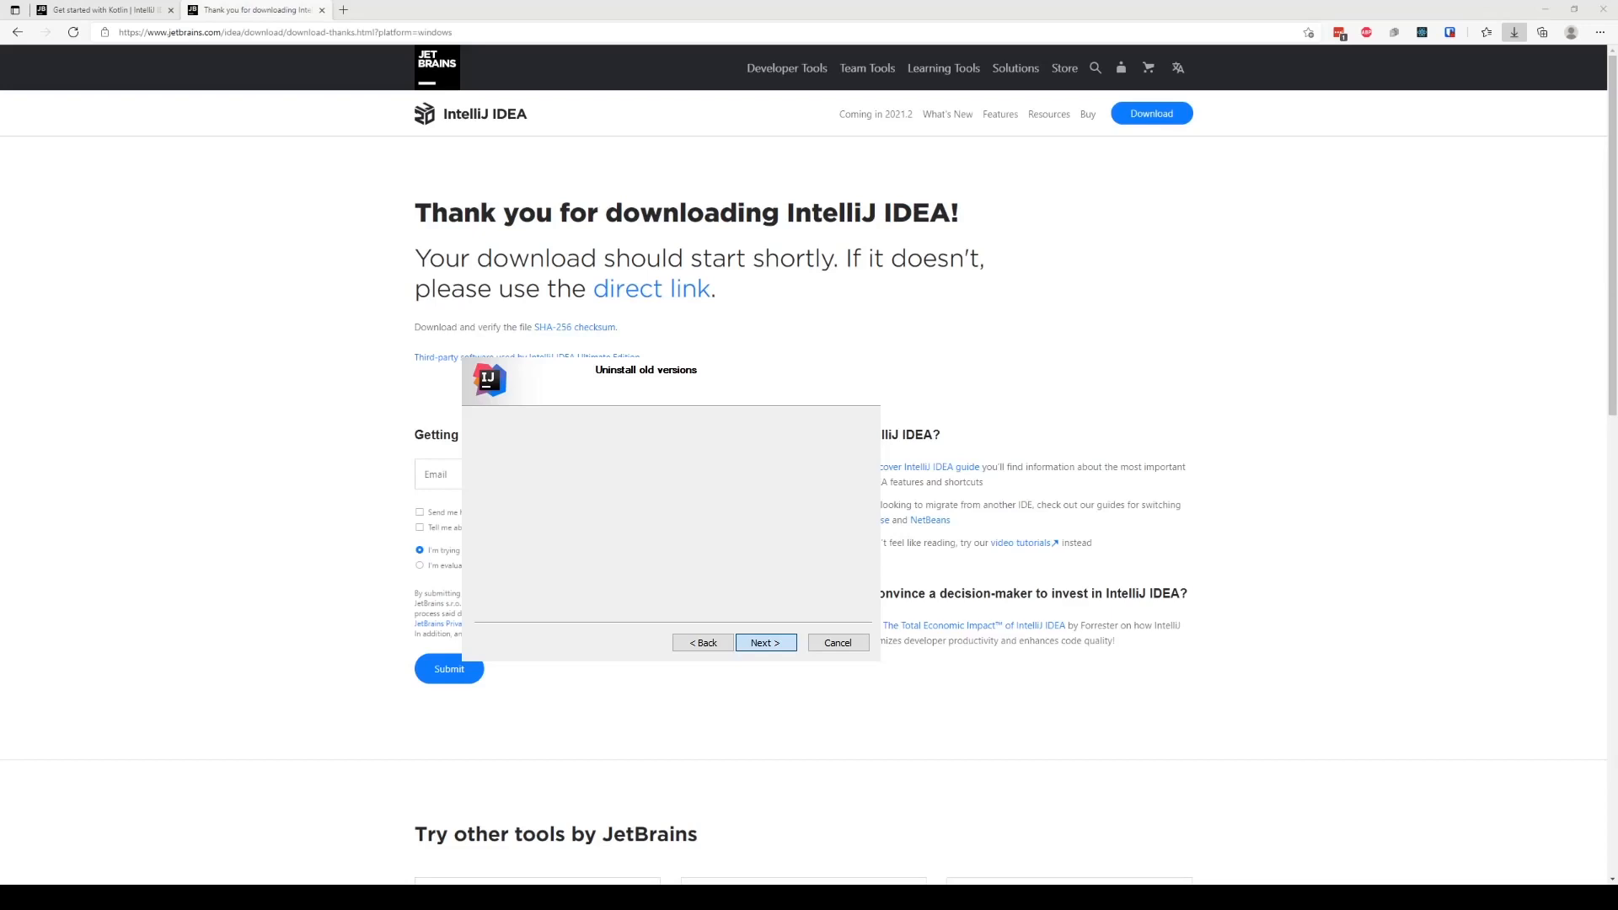
pyautogui.moveTo(896, 569)
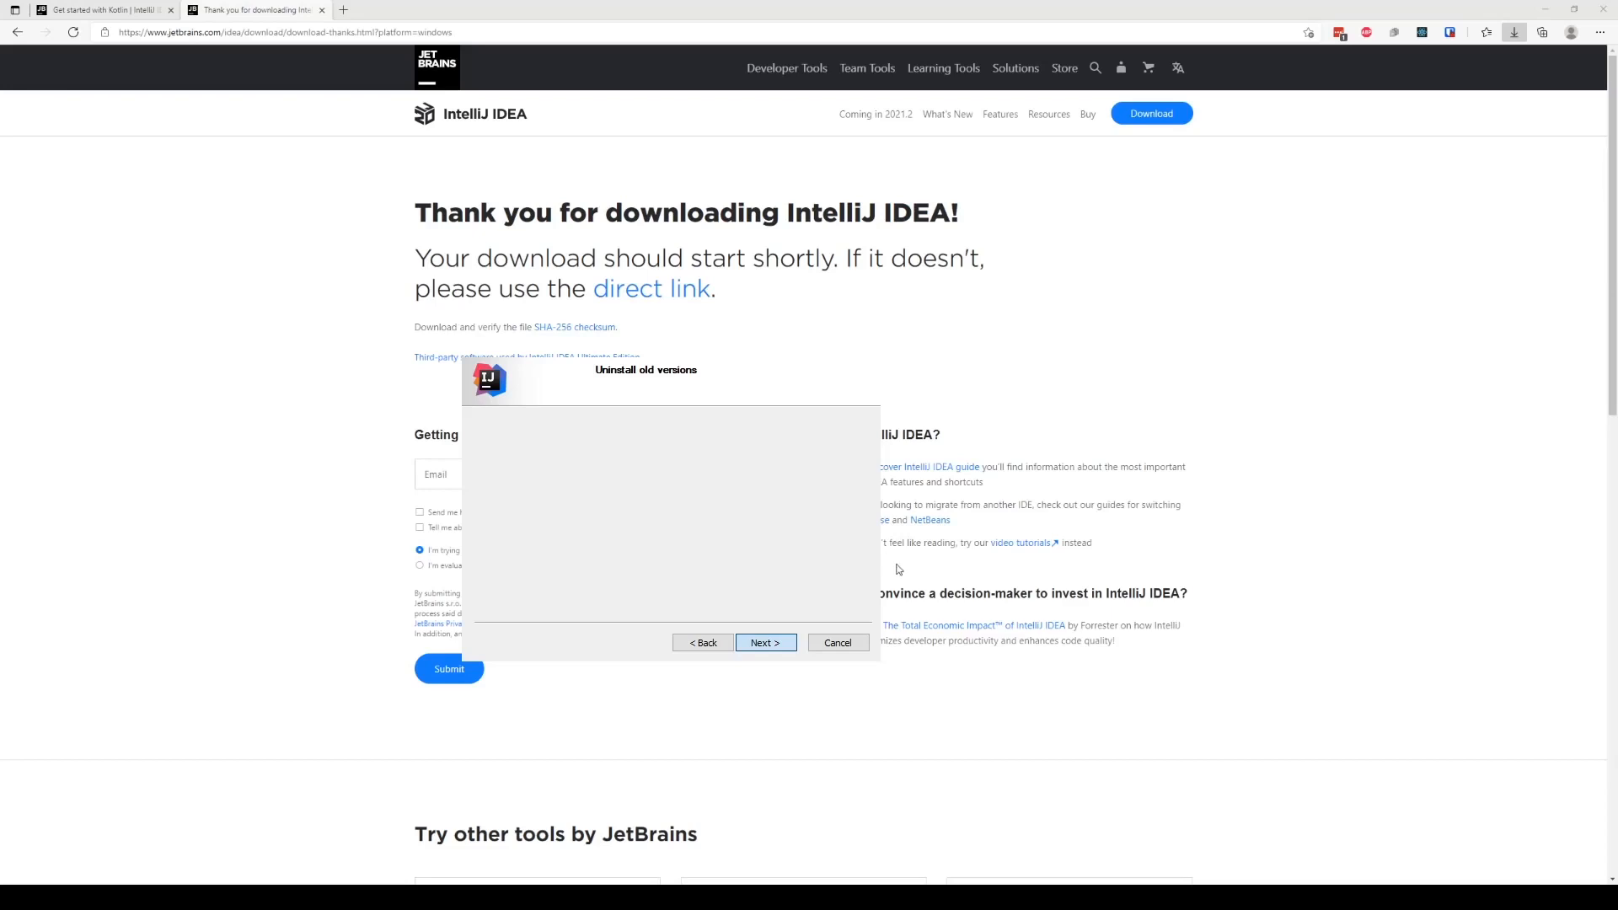
pyautogui.moveTo(896, 567)
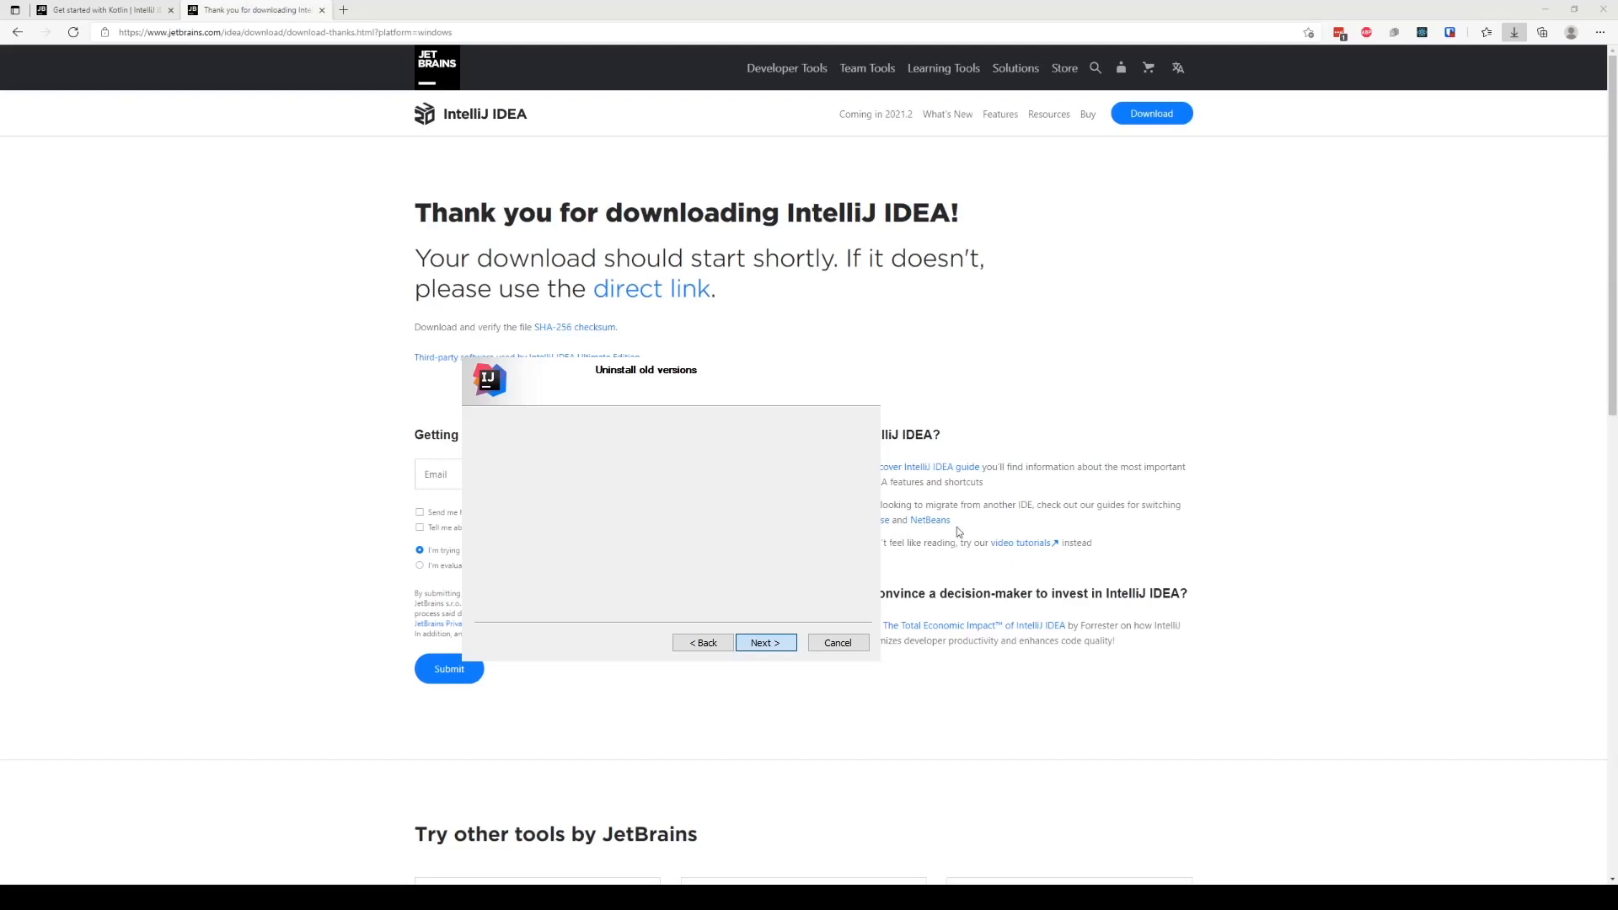
pyautogui.moveTo(735, 350)
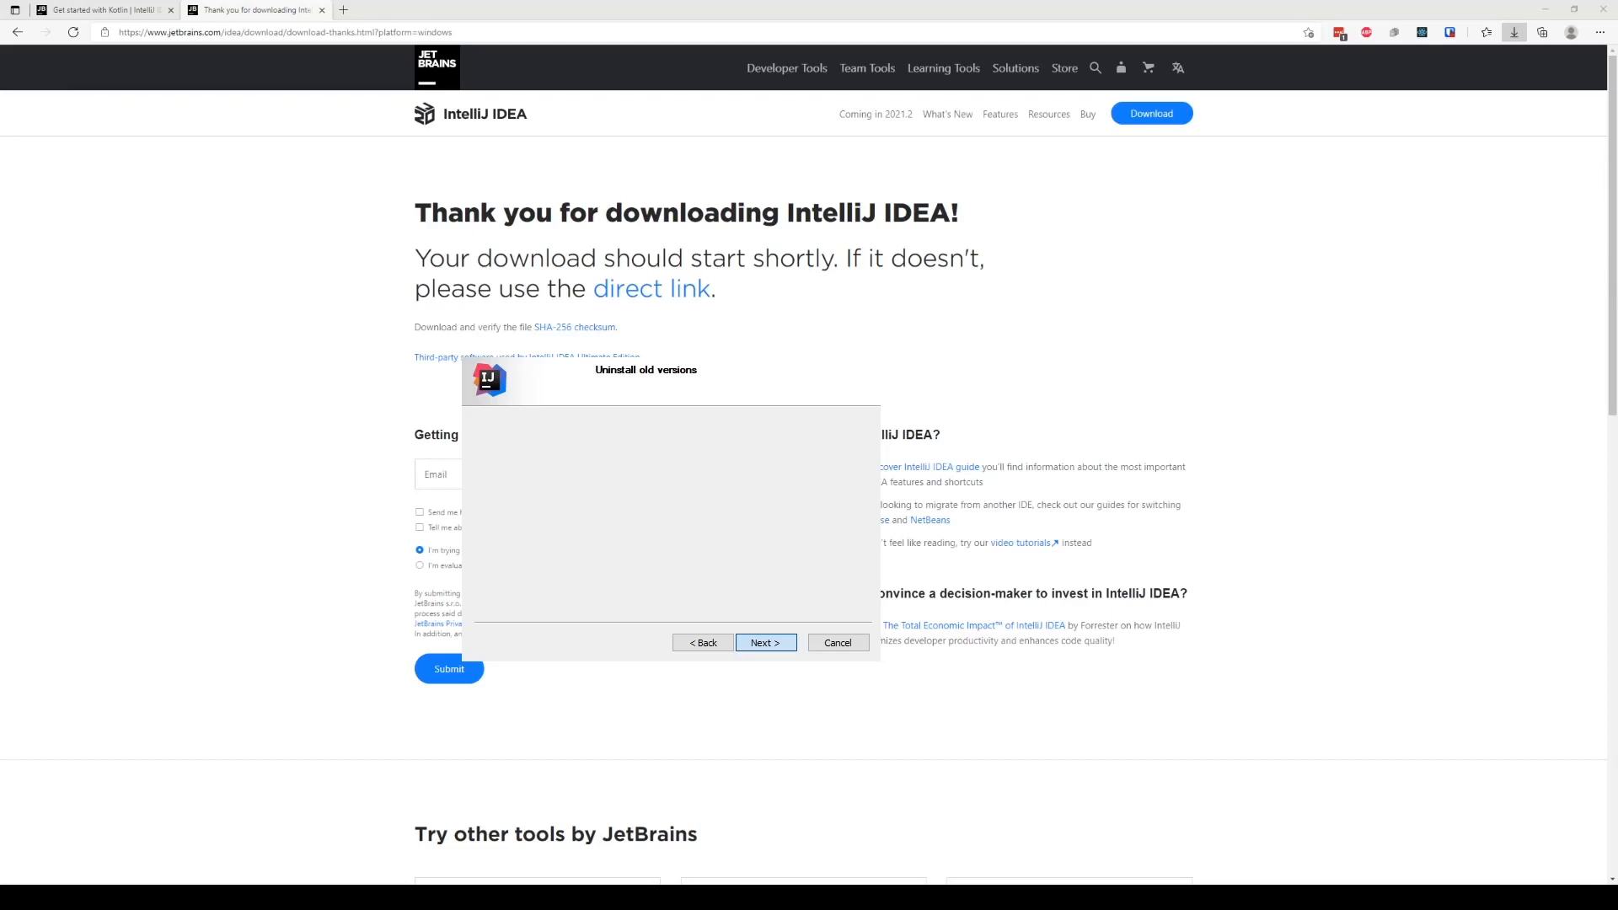
# - Keep the default install folder and leave every installation option unticked
pyautogui.click(766, 644)
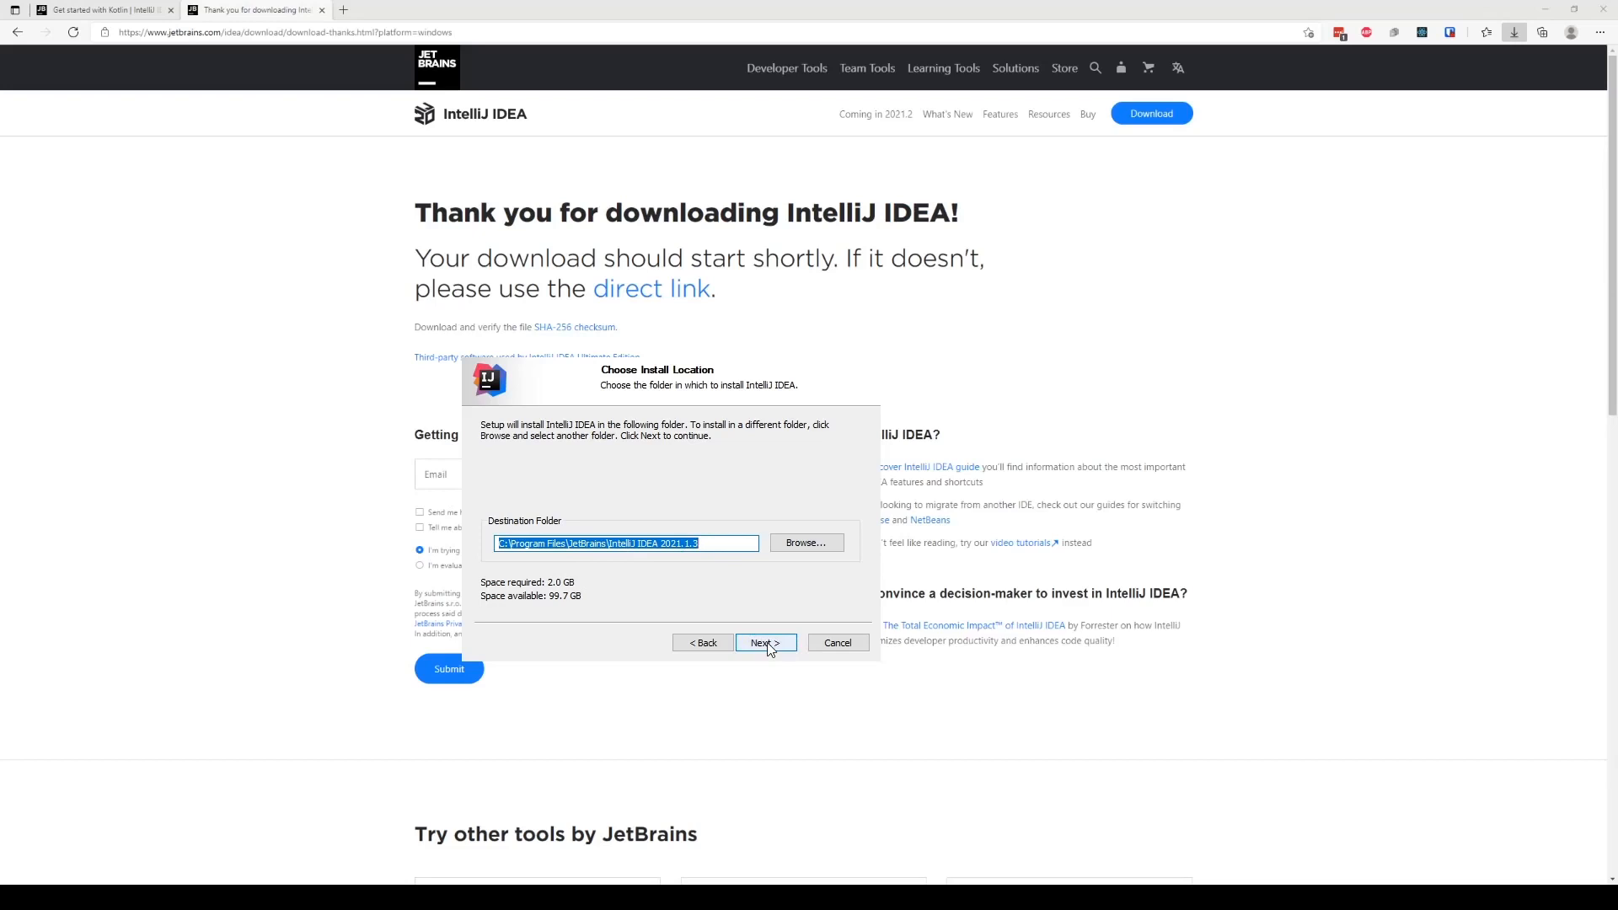
pyautogui.click(764, 643)
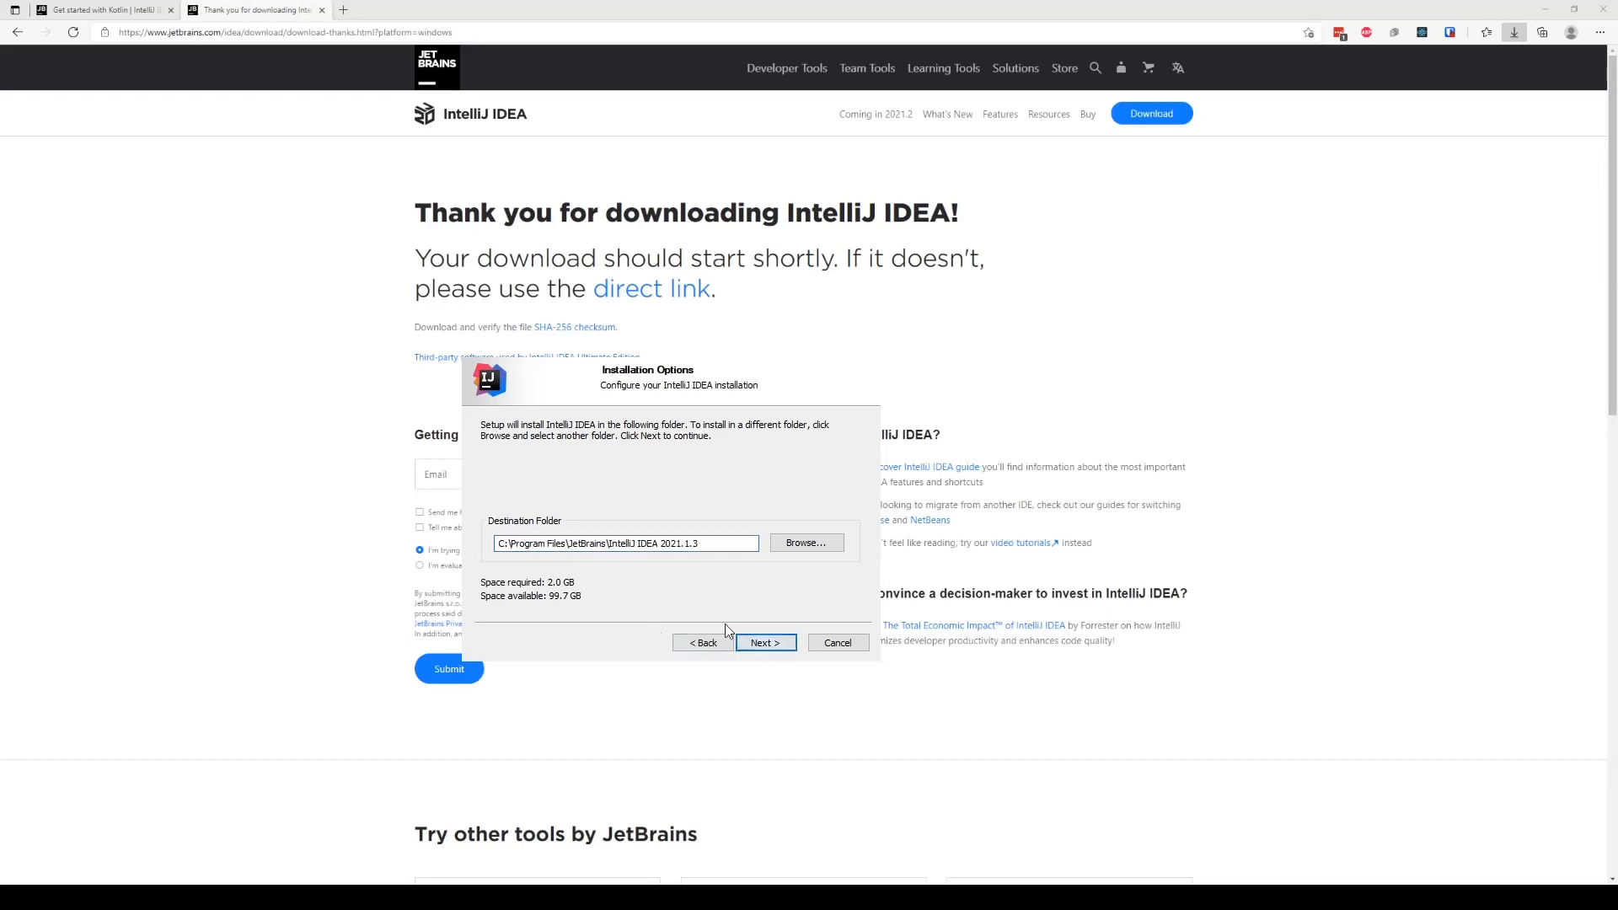
pyautogui.click(766, 643)
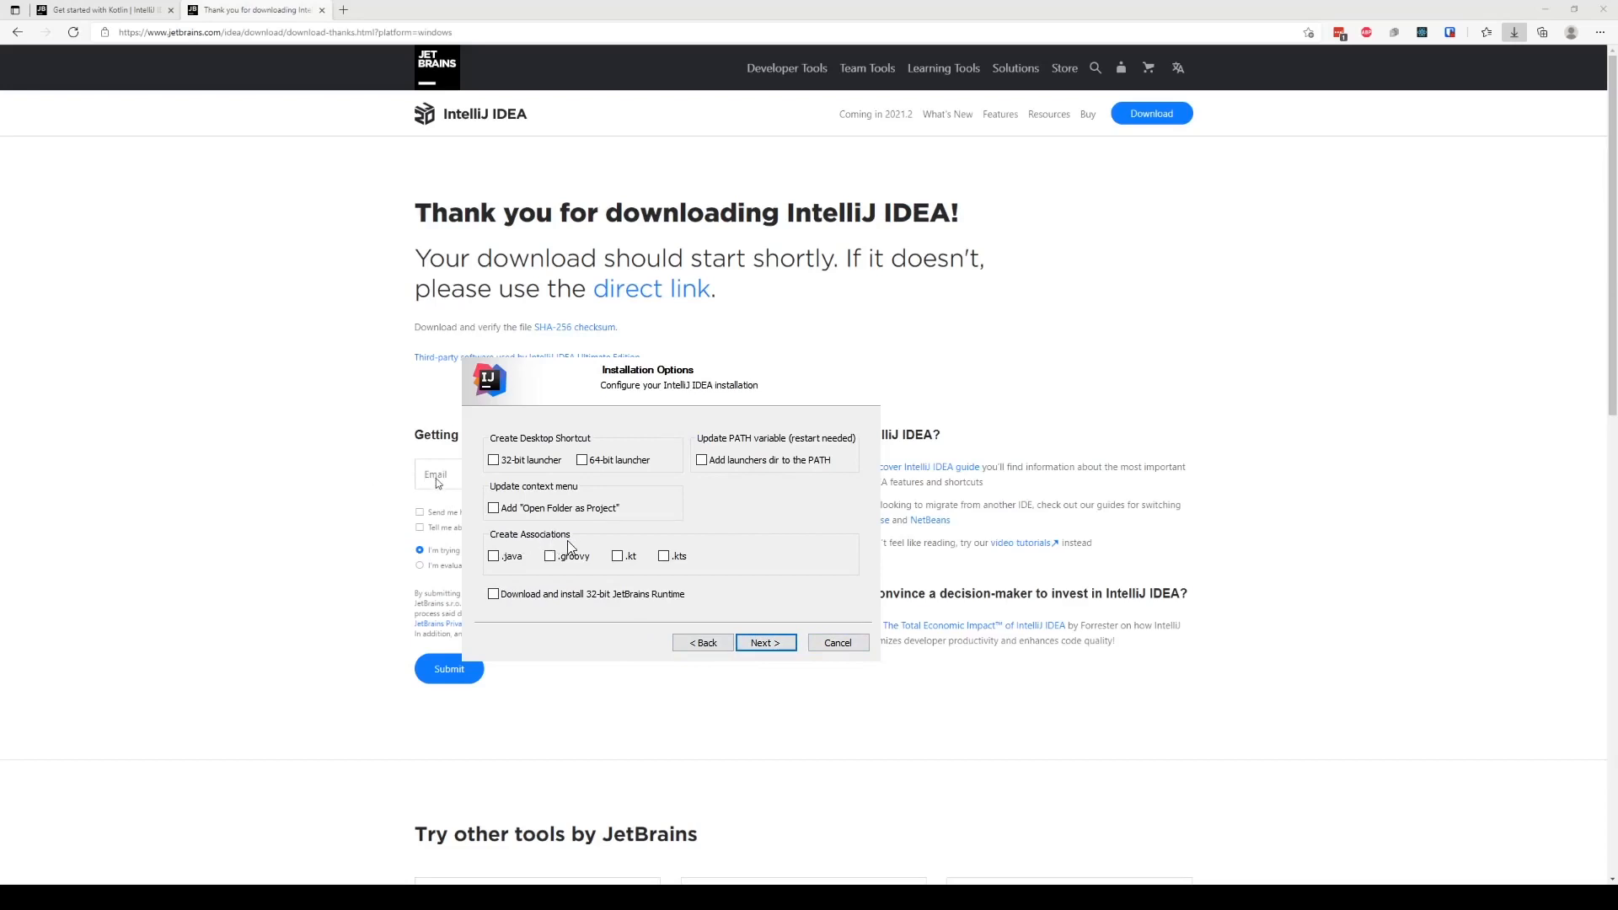
pyautogui.moveTo(702, 571)
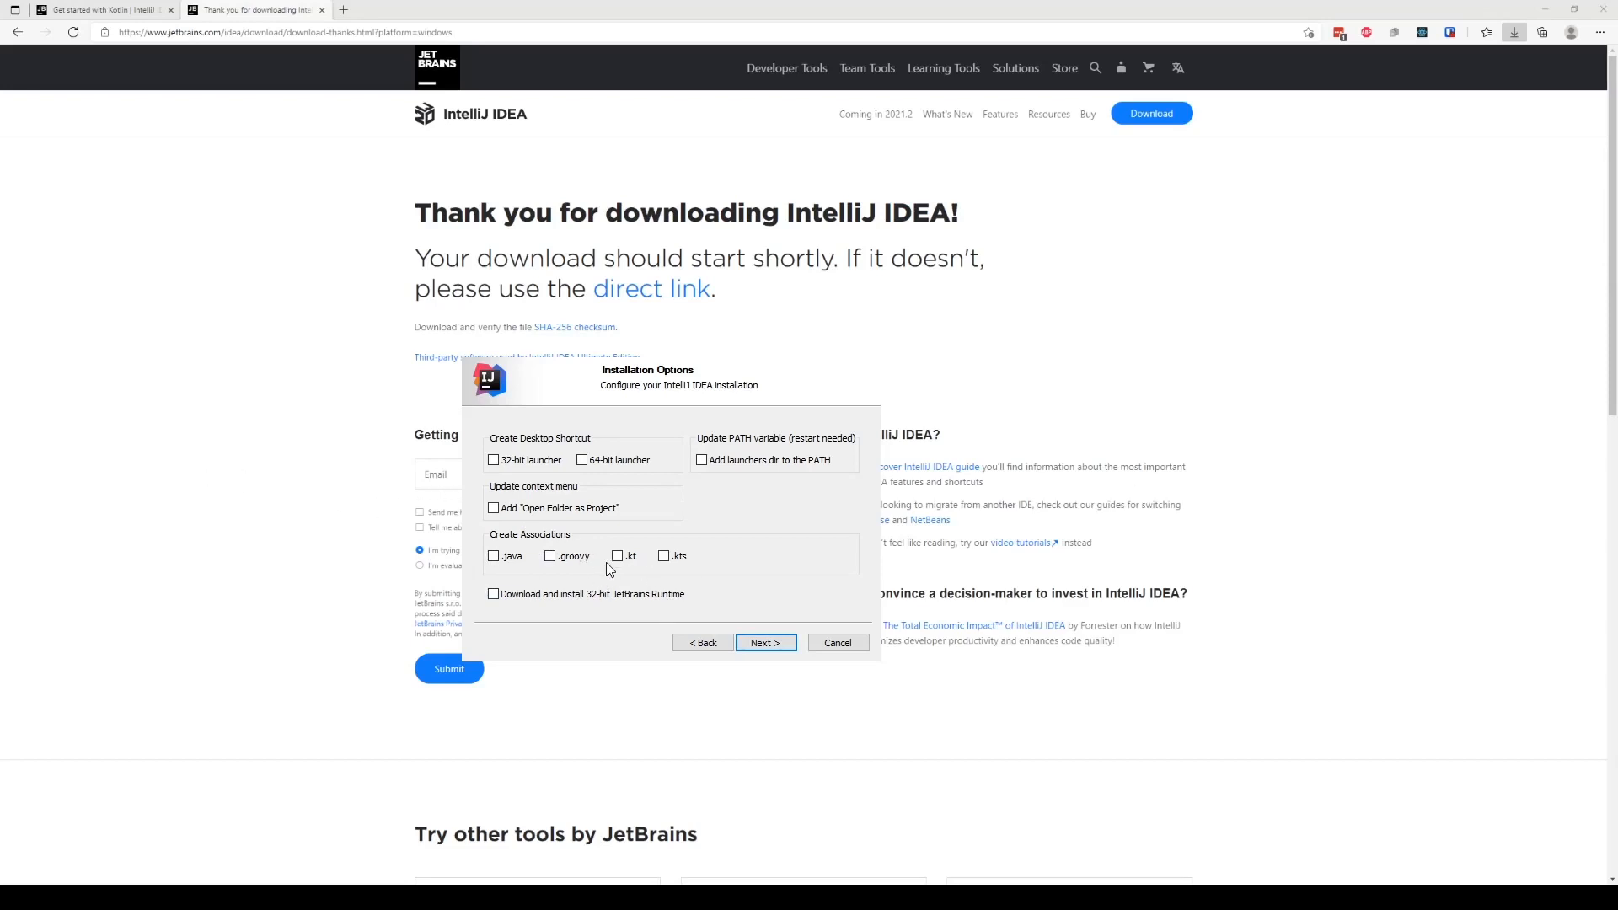
pyautogui.moveTo(642, 562)
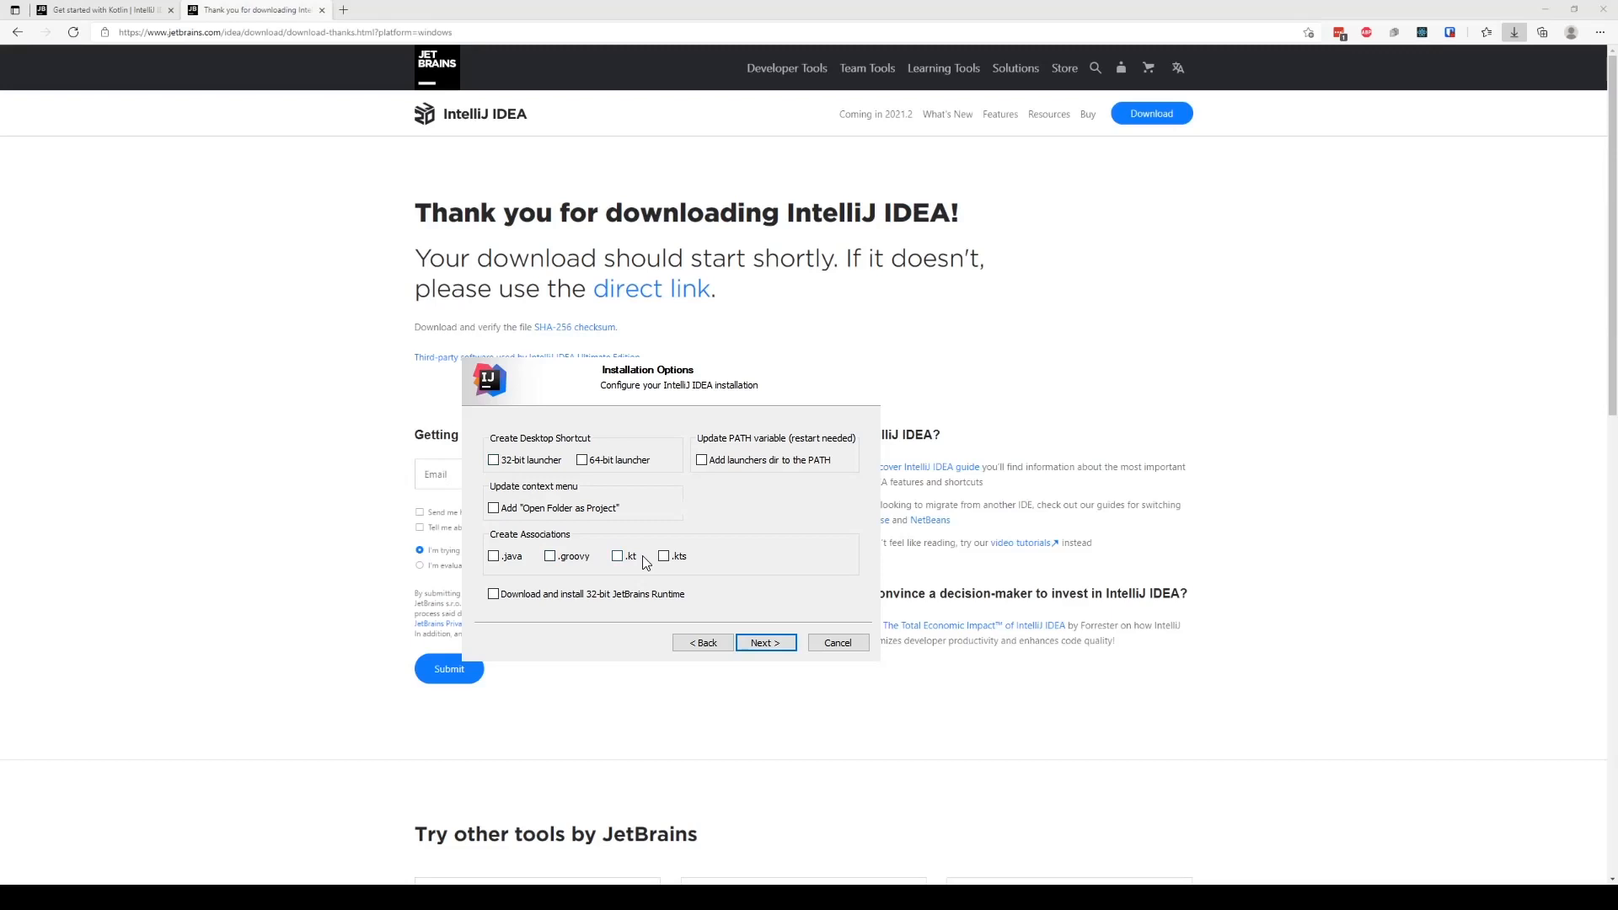
pyautogui.moveTo(626, 589)
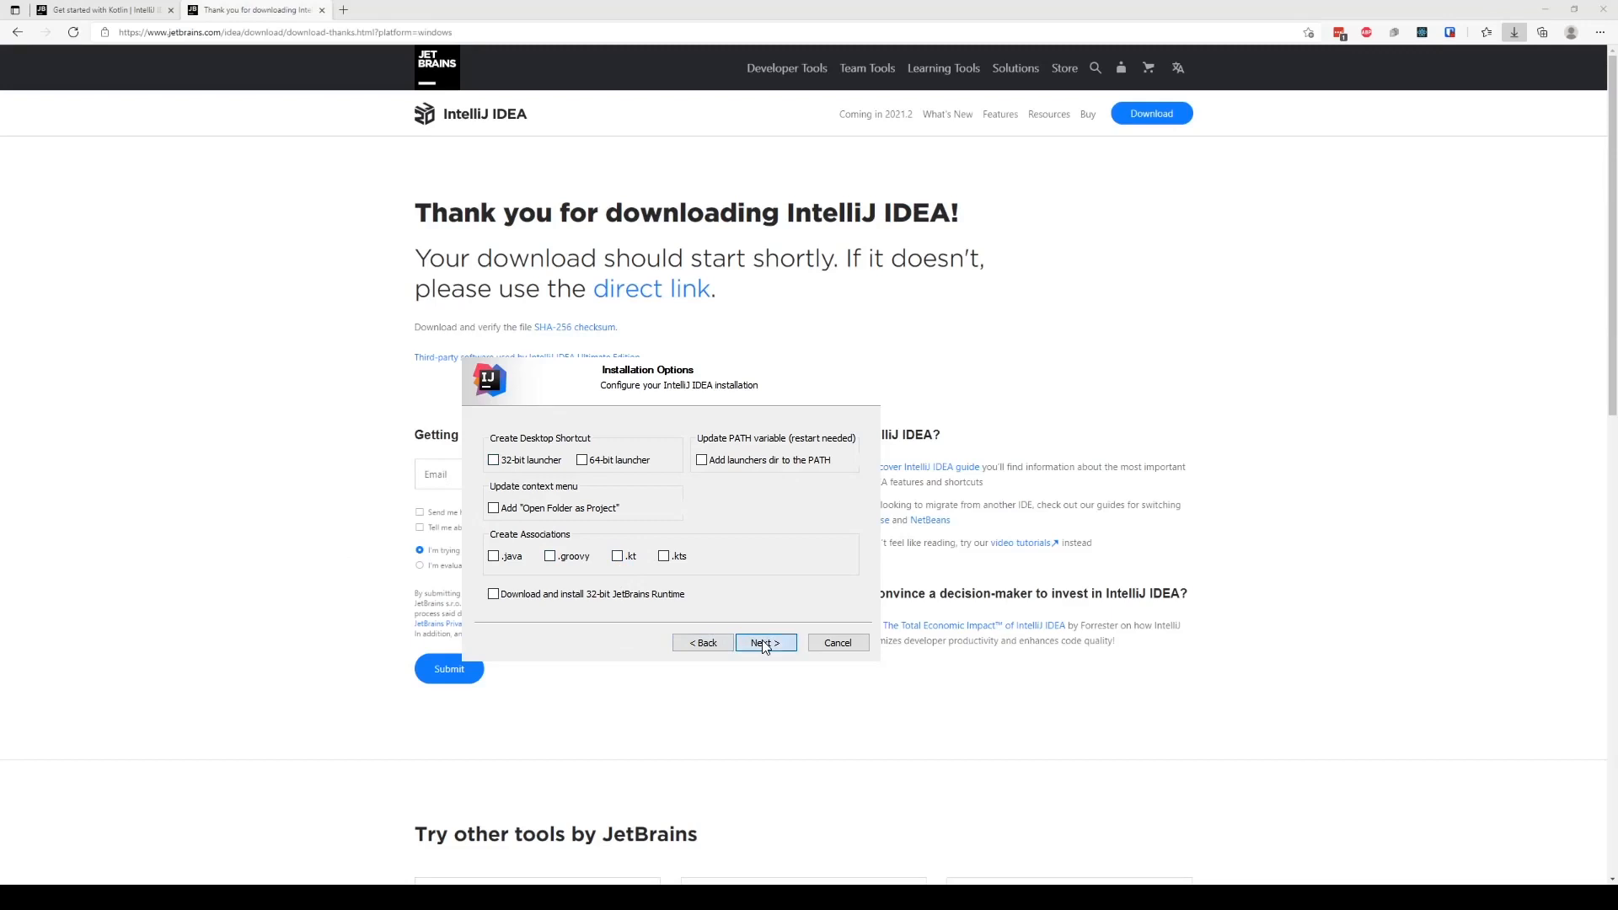
pyautogui.click(766, 642)
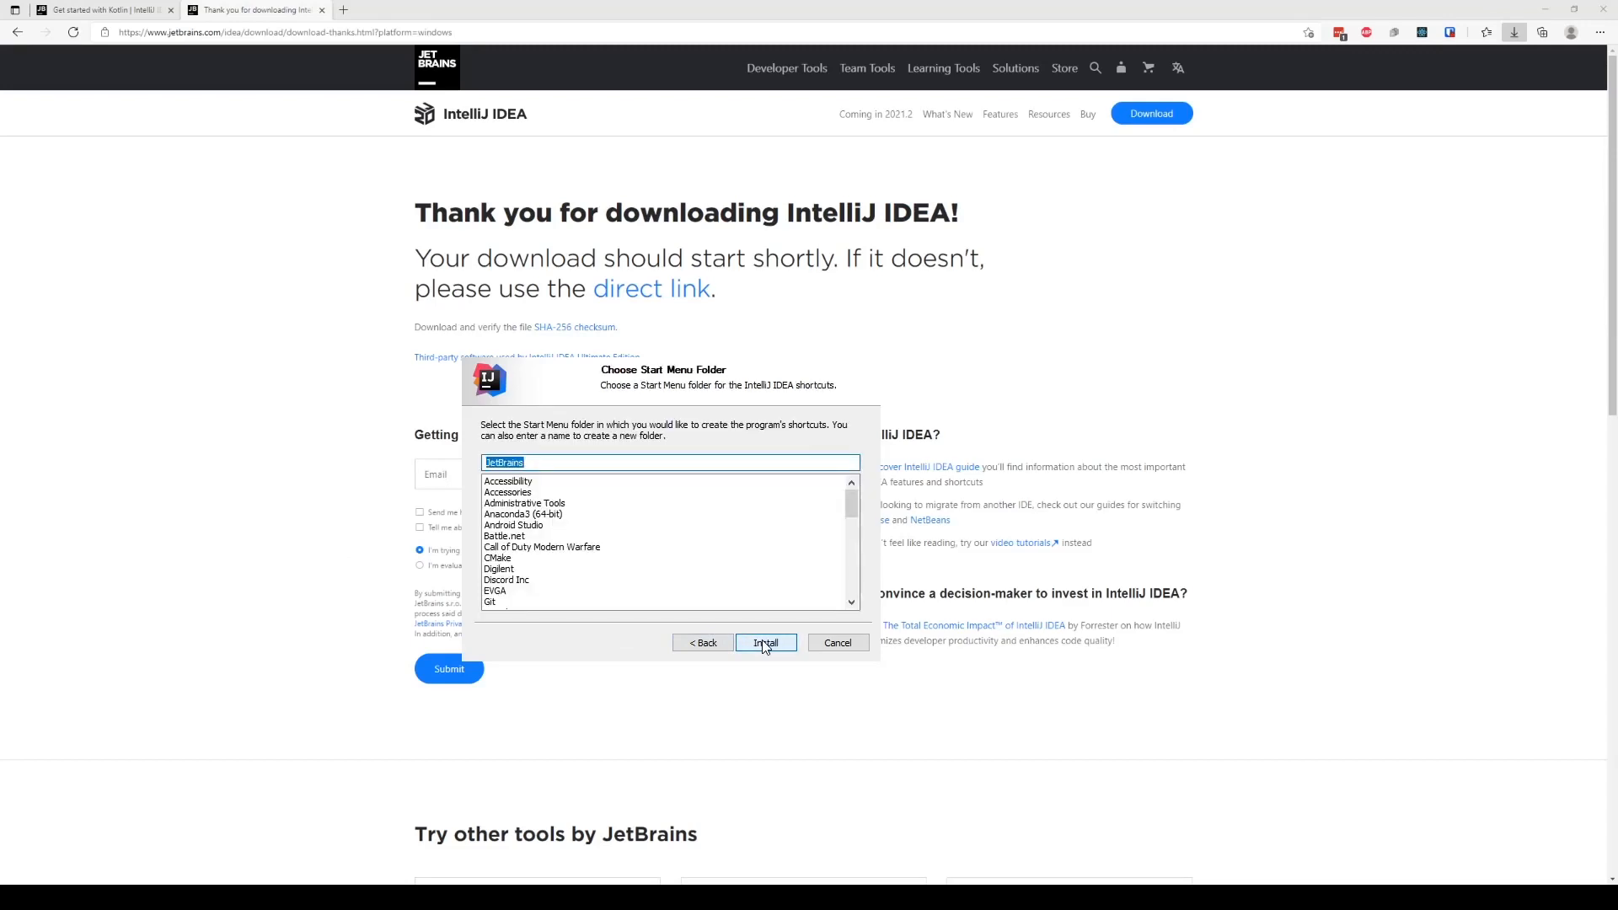
# - Install into the JetBrains Start Menu folder and finish with Run IntelliJ IDEA ticked
pyautogui.click(766, 643)
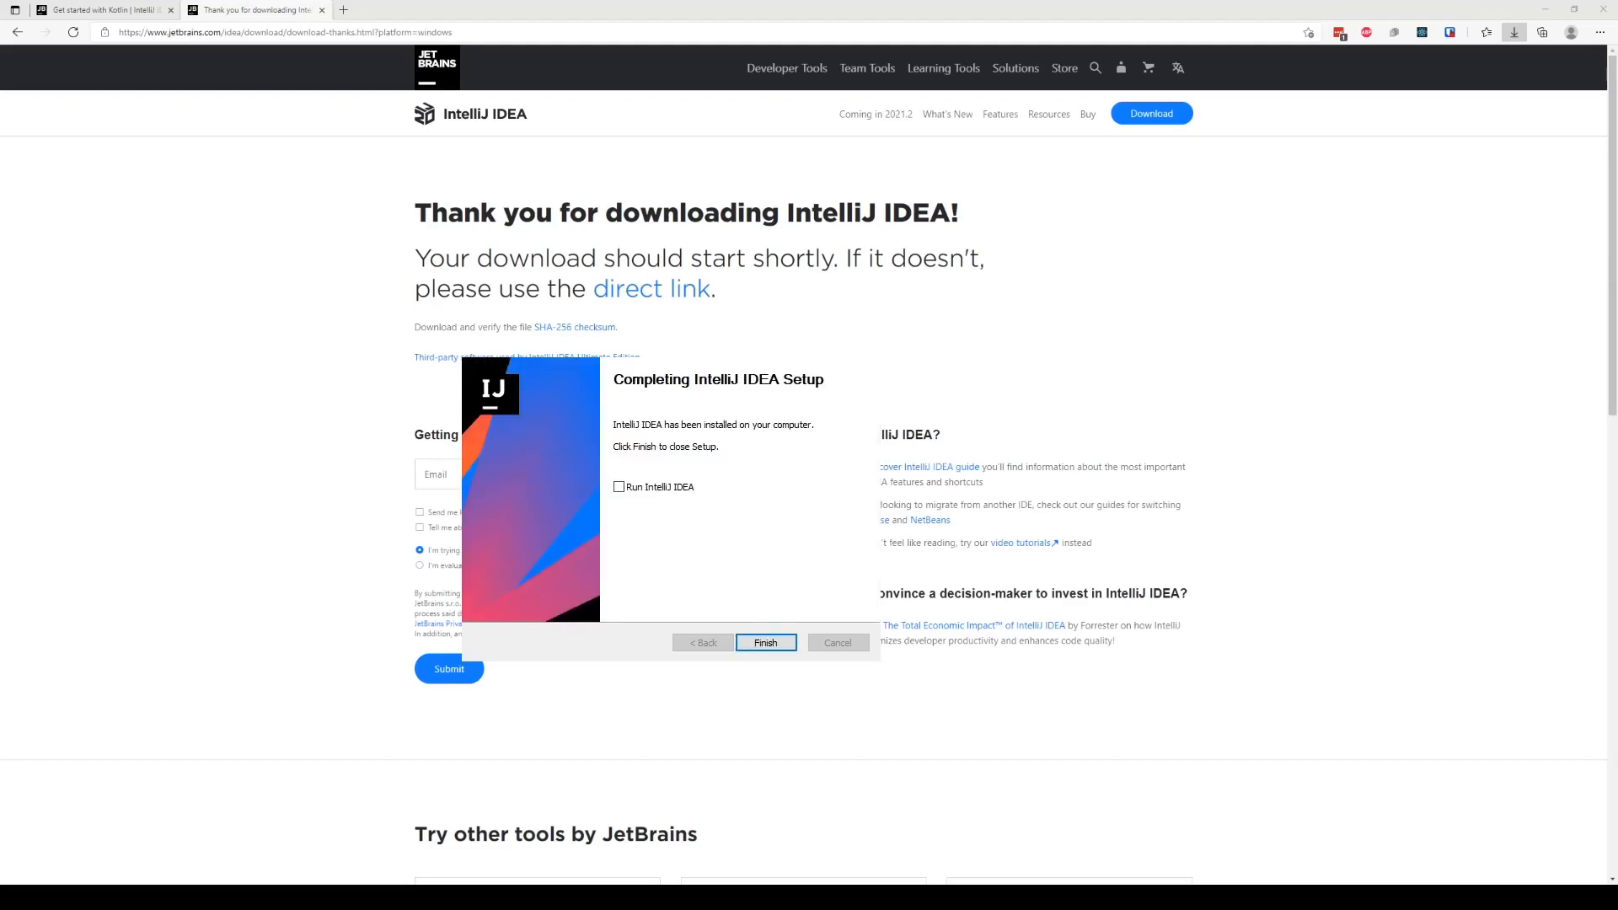
pyautogui.click(619, 486)
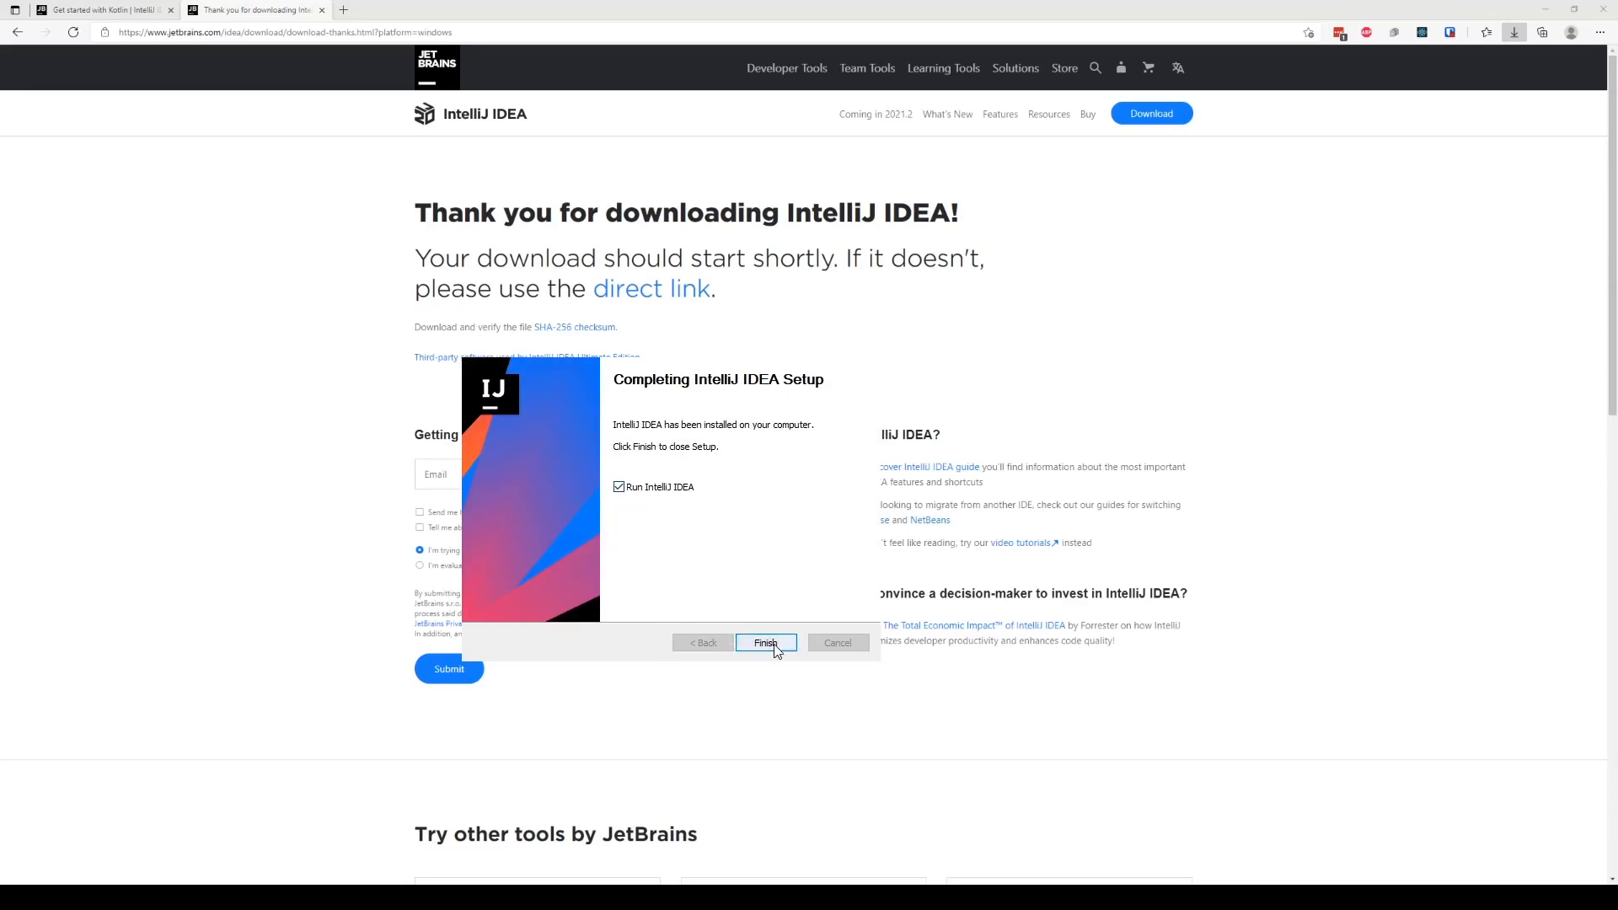
pyautogui.click(766, 643)
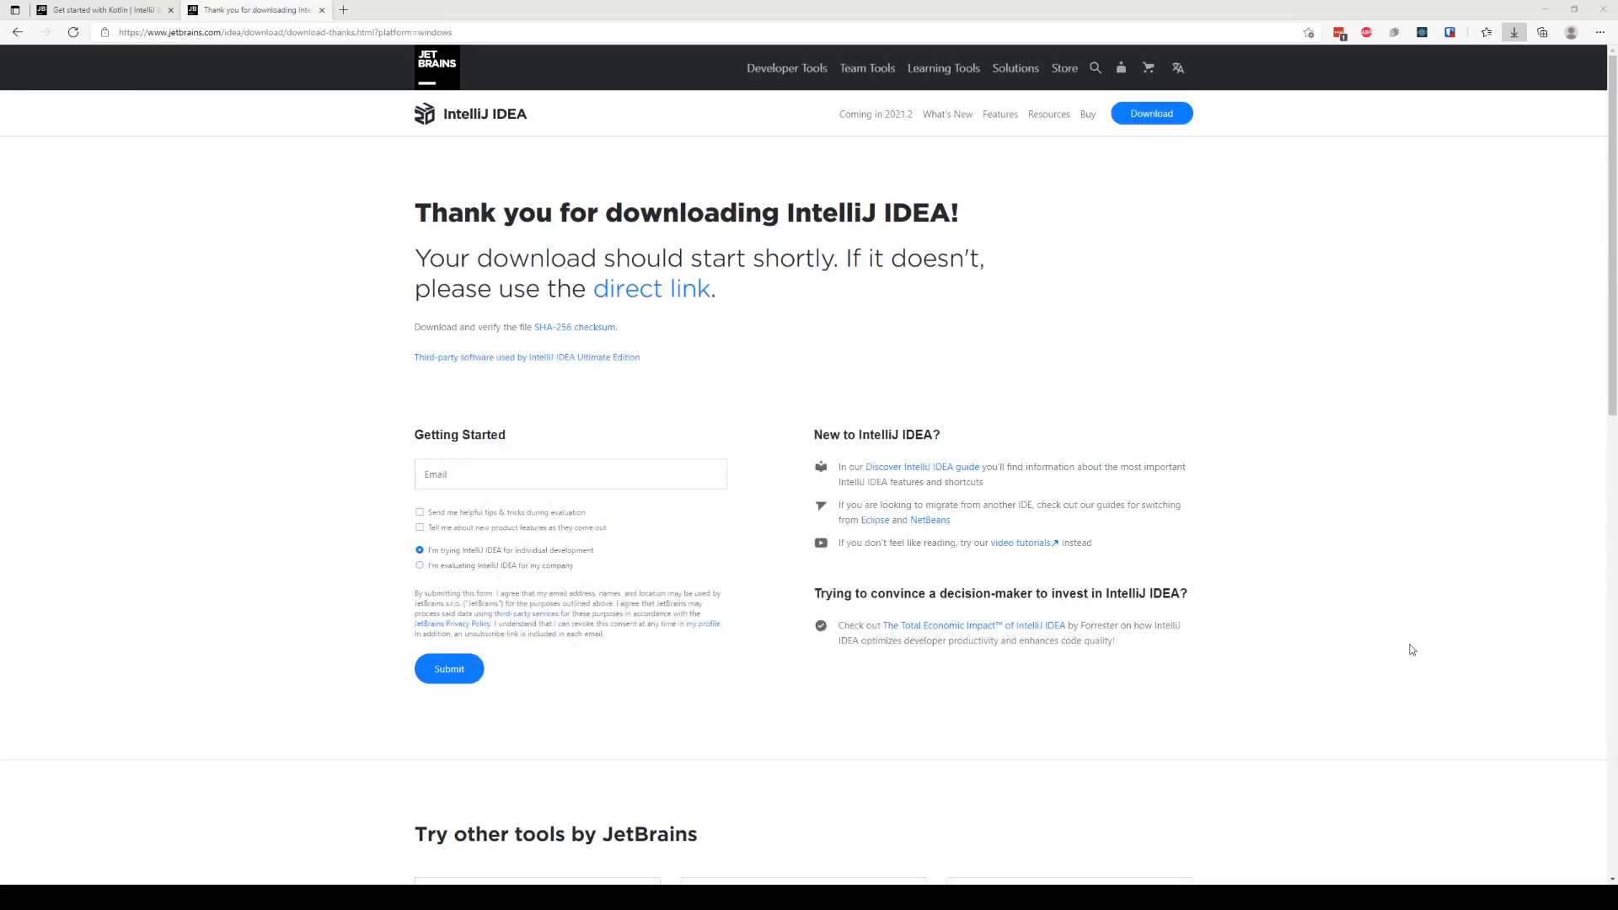
pyautogui.moveTo(1444, 656)
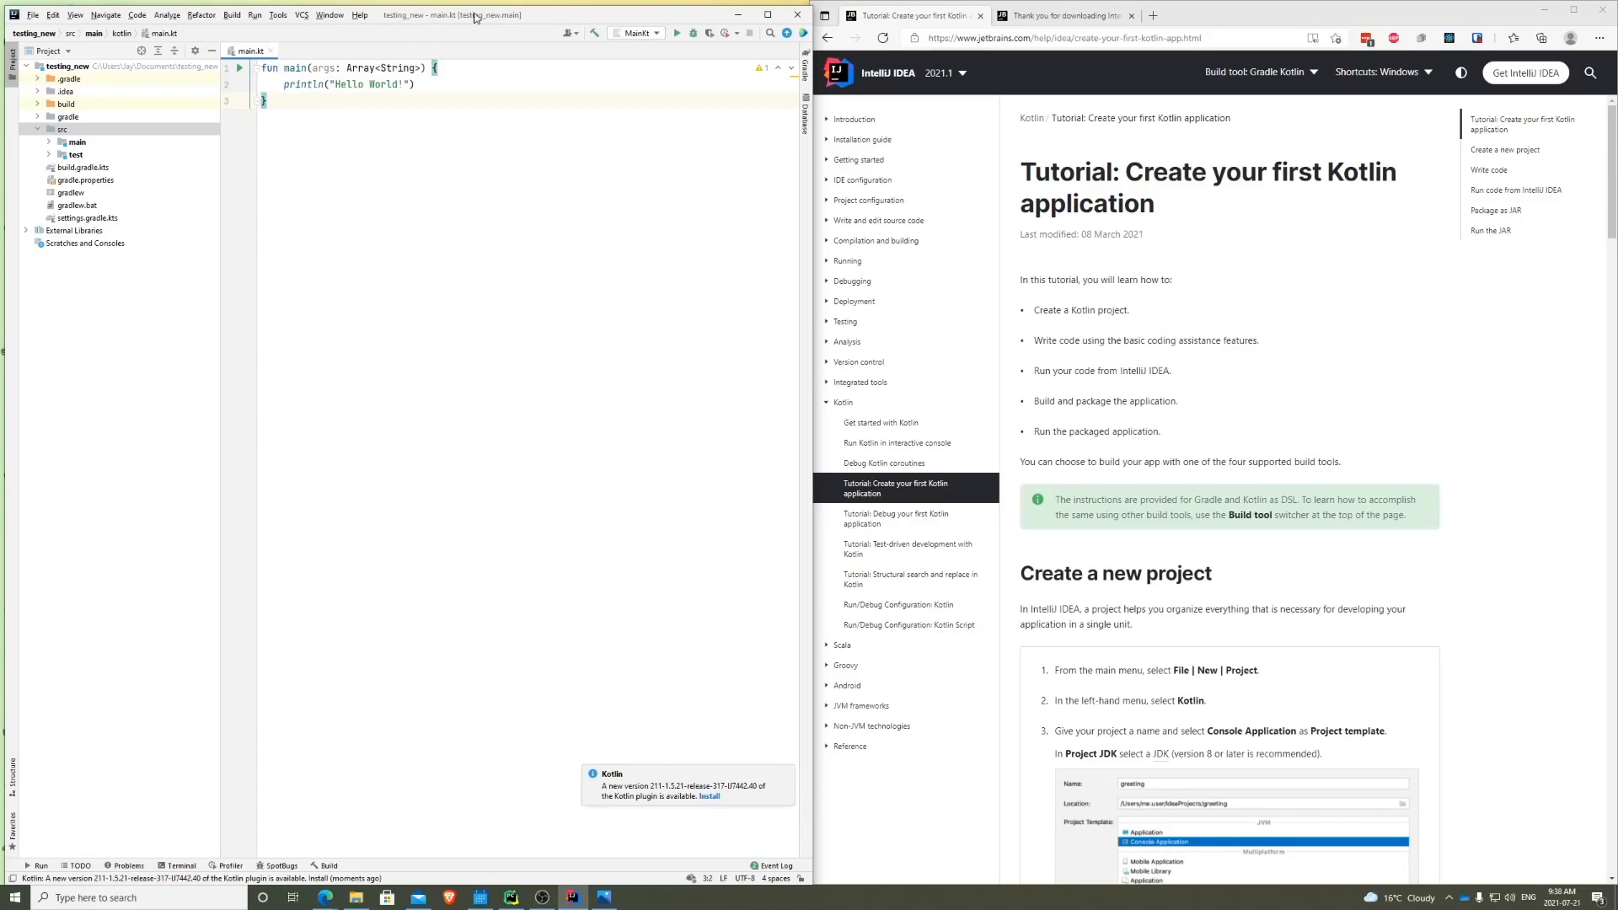
pyautogui.moveTo(450, 230)
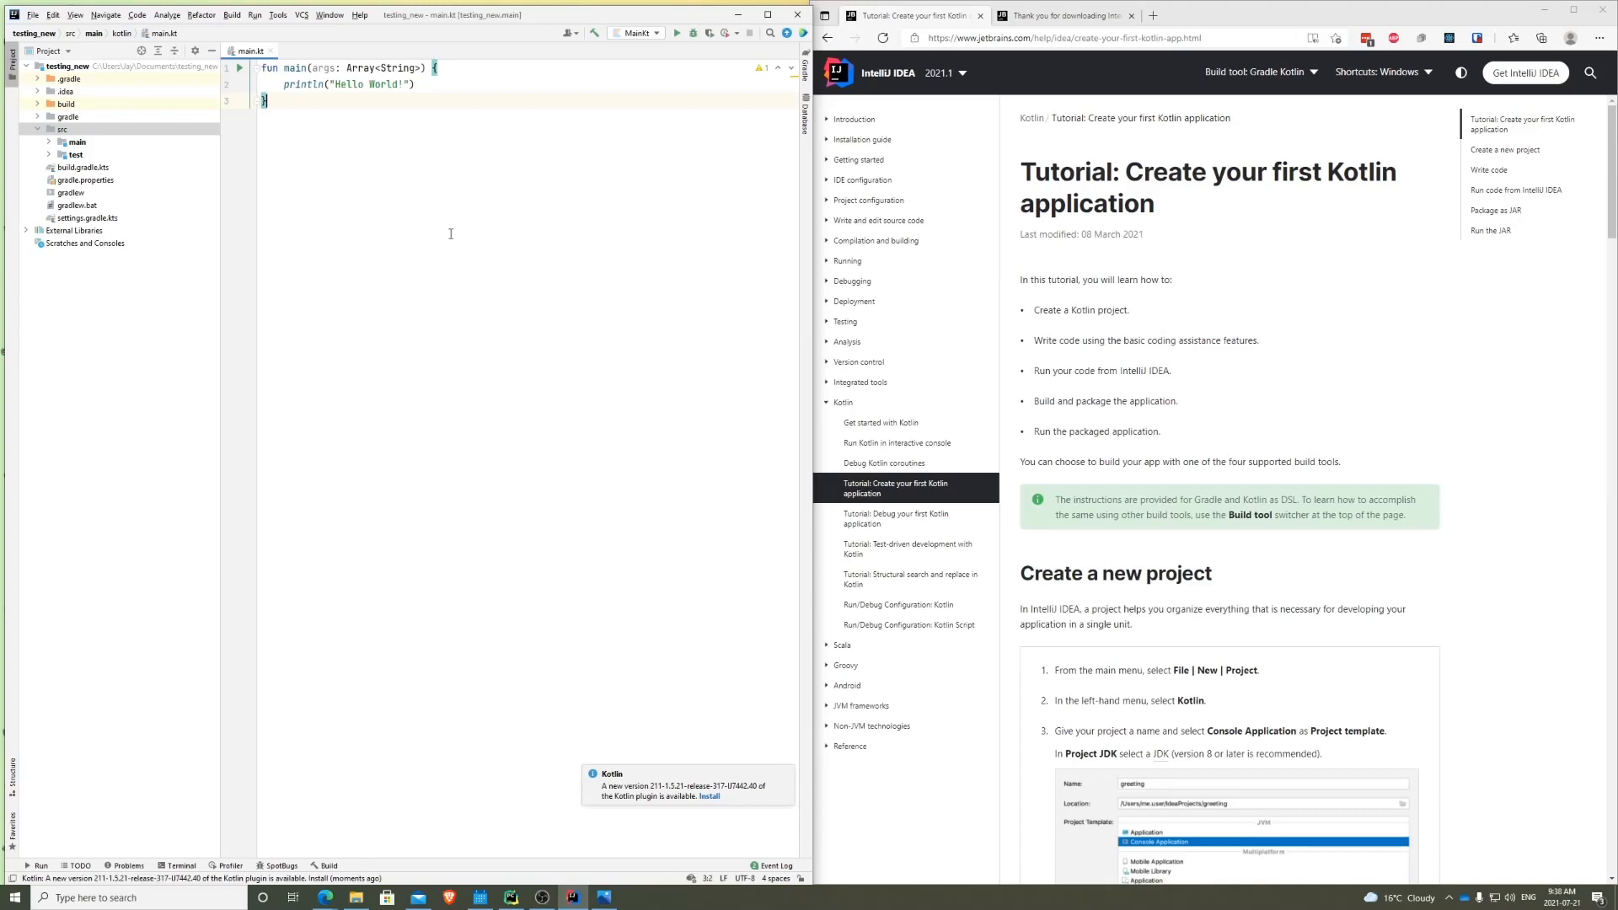
pyautogui.moveTo(446, 239)
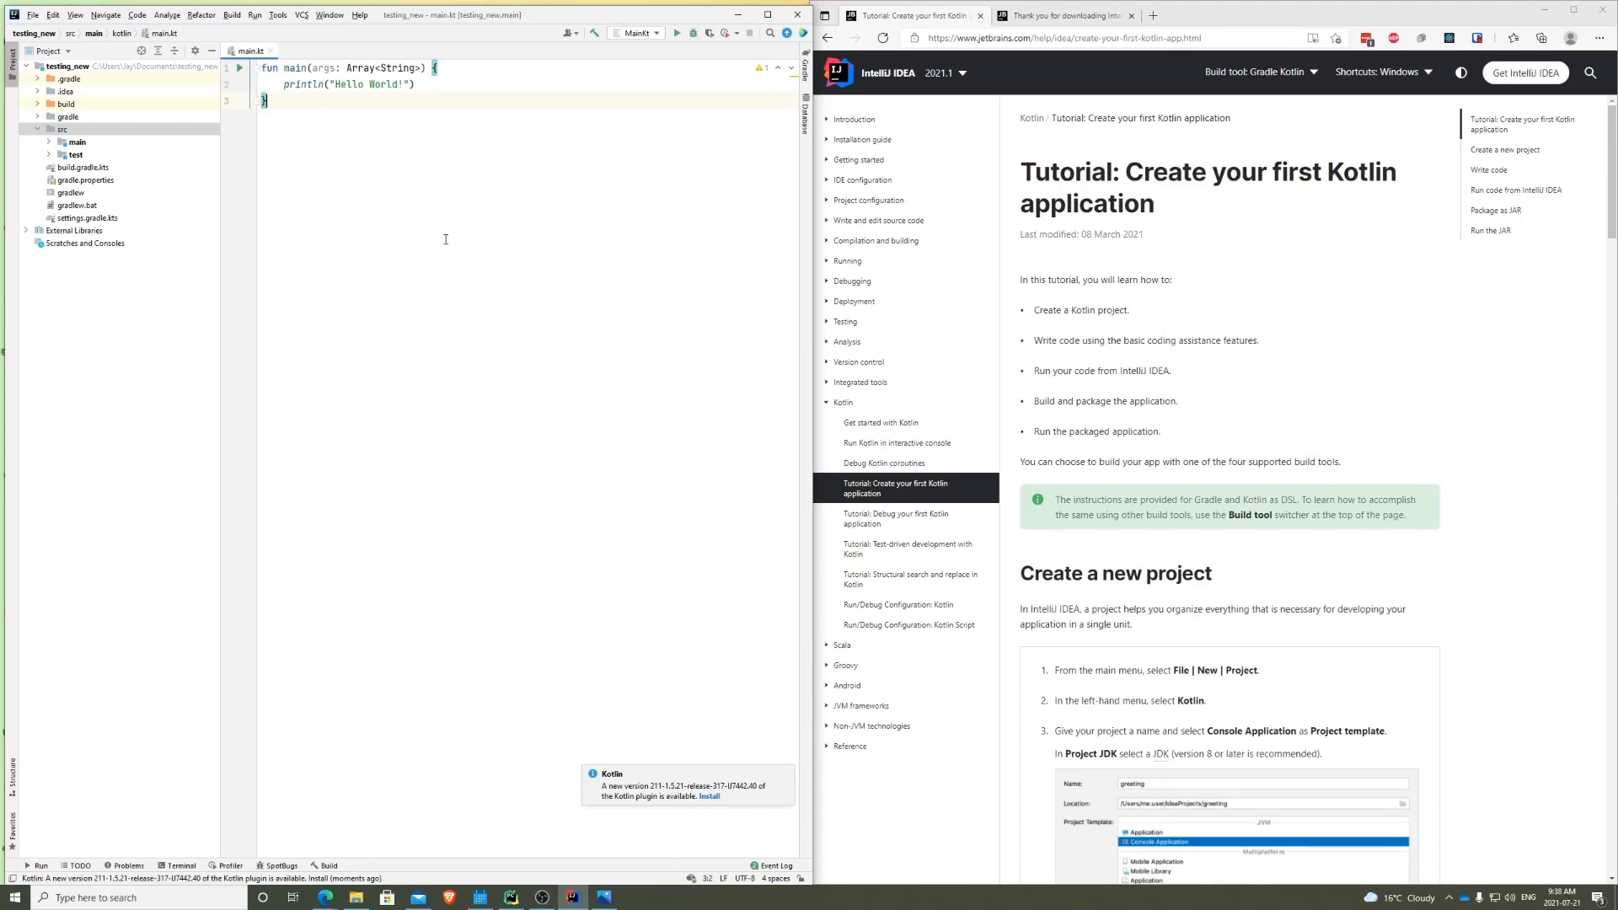
pyautogui.moveTo(465, 234)
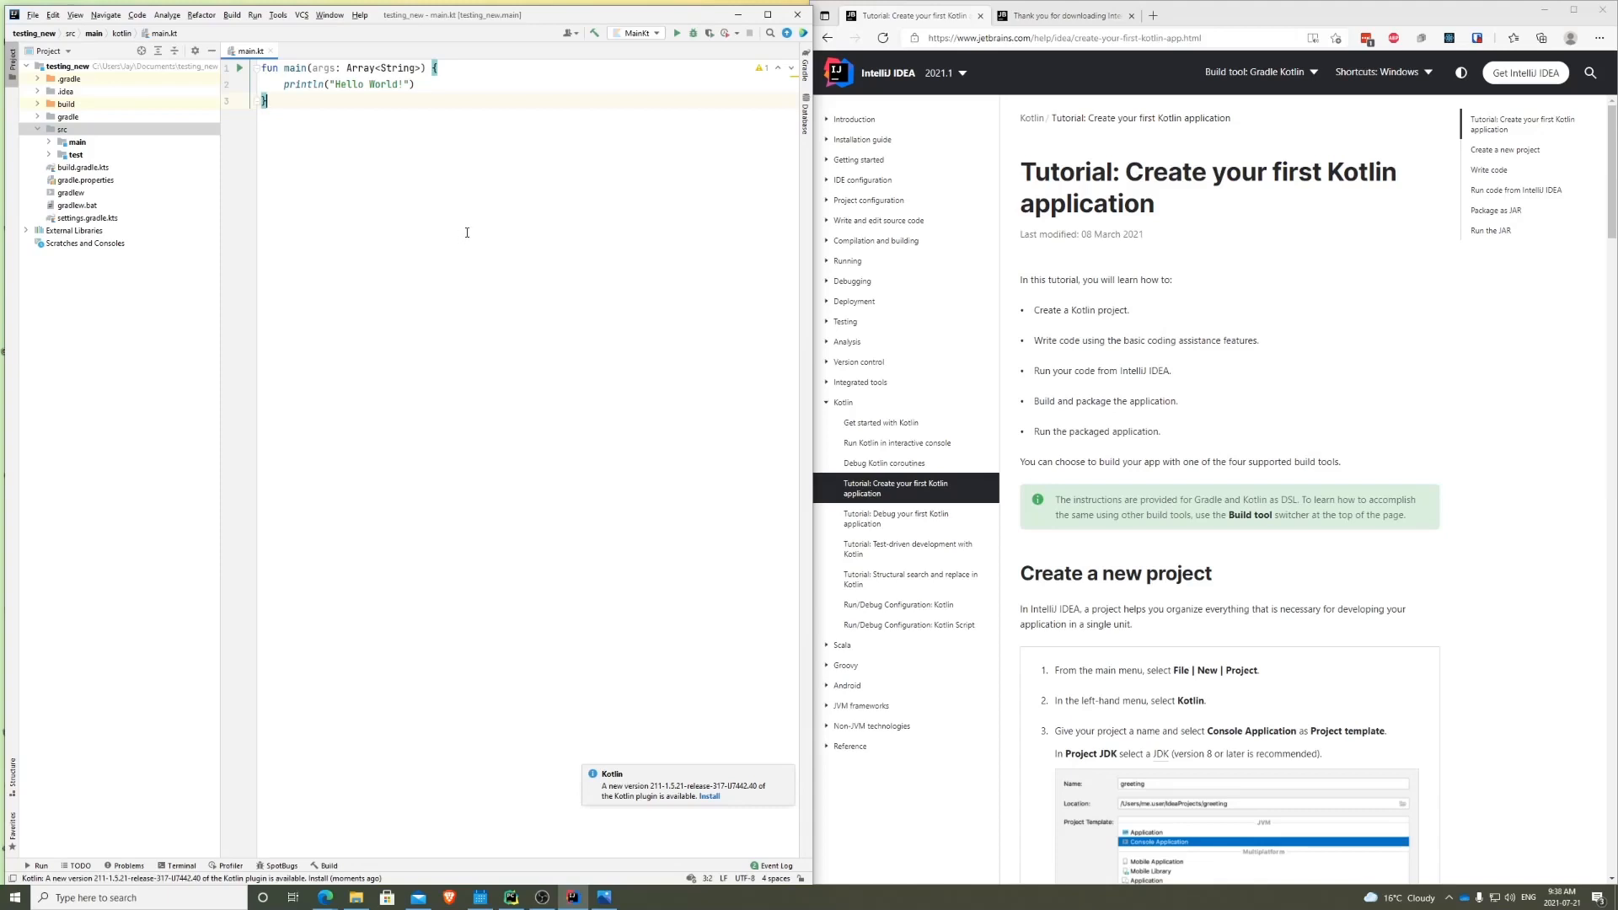
pyautogui.moveTo(465, 234)
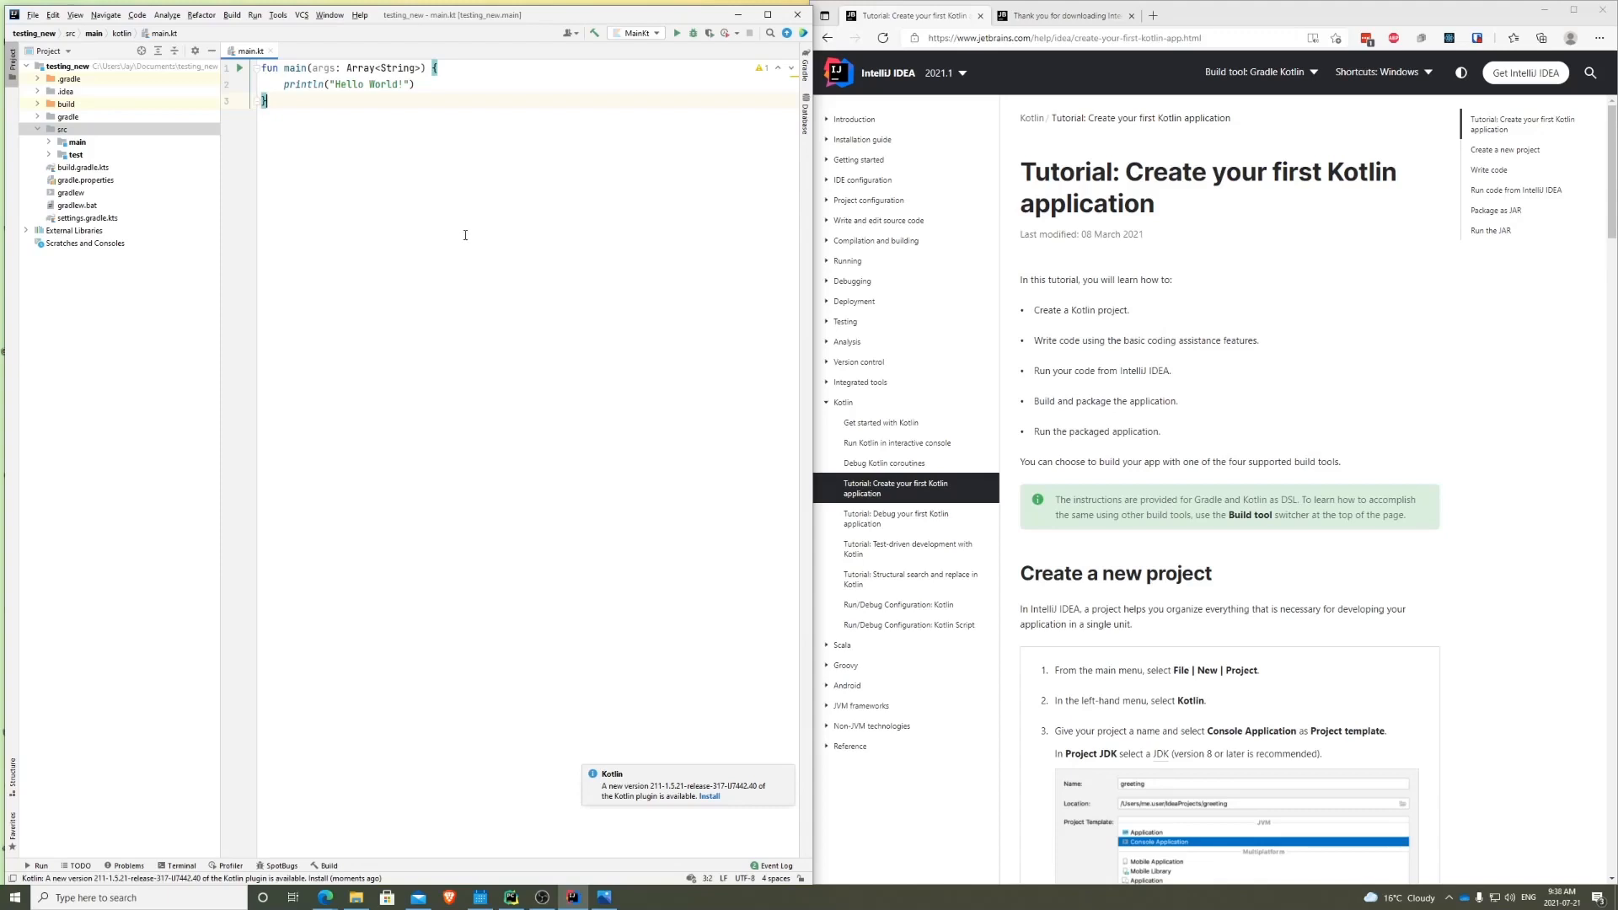
pyautogui.moveTo(248, 630)
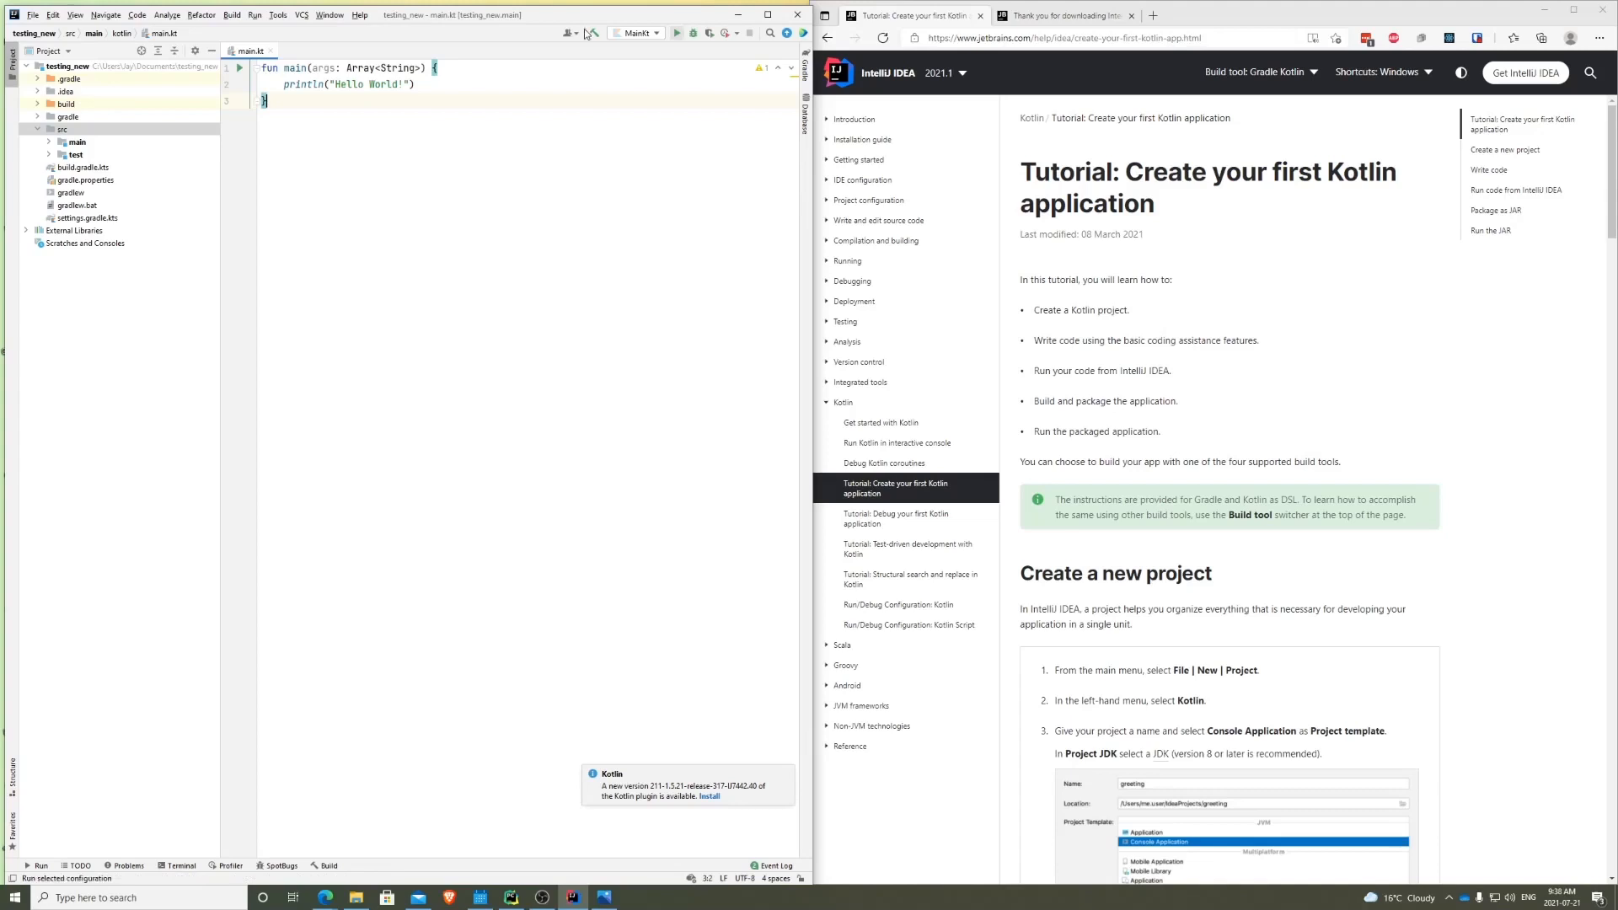
pyautogui.moveTo(358, 270)
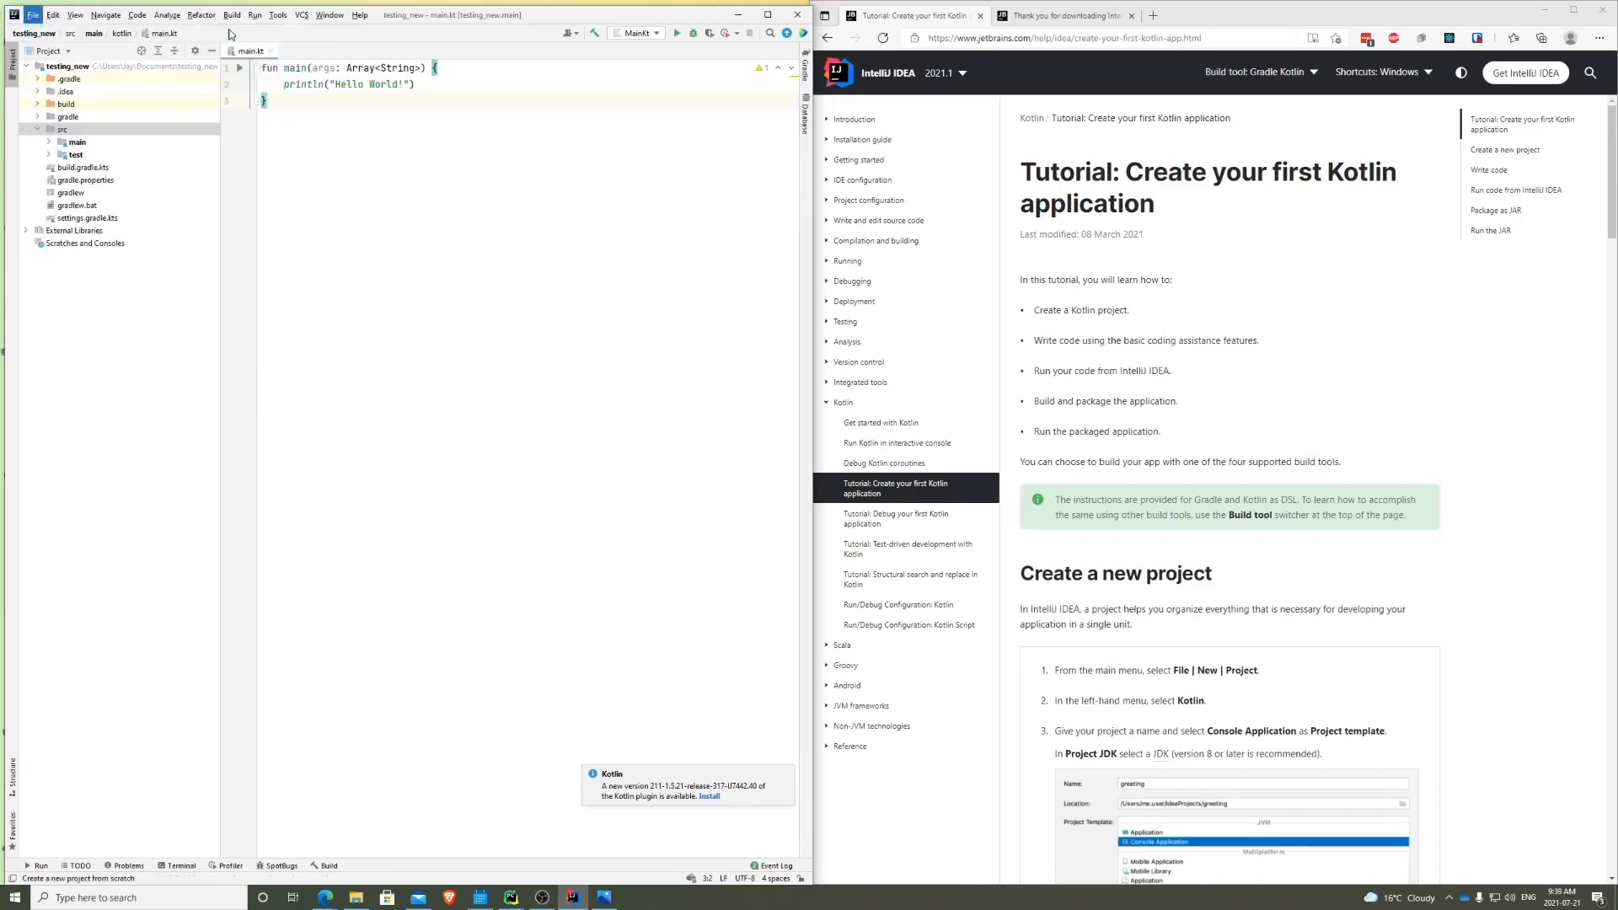
# - Start a new Kotlin project named hello_kotlin
pyautogui.click(34, 14)
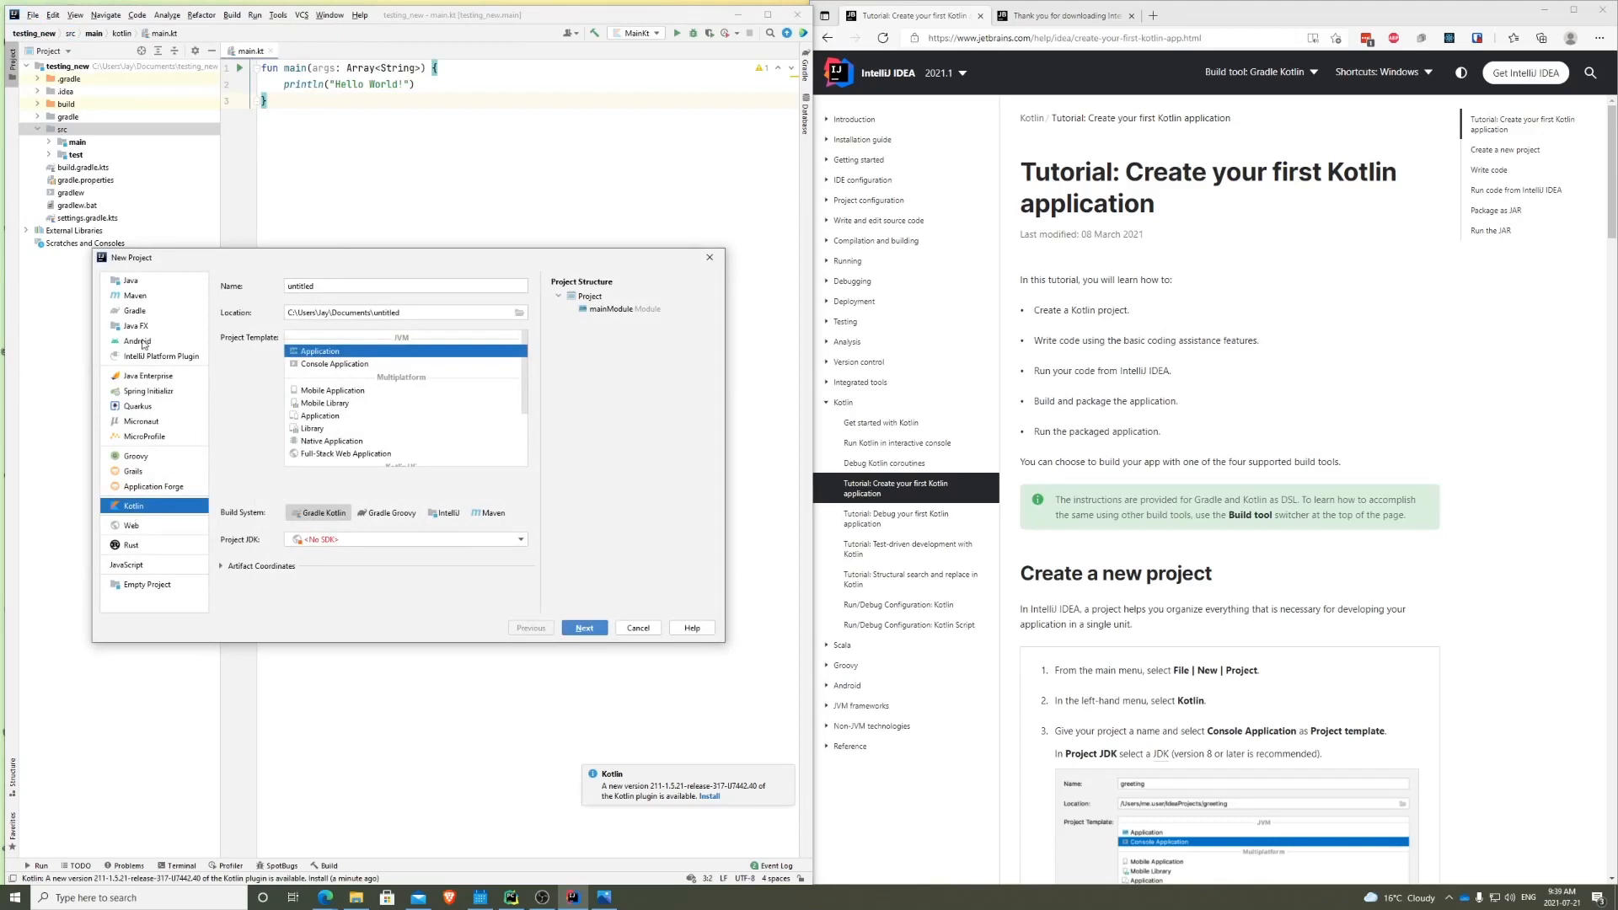
pyautogui.click(132, 280)
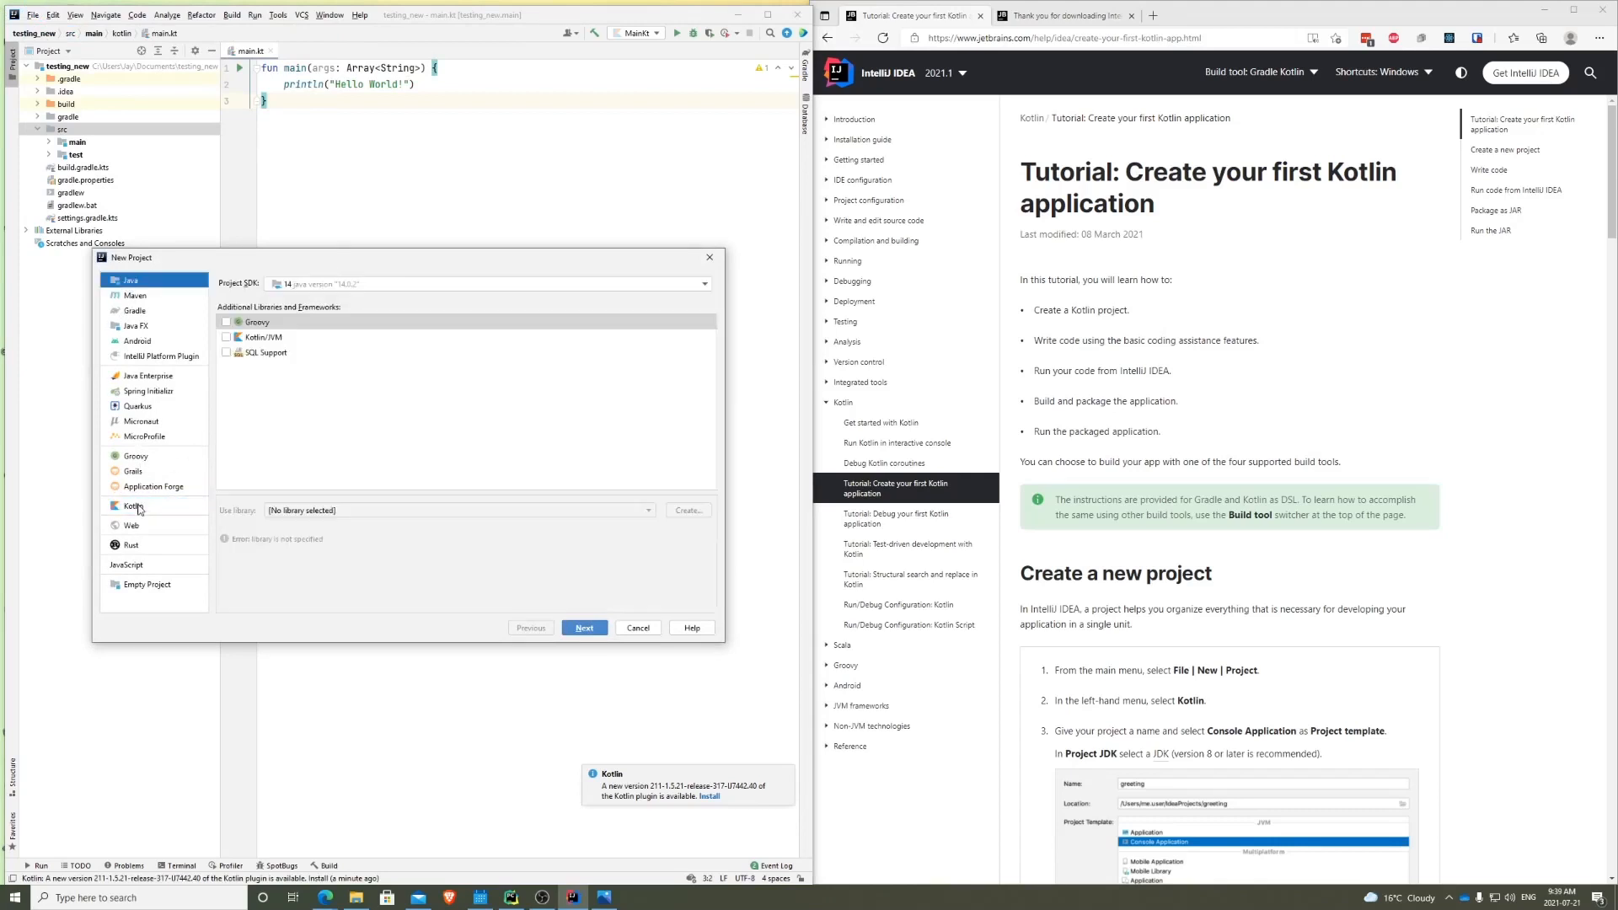
pyautogui.click(132, 506)
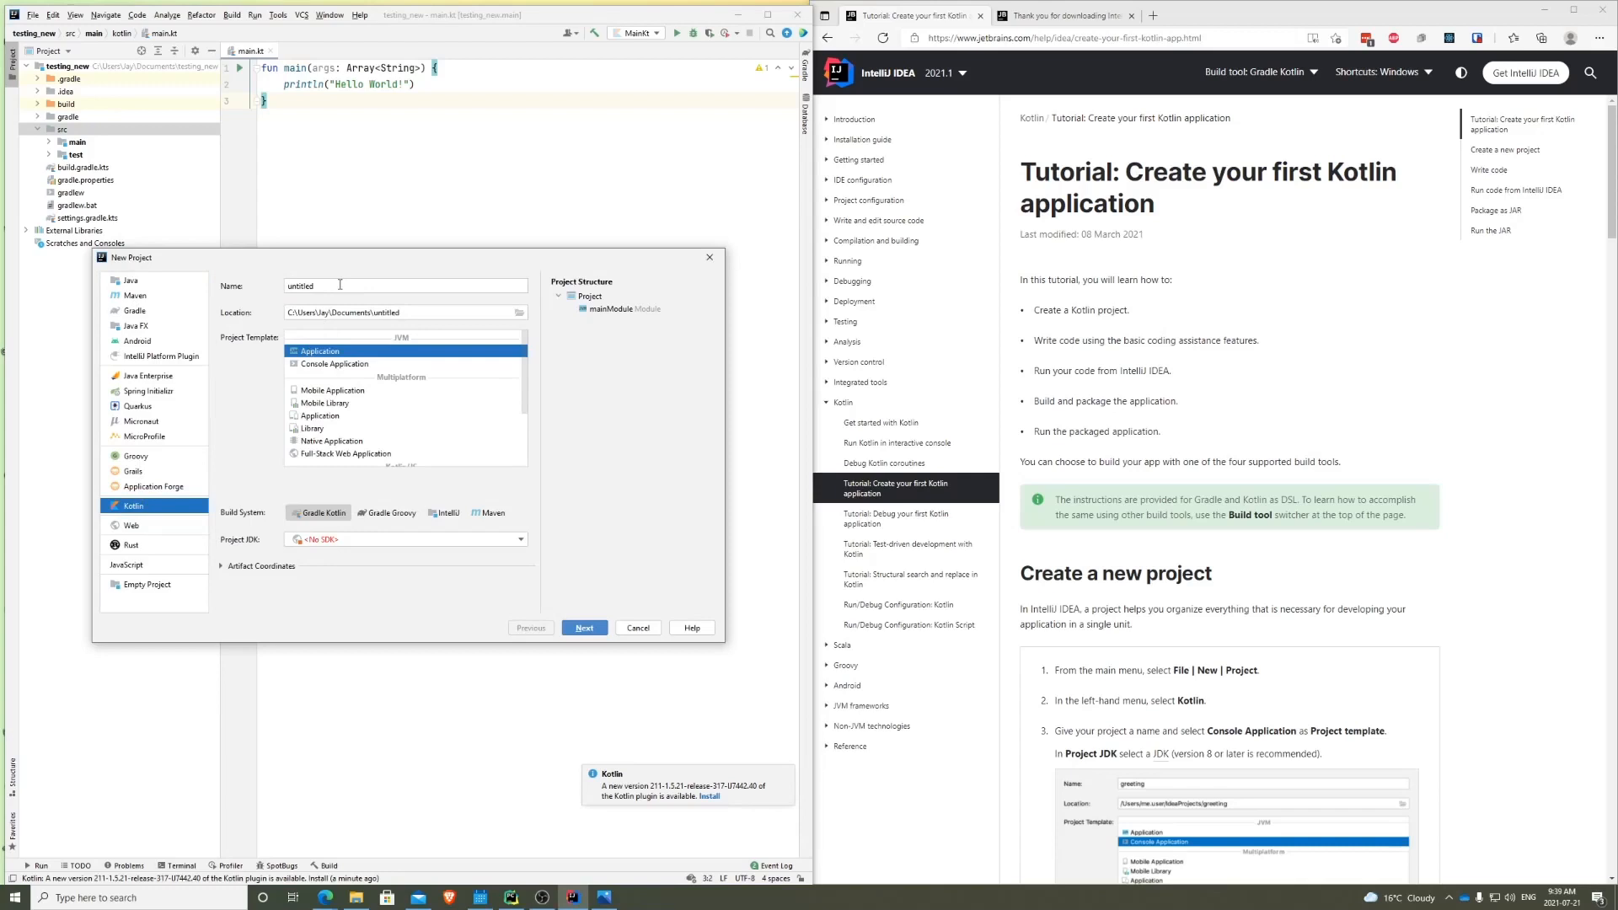
pyautogui.click(404, 285)
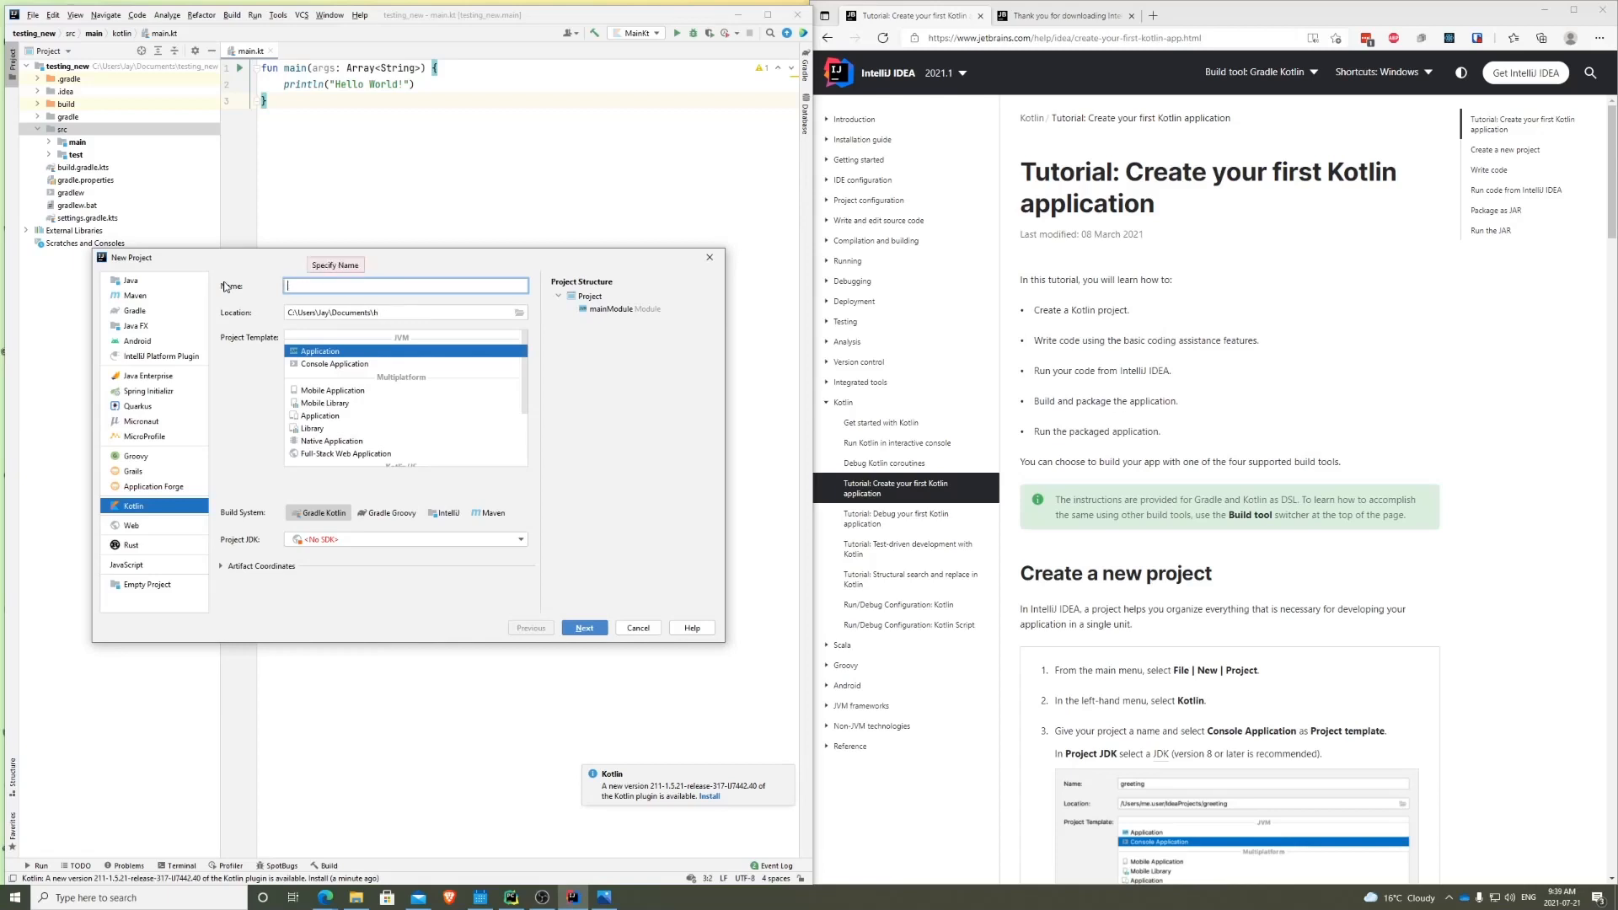
pyautogui.write('hello_kotlin')
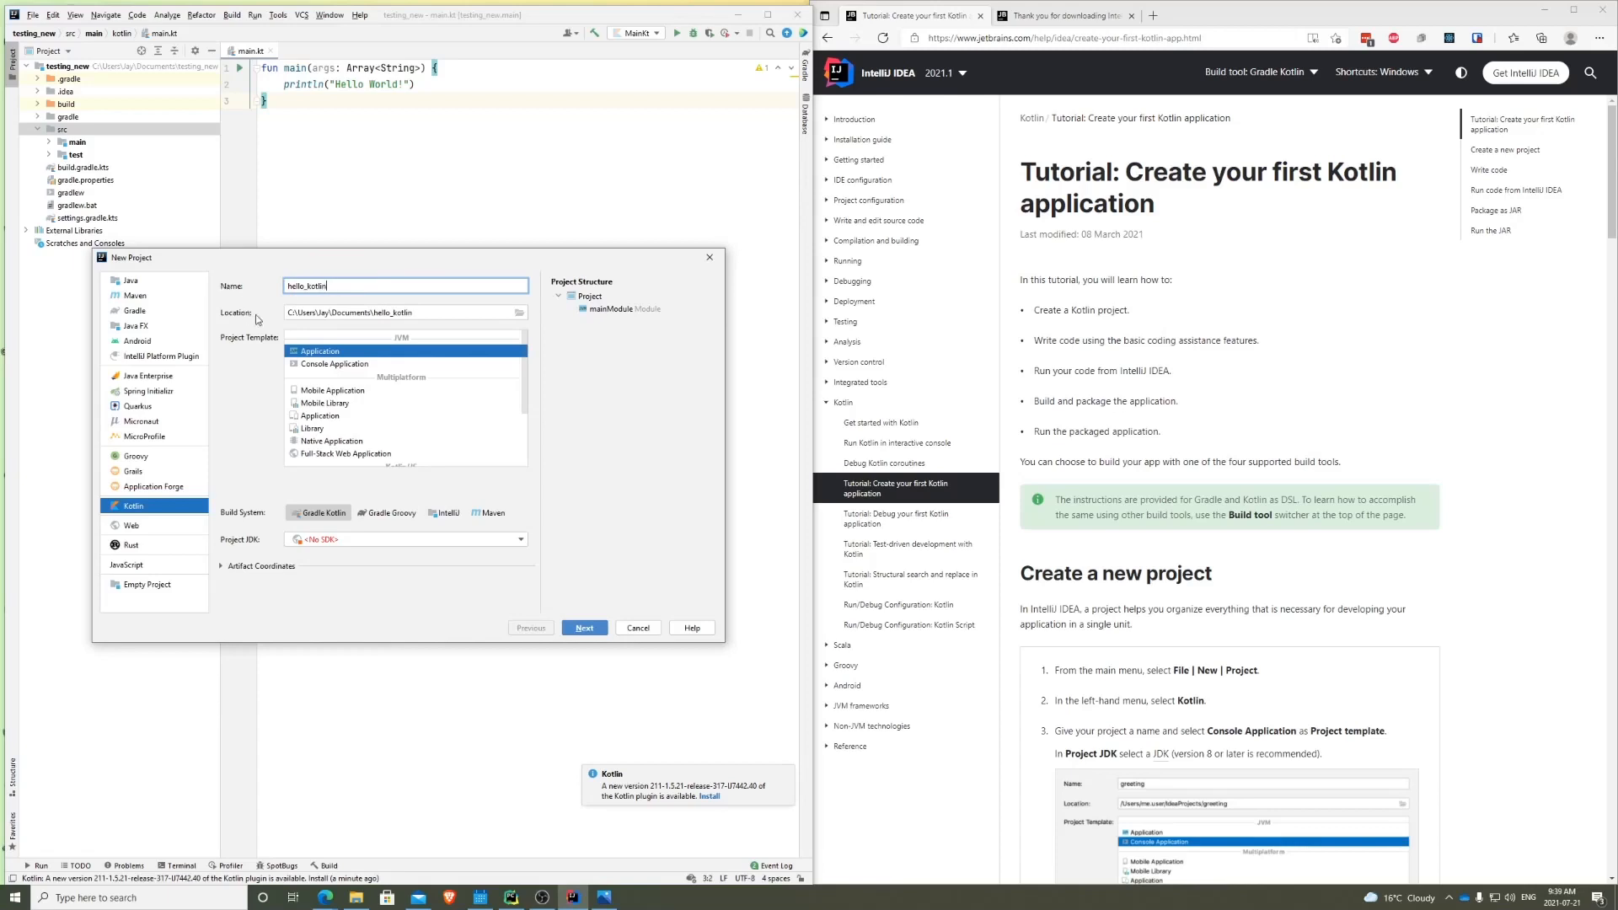
pyautogui.moveTo(219, 373)
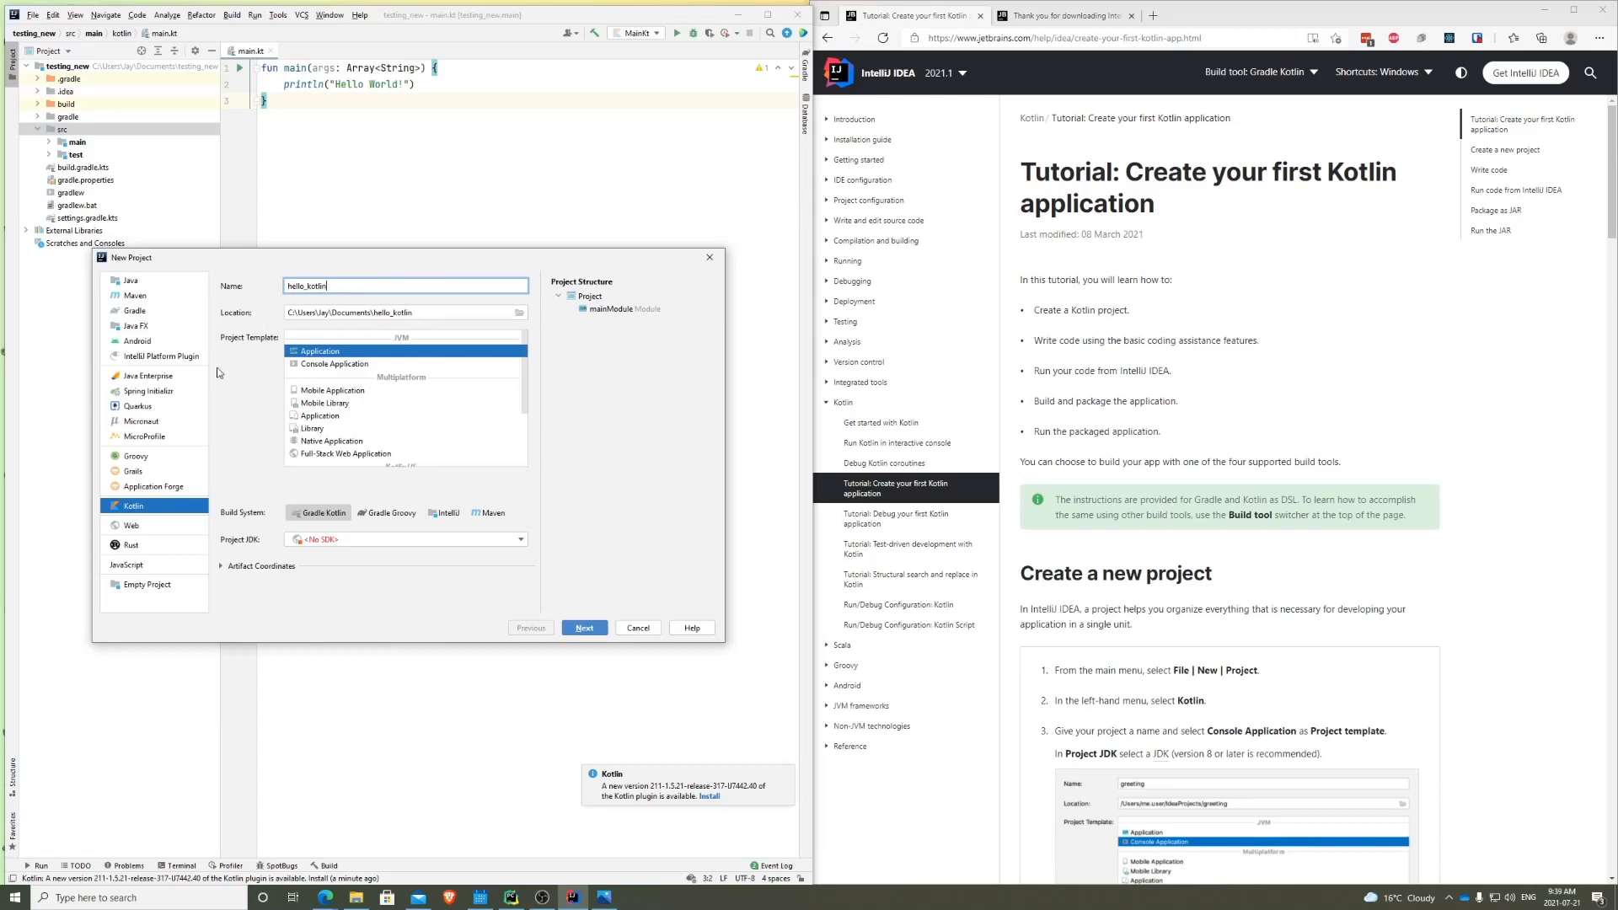
pyautogui.moveTo(328, 383)
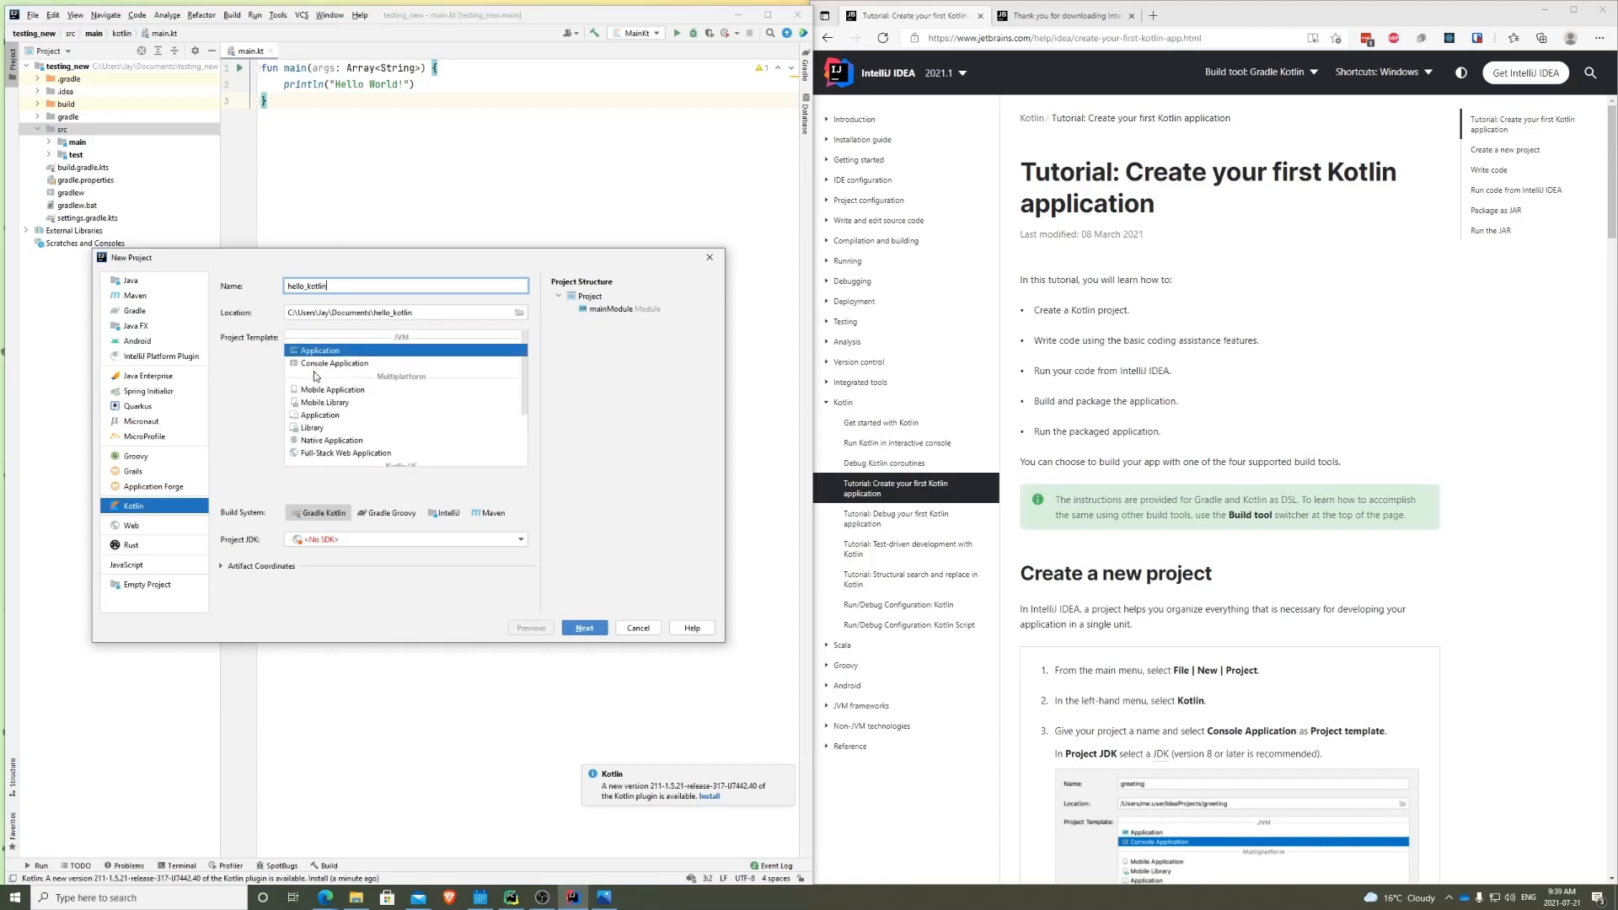
pyautogui.moveTo(325, 369)
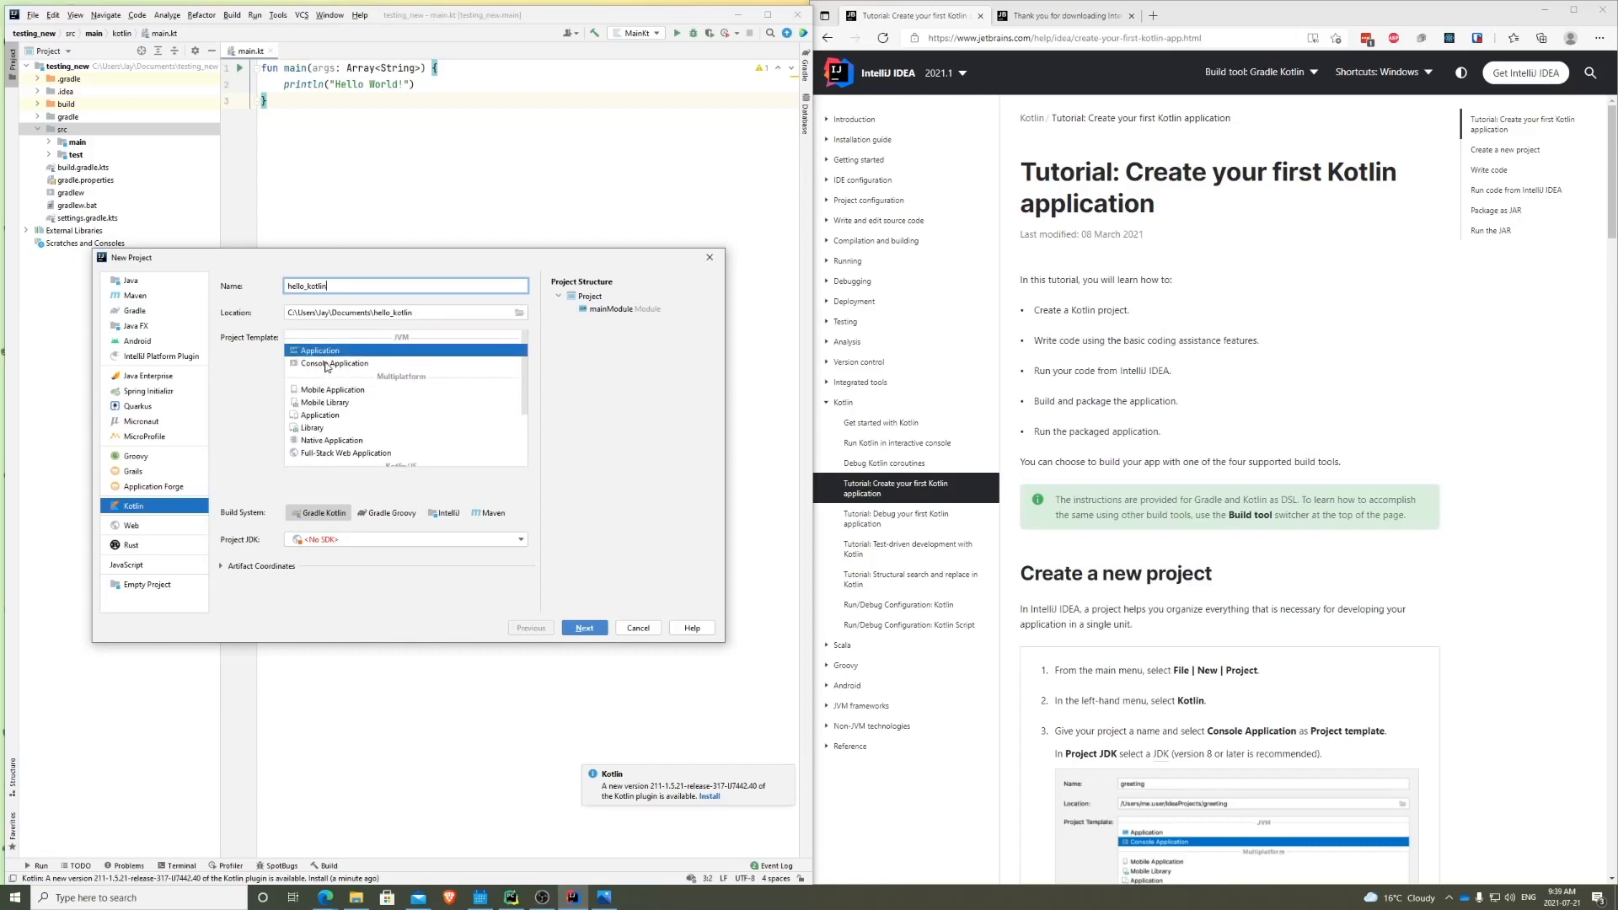
# - Choose the Console Application template with JDK 14 and finish the project
pyautogui.click(334, 362)
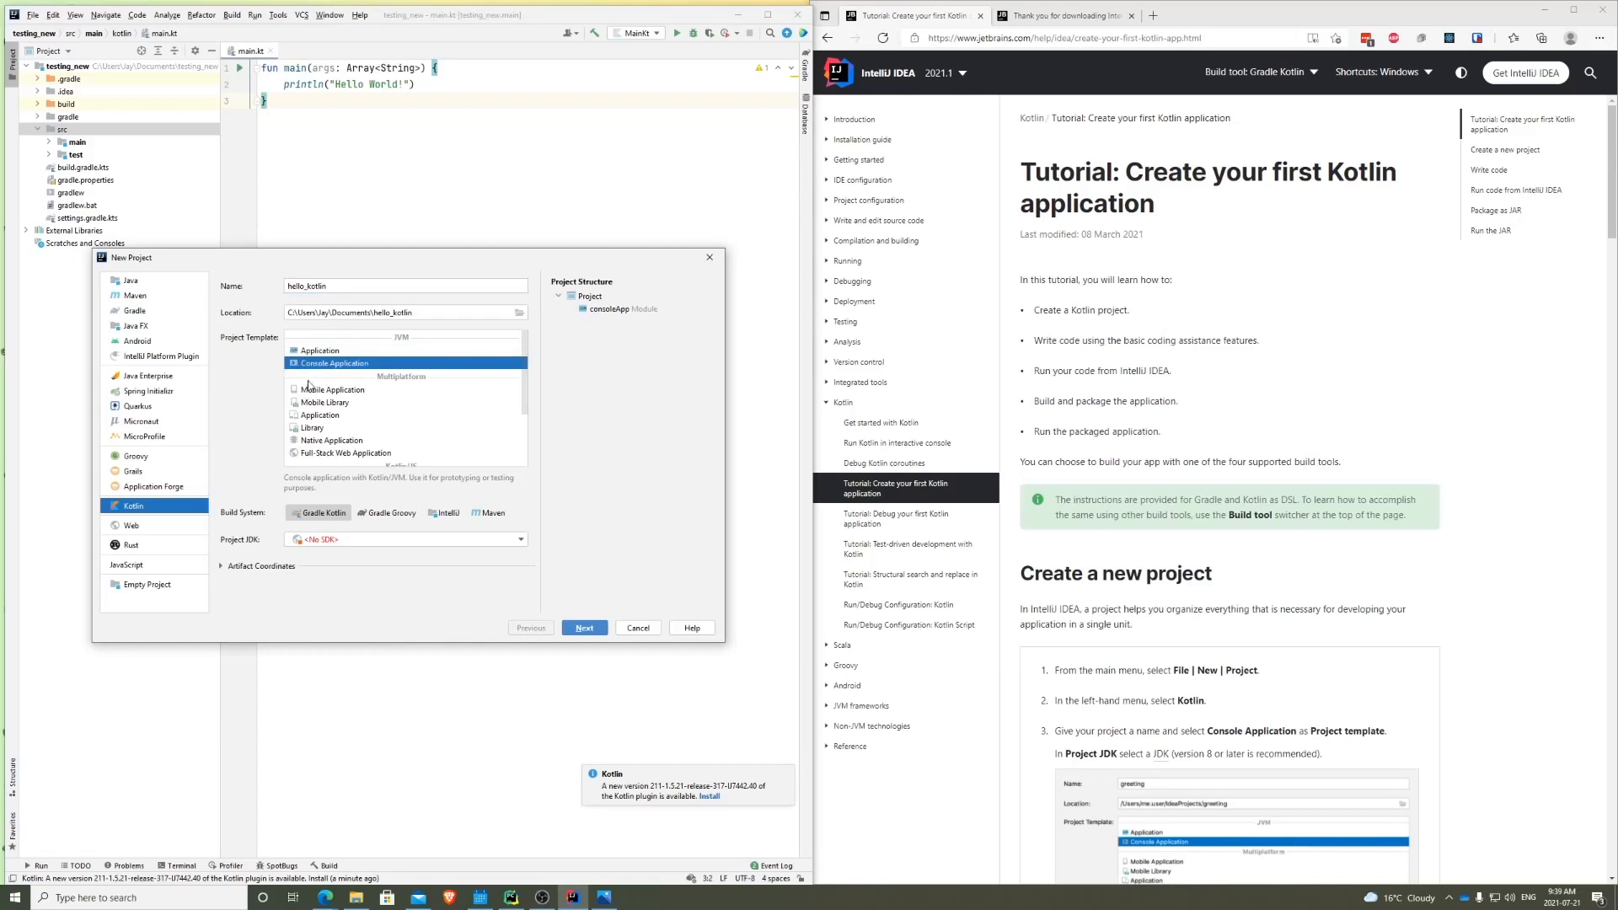
pyautogui.moveTo(239, 419)
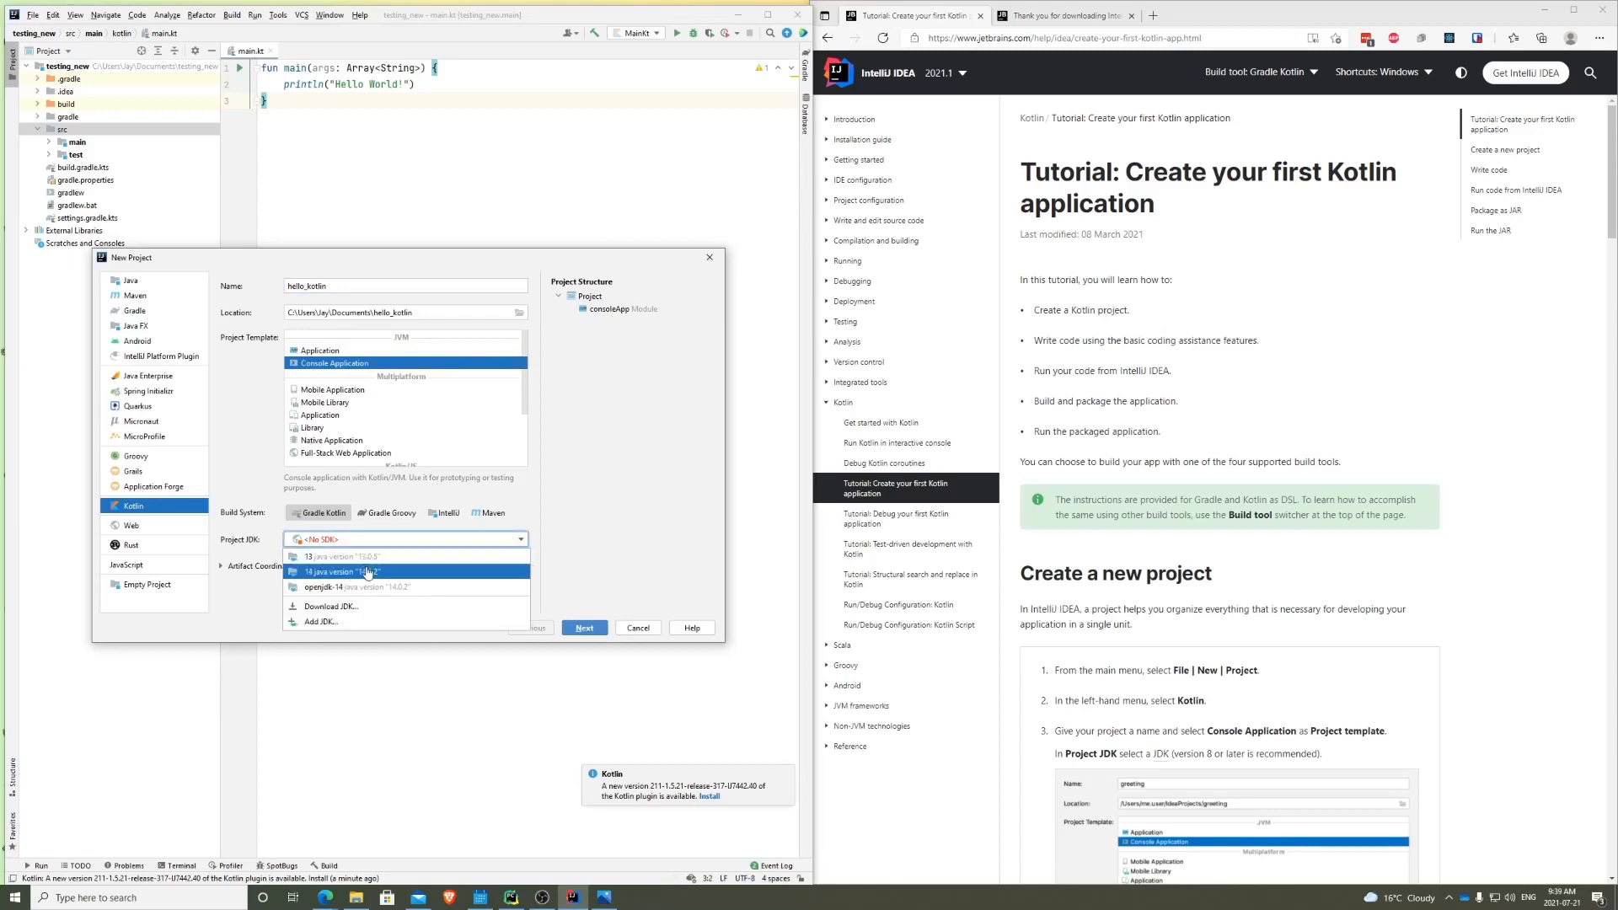
pyautogui.click(366, 572)
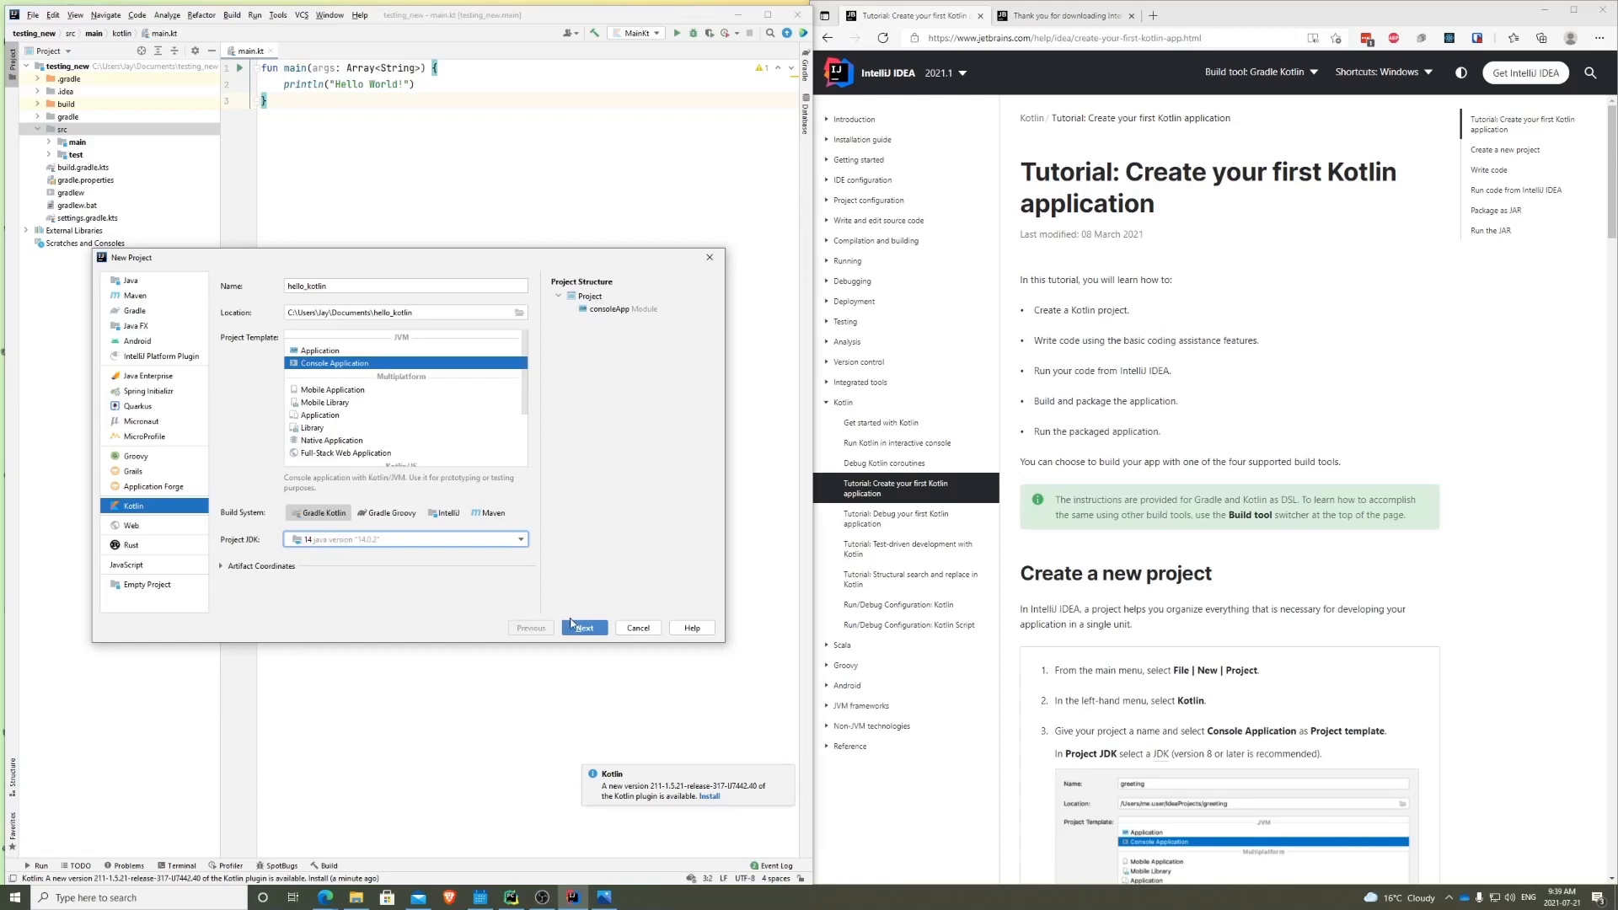
pyautogui.click(583, 627)
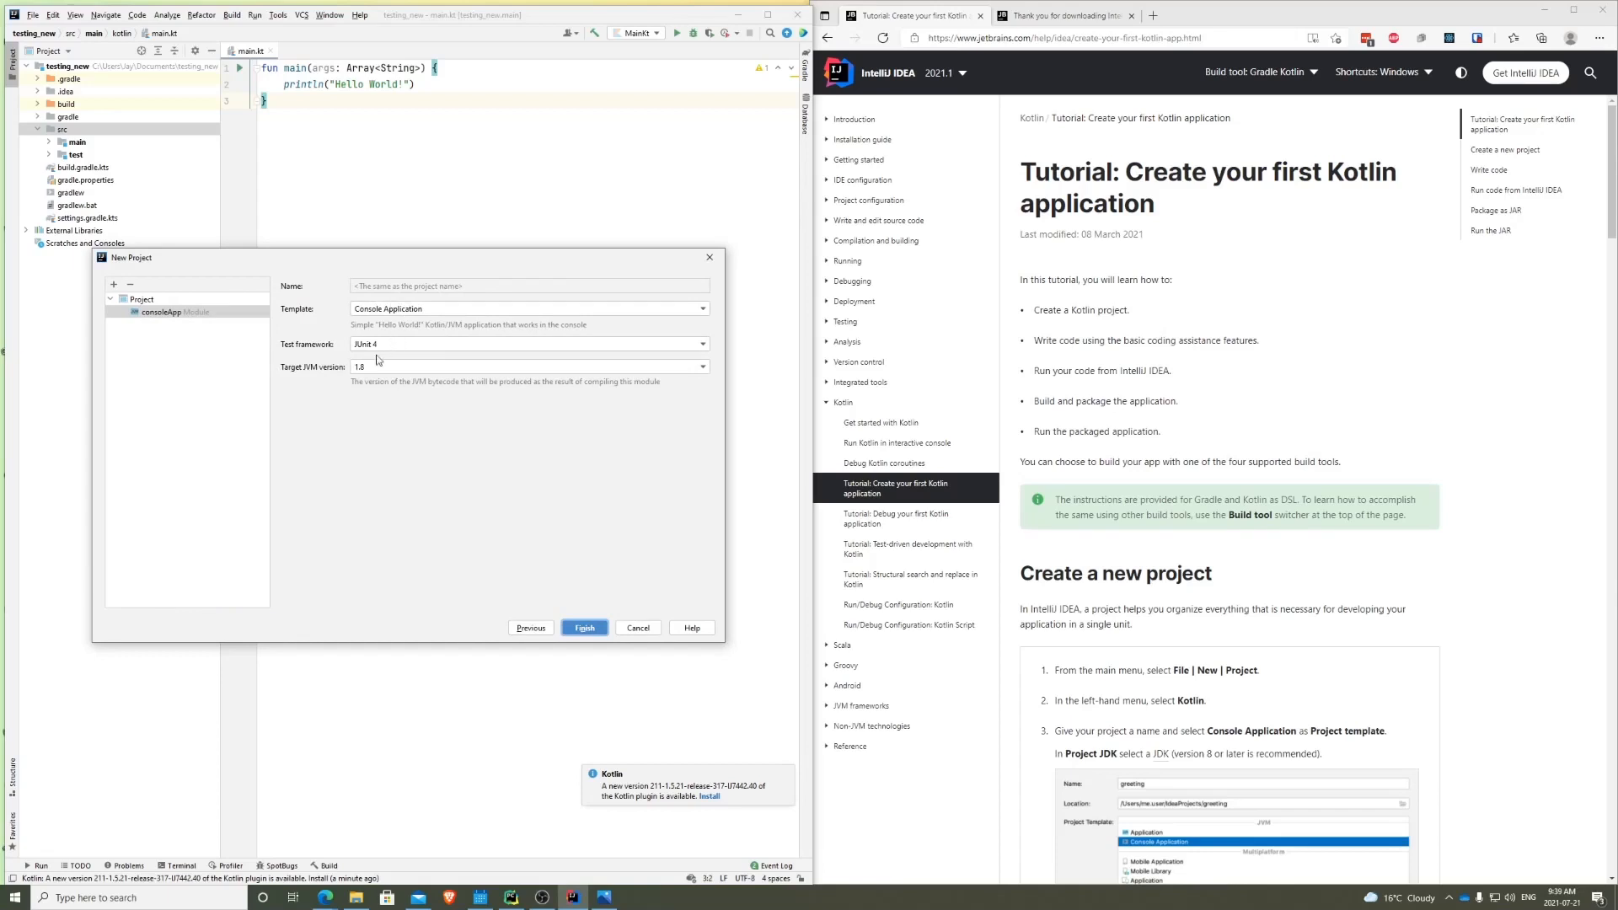
pyautogui.click(584, 627)
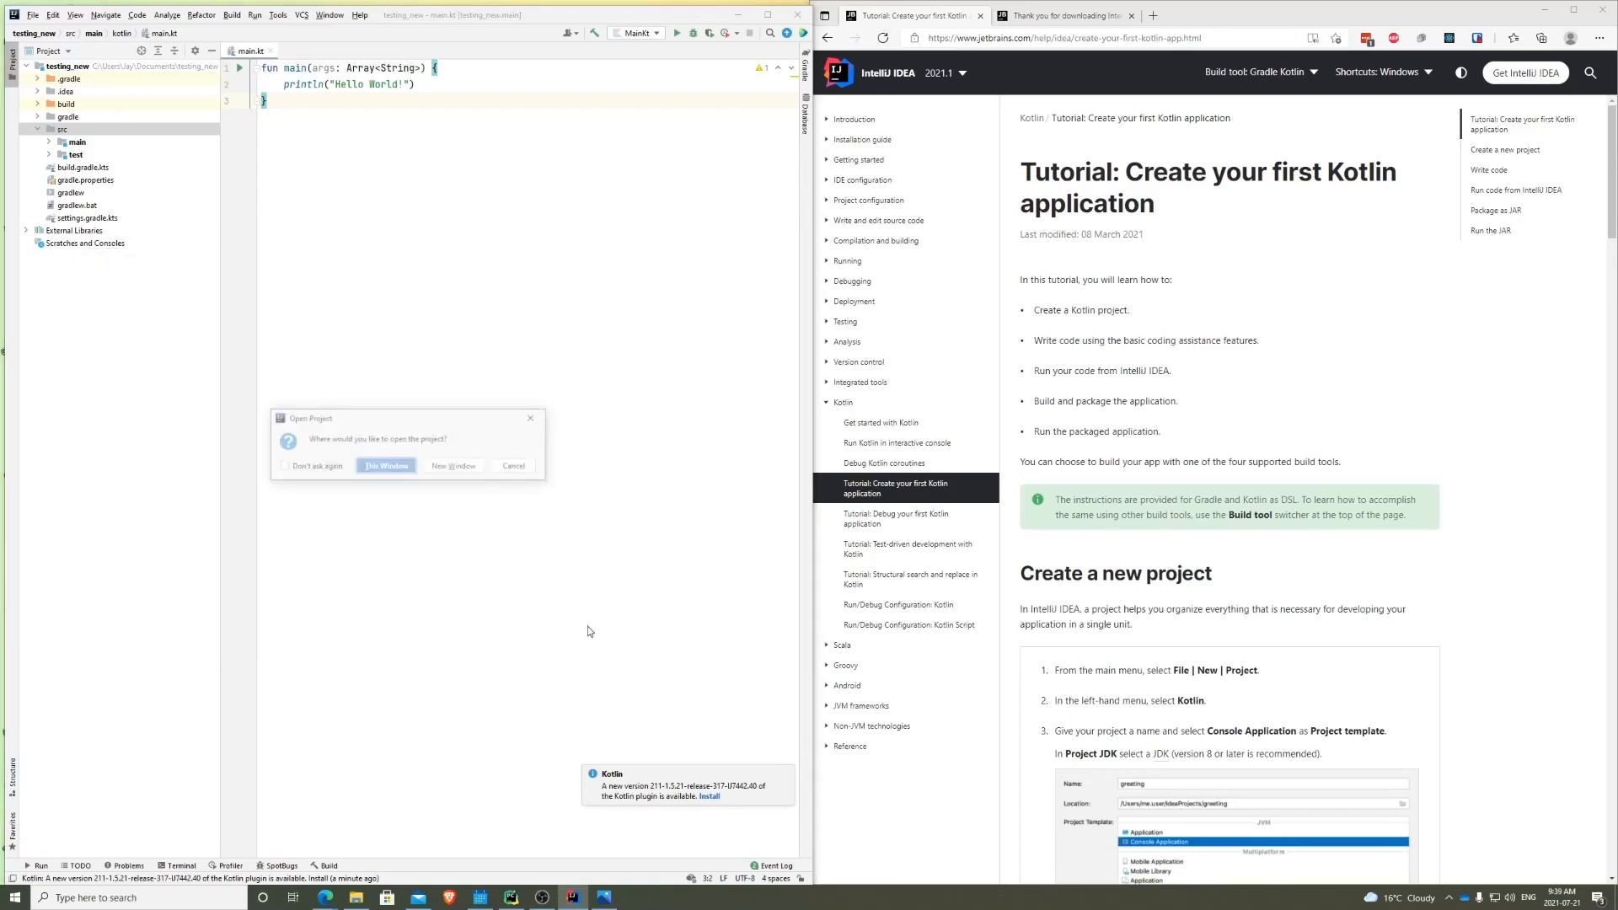
# - Open the new project and expand src > main > kotlin to show main.kt
pyautogui.click(386, 465)
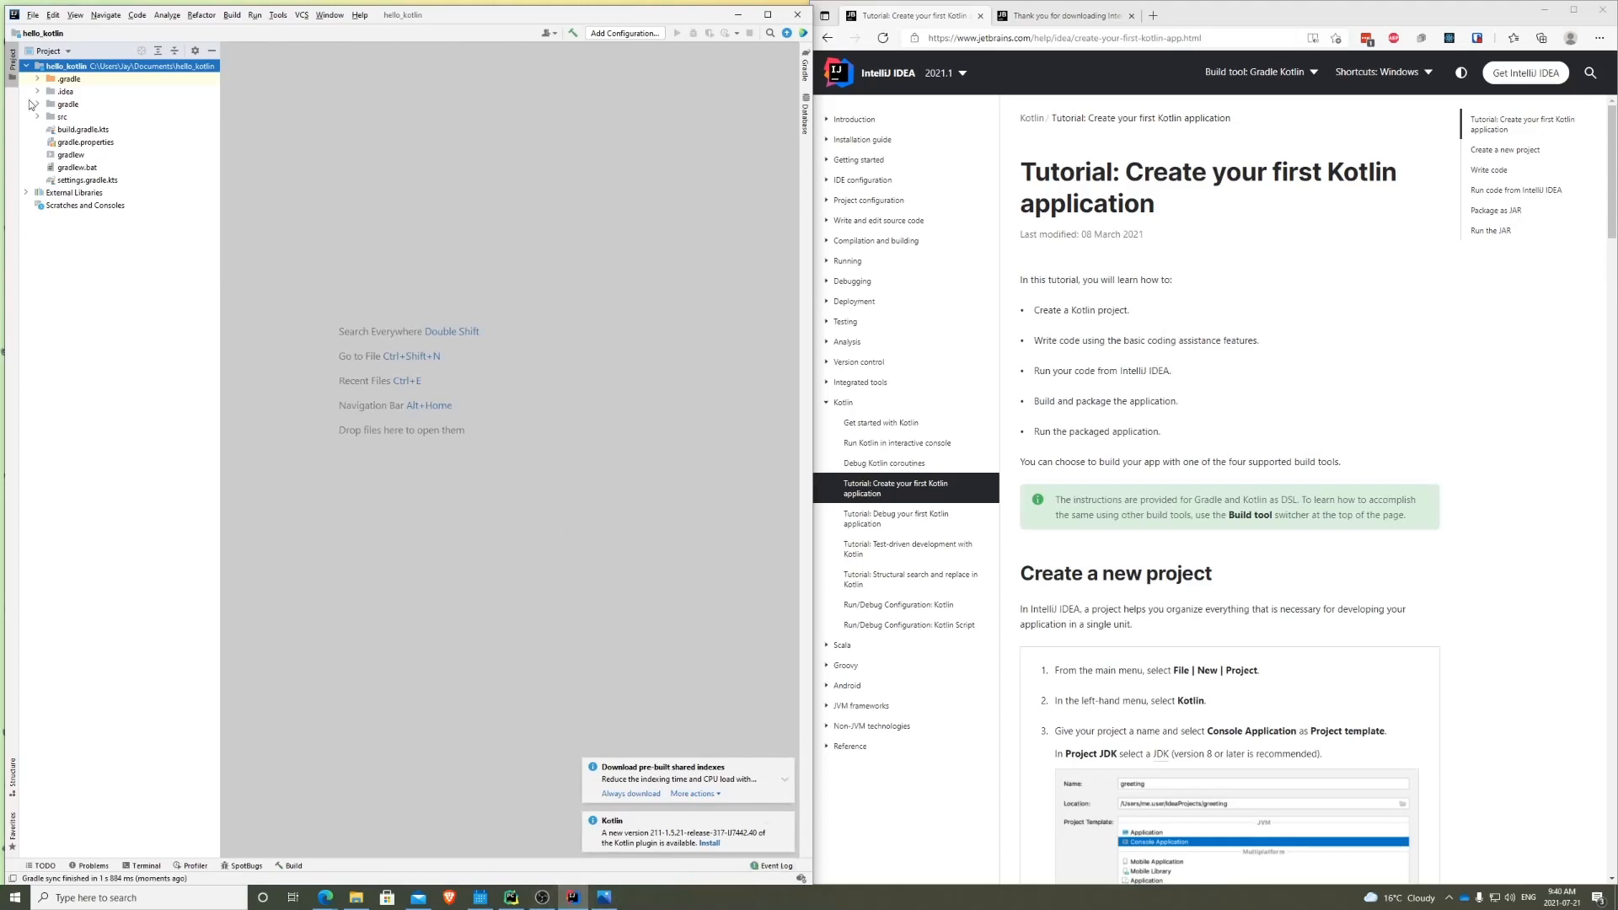
pyautogui.click(38, 116)
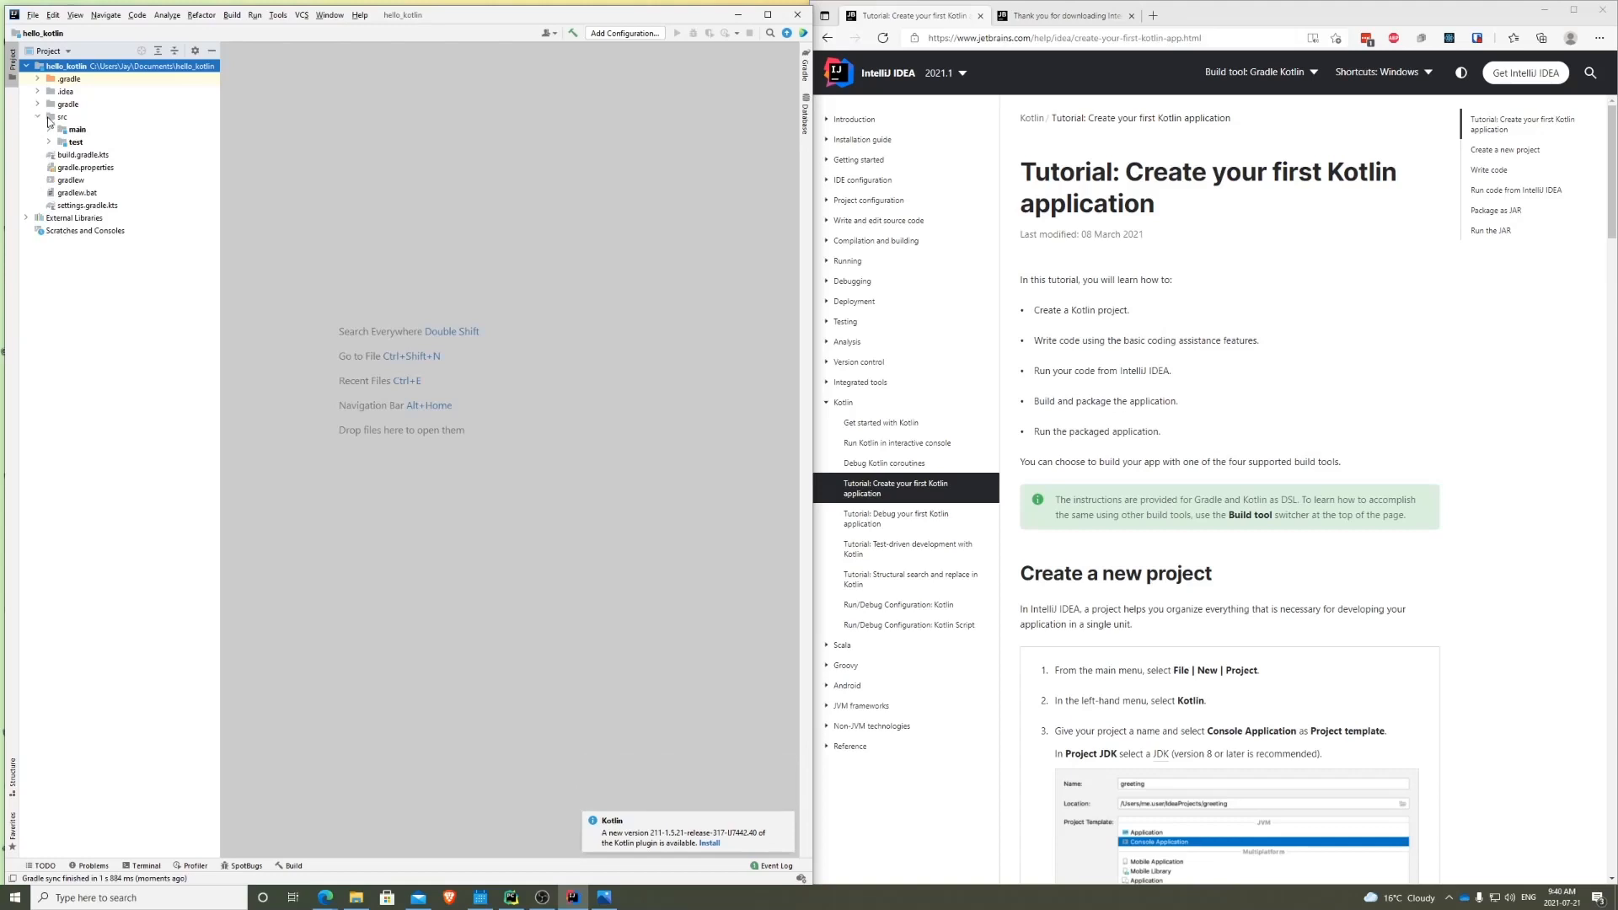
pyautogui.click(77, 129)
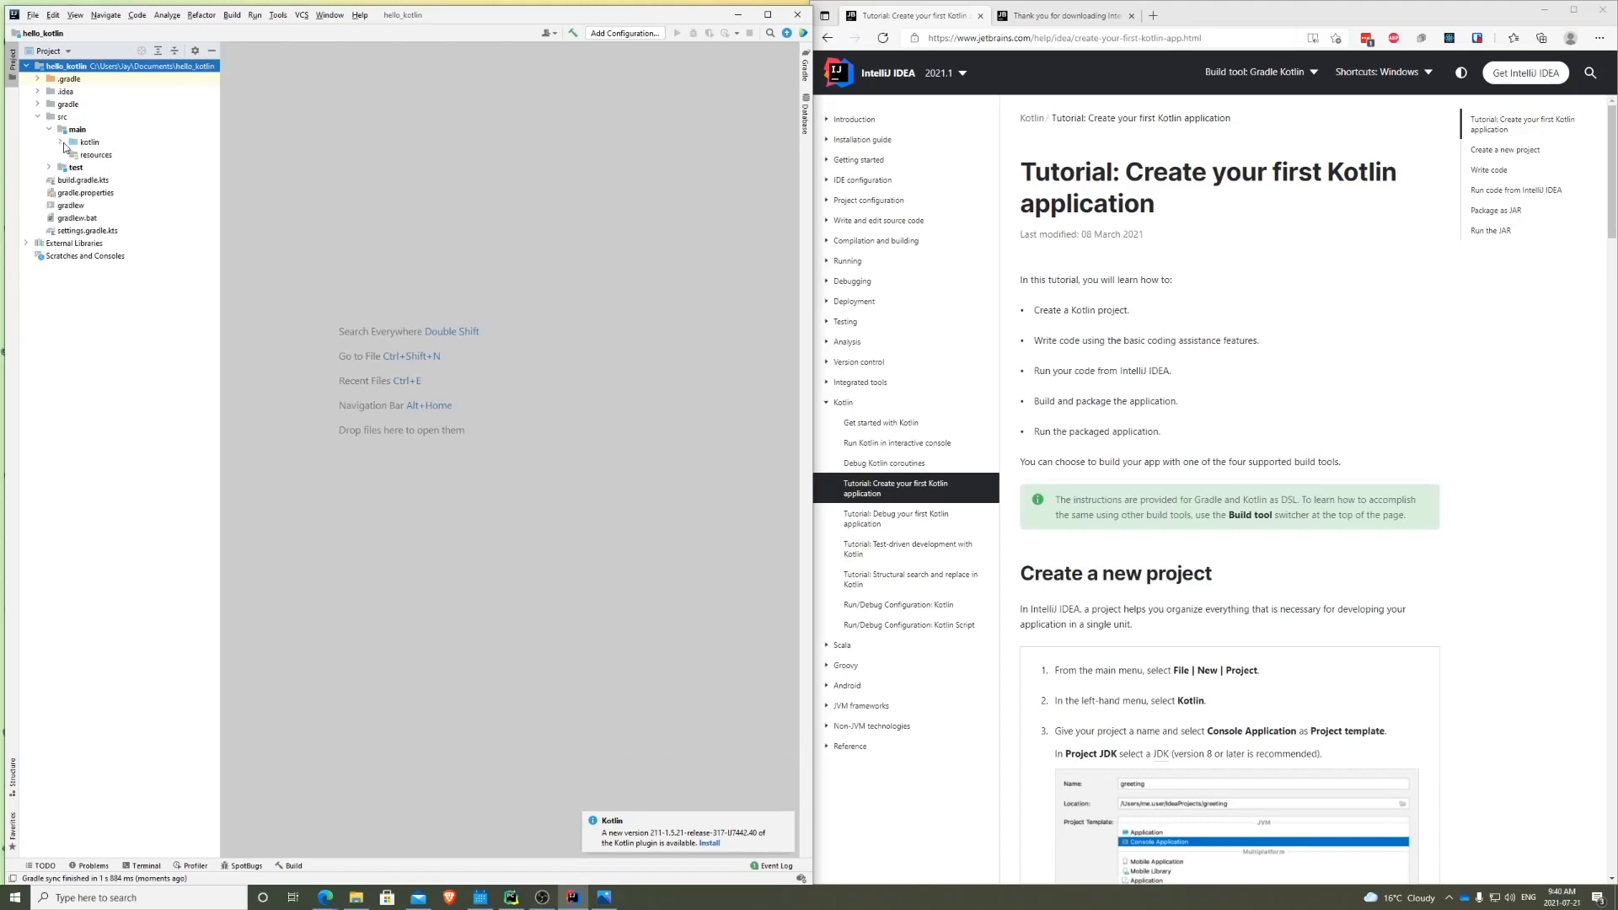
pyautogui.doubleClick(88, 154)
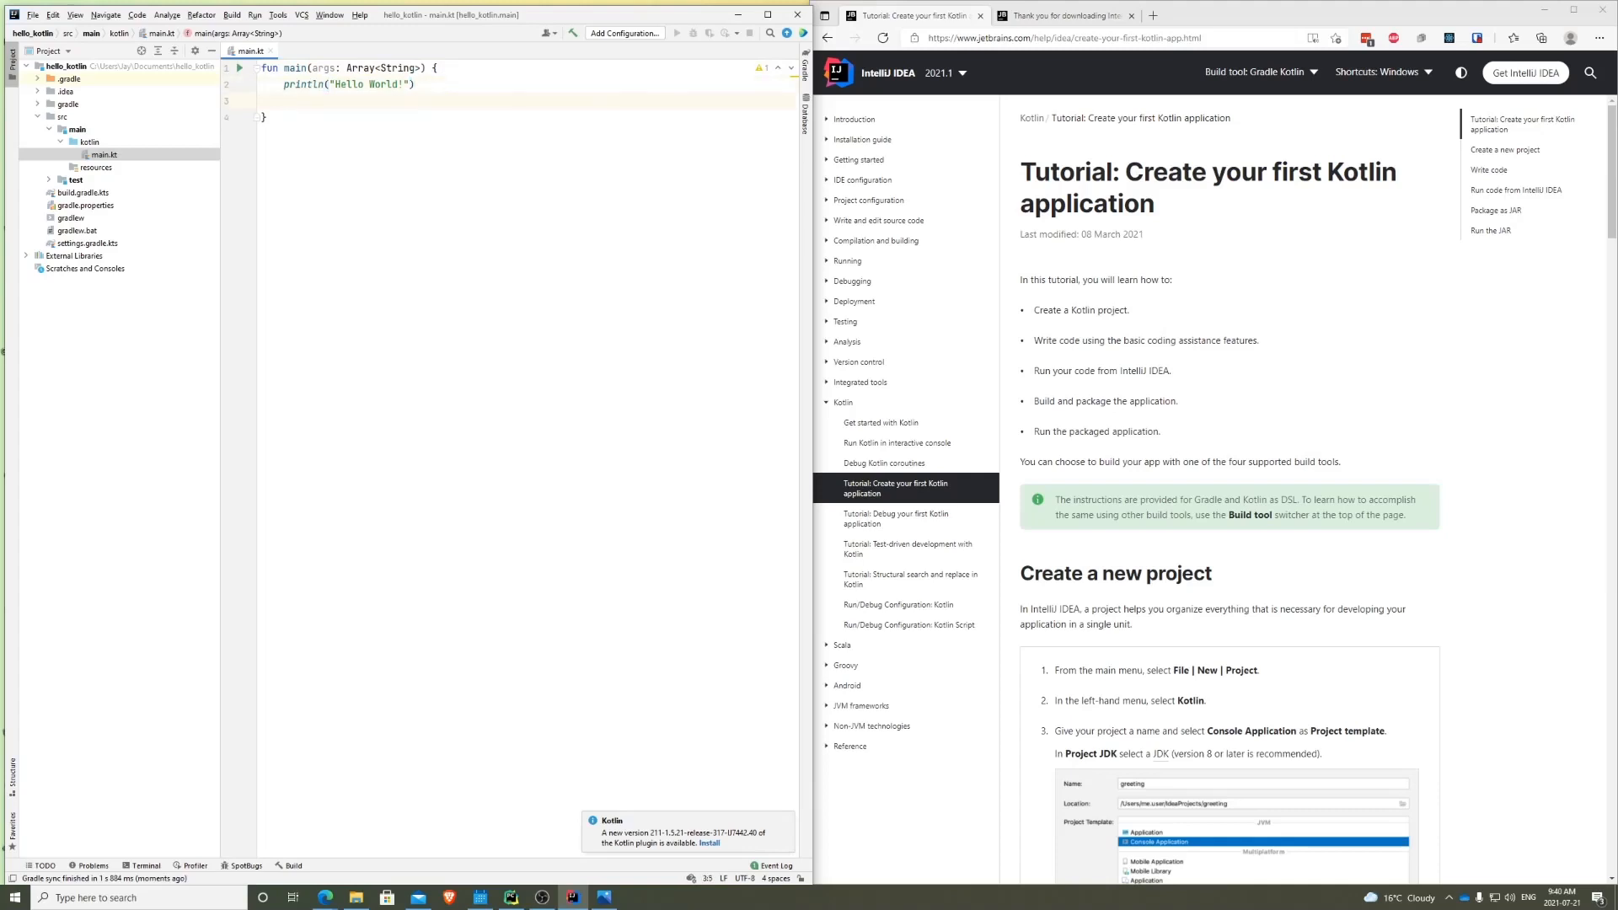
# - Add val input = readLine() and println(input), and change the prompt to 'Hello World! Type your name: '
pyautogui.write('val')
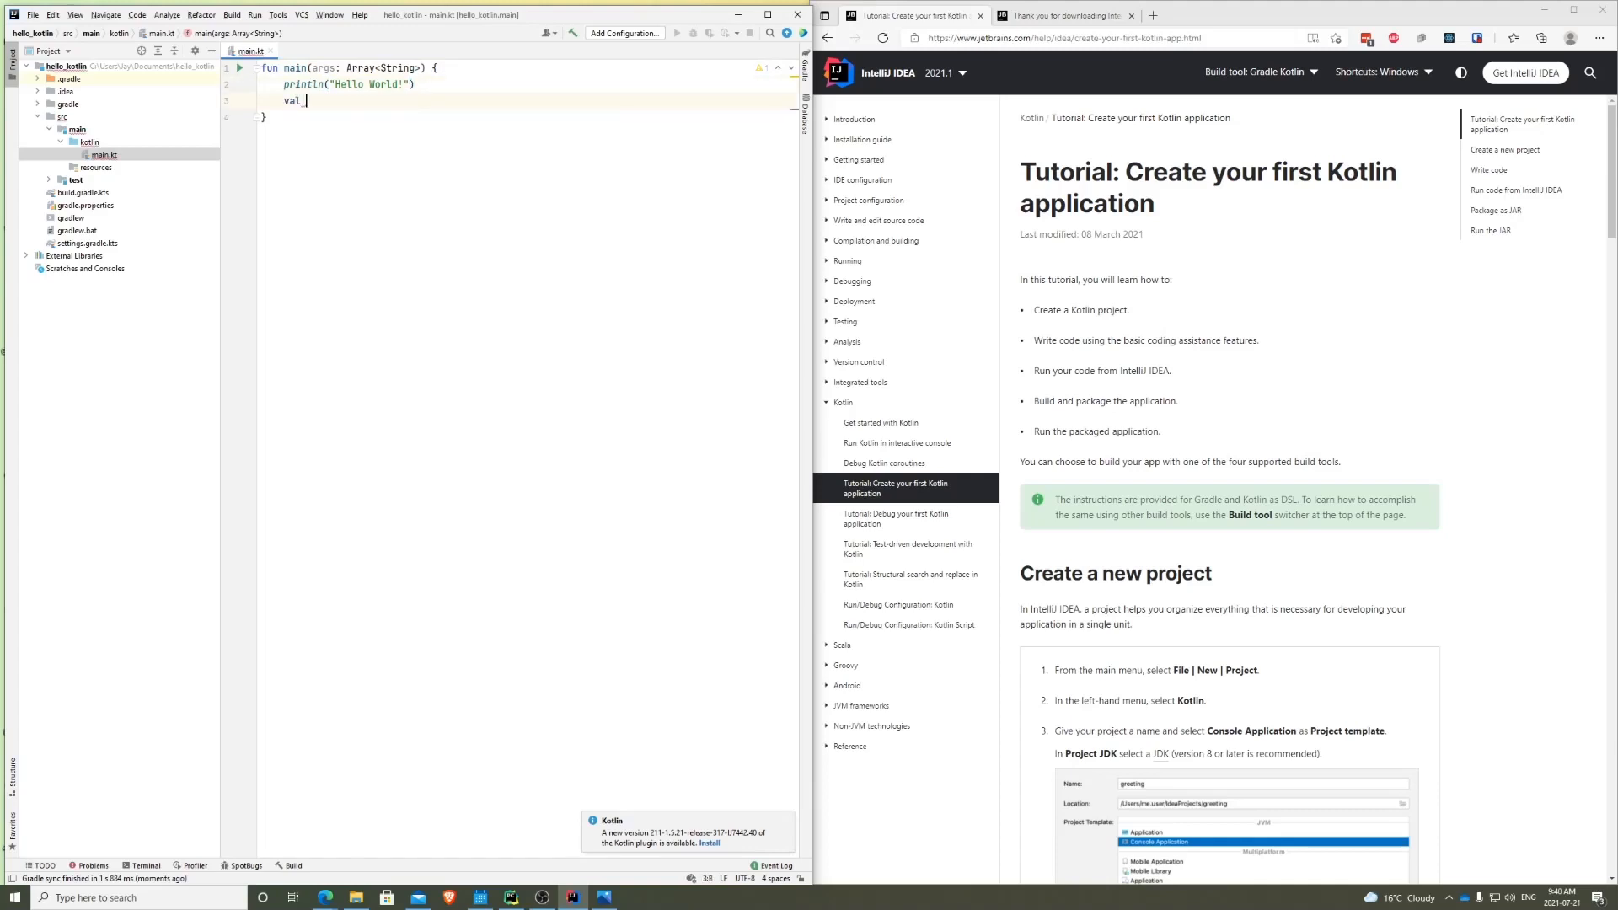
pyautogui.write('nn')
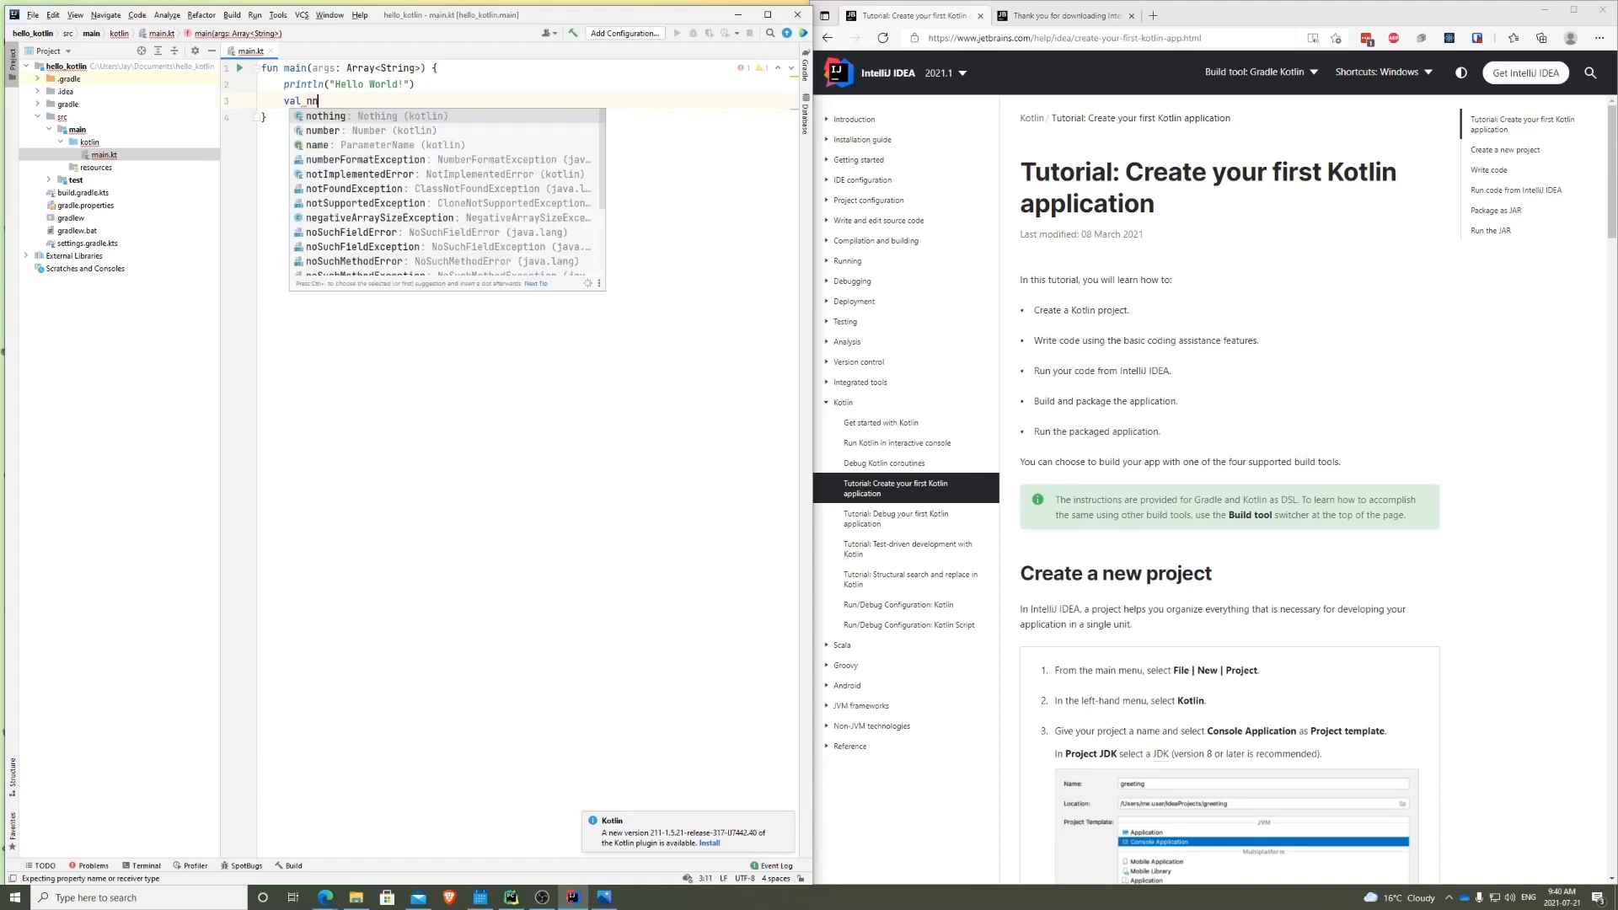
pyautogui.write('input')
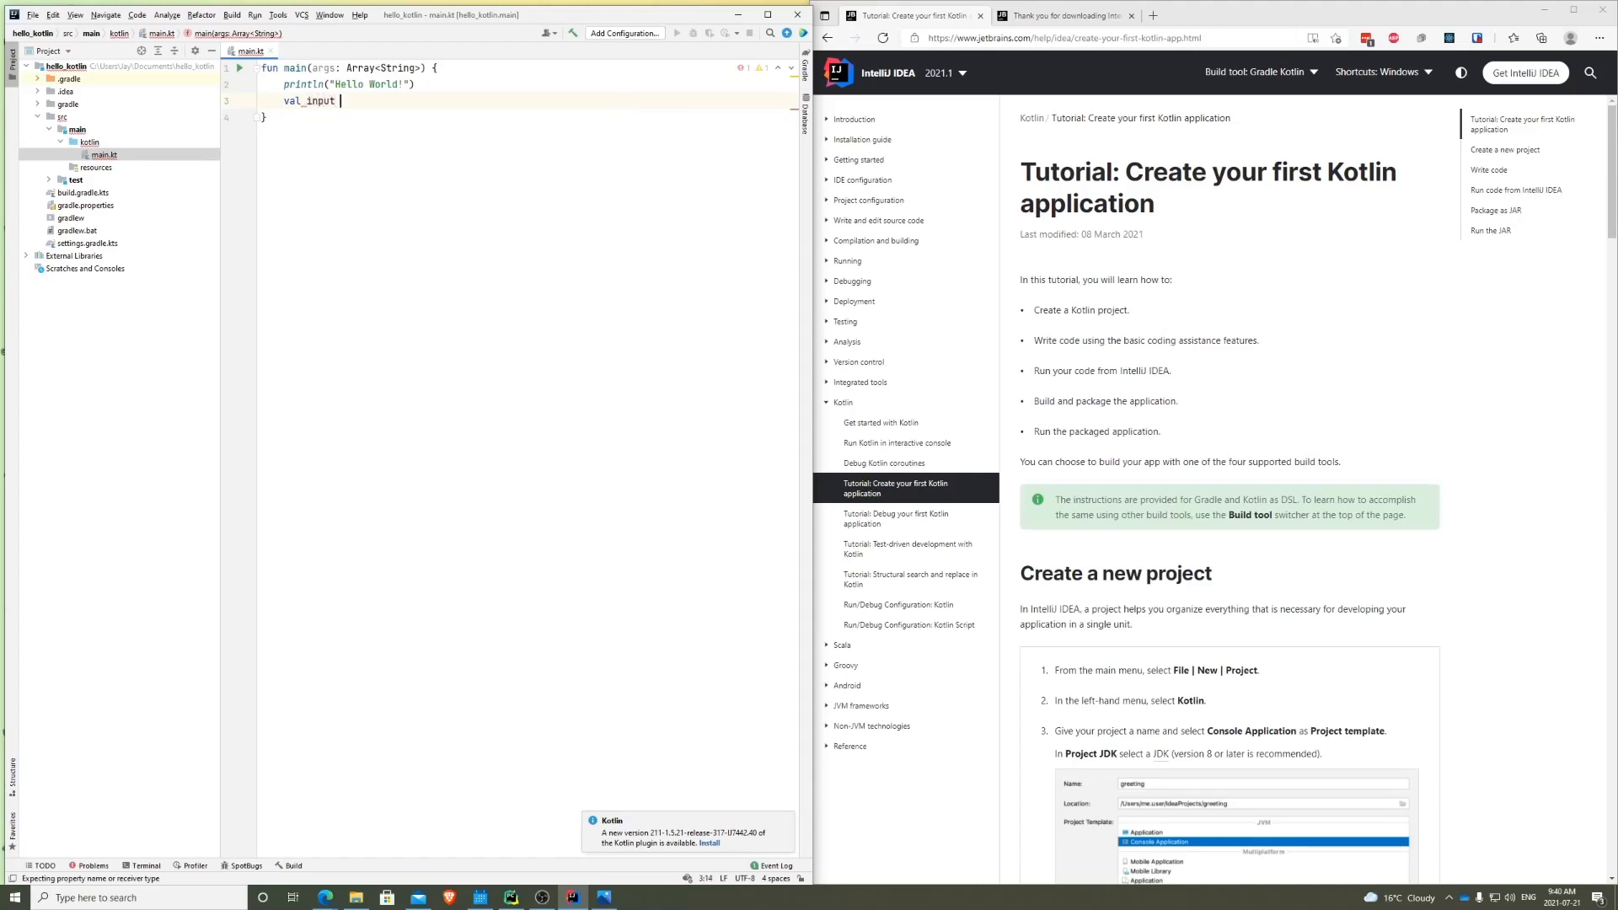
pyautogui.write('= readLine()')
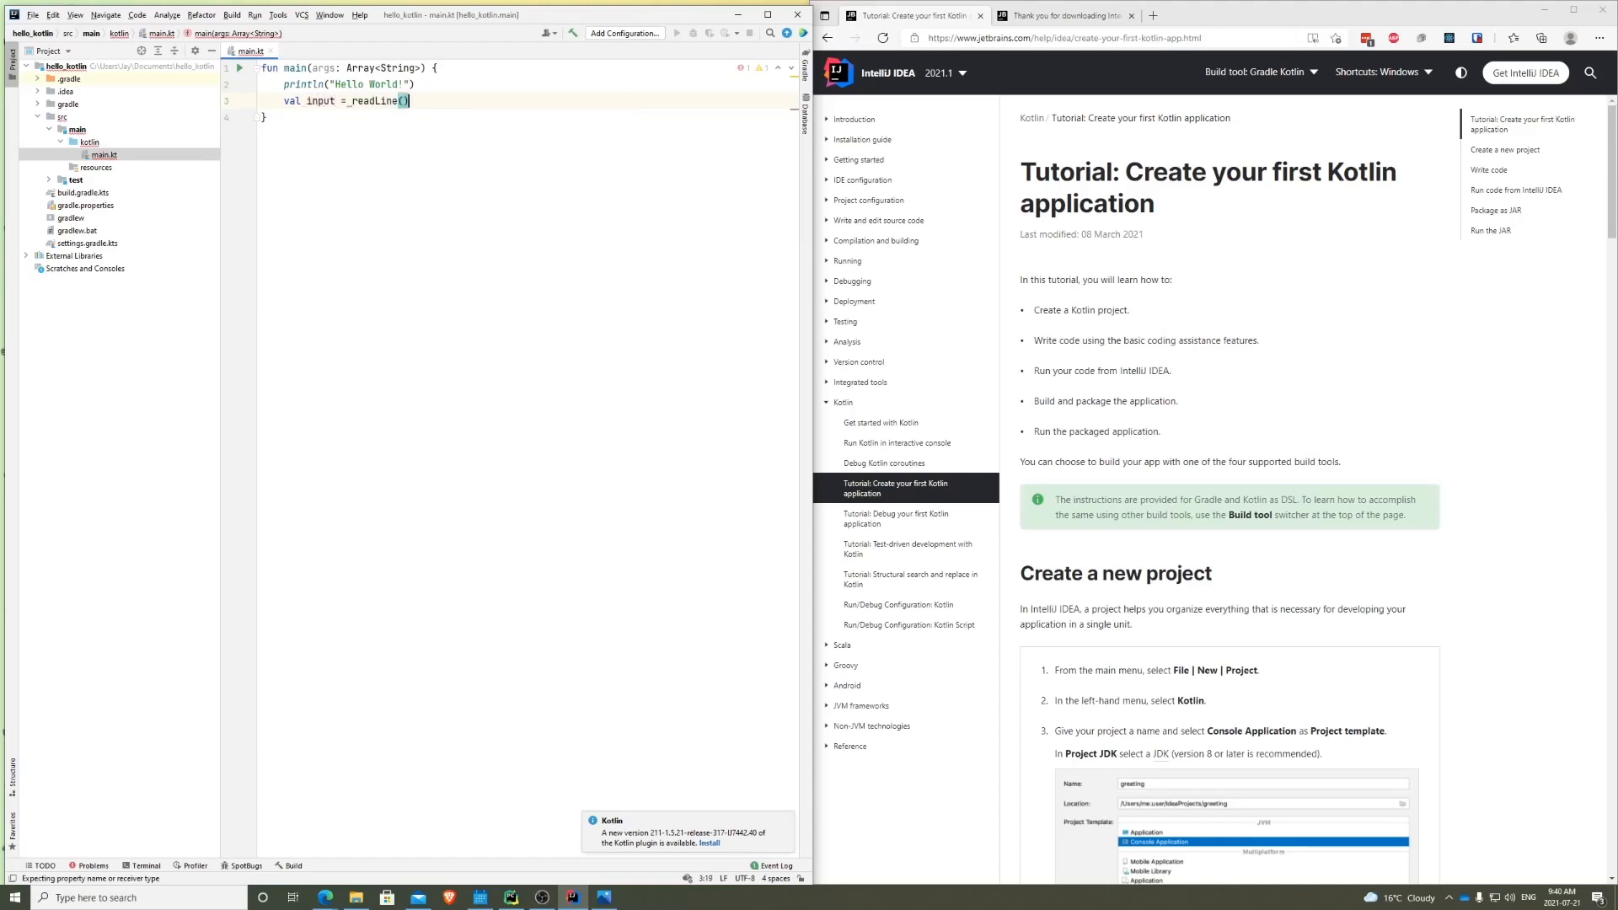
pyautogui.press('enter')
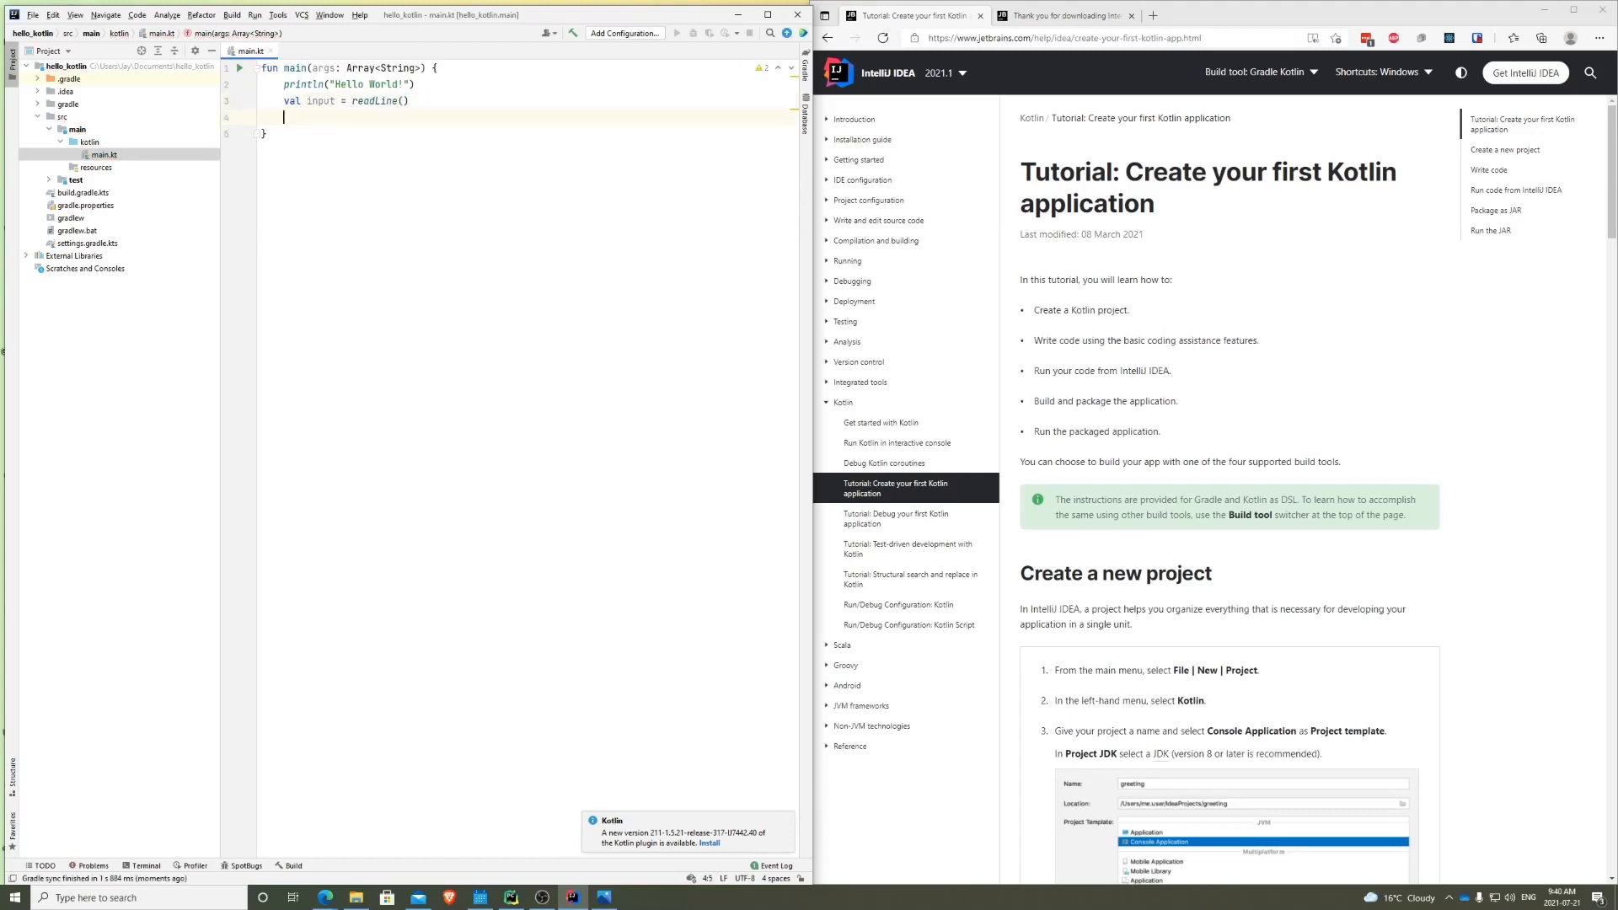
pyautogui.write('sou')
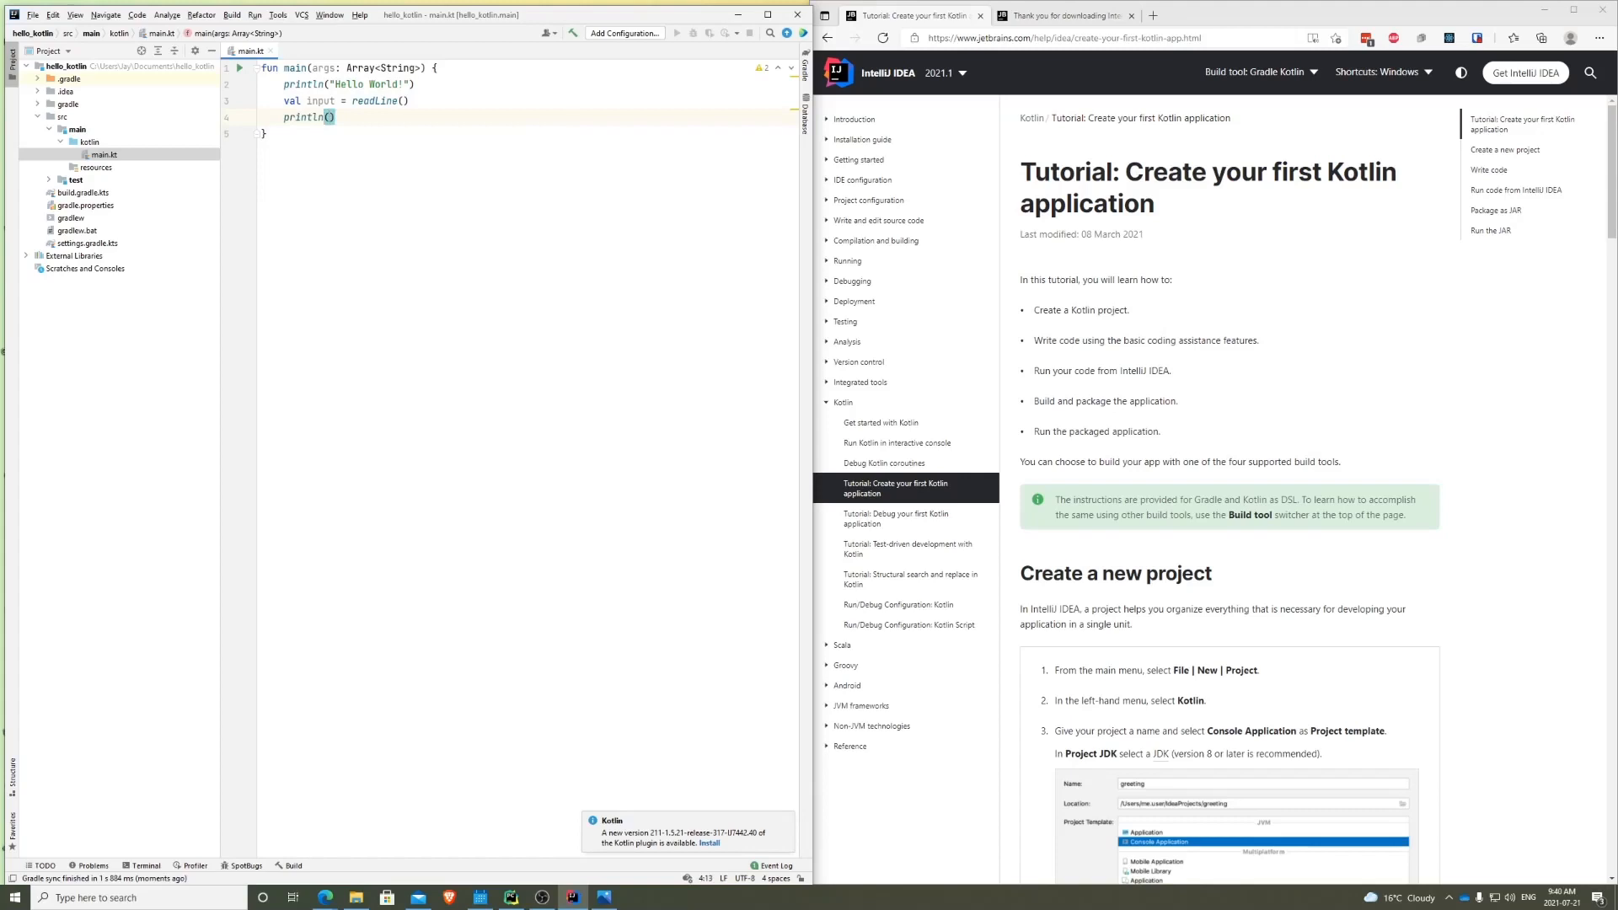
pyautogui.write('input')
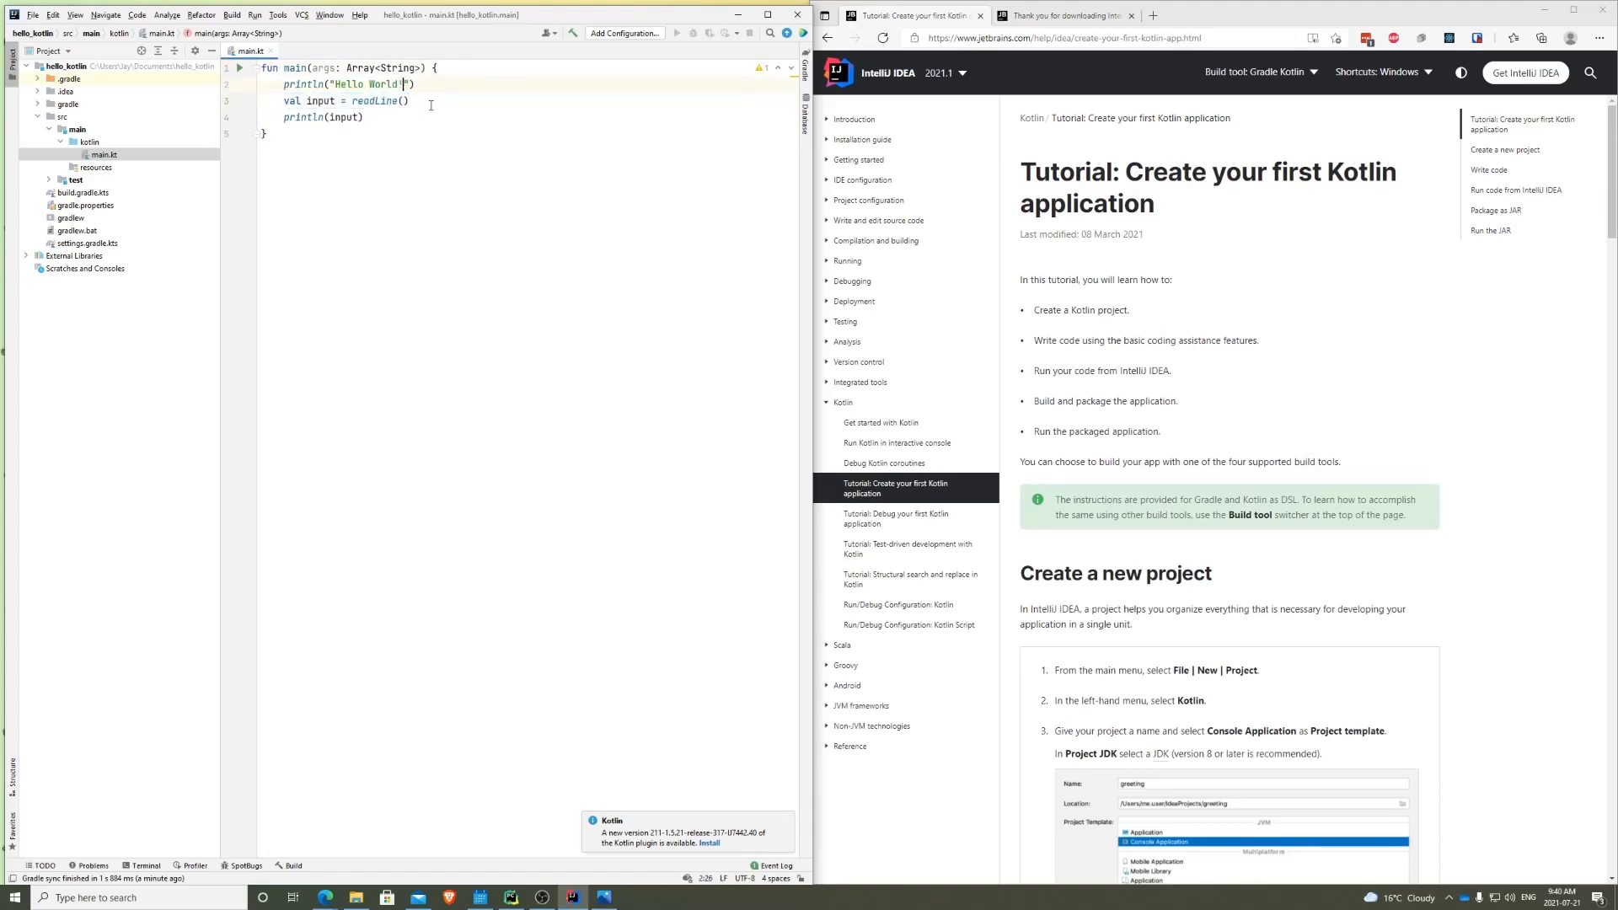
pyautogui.write('Type your name:')
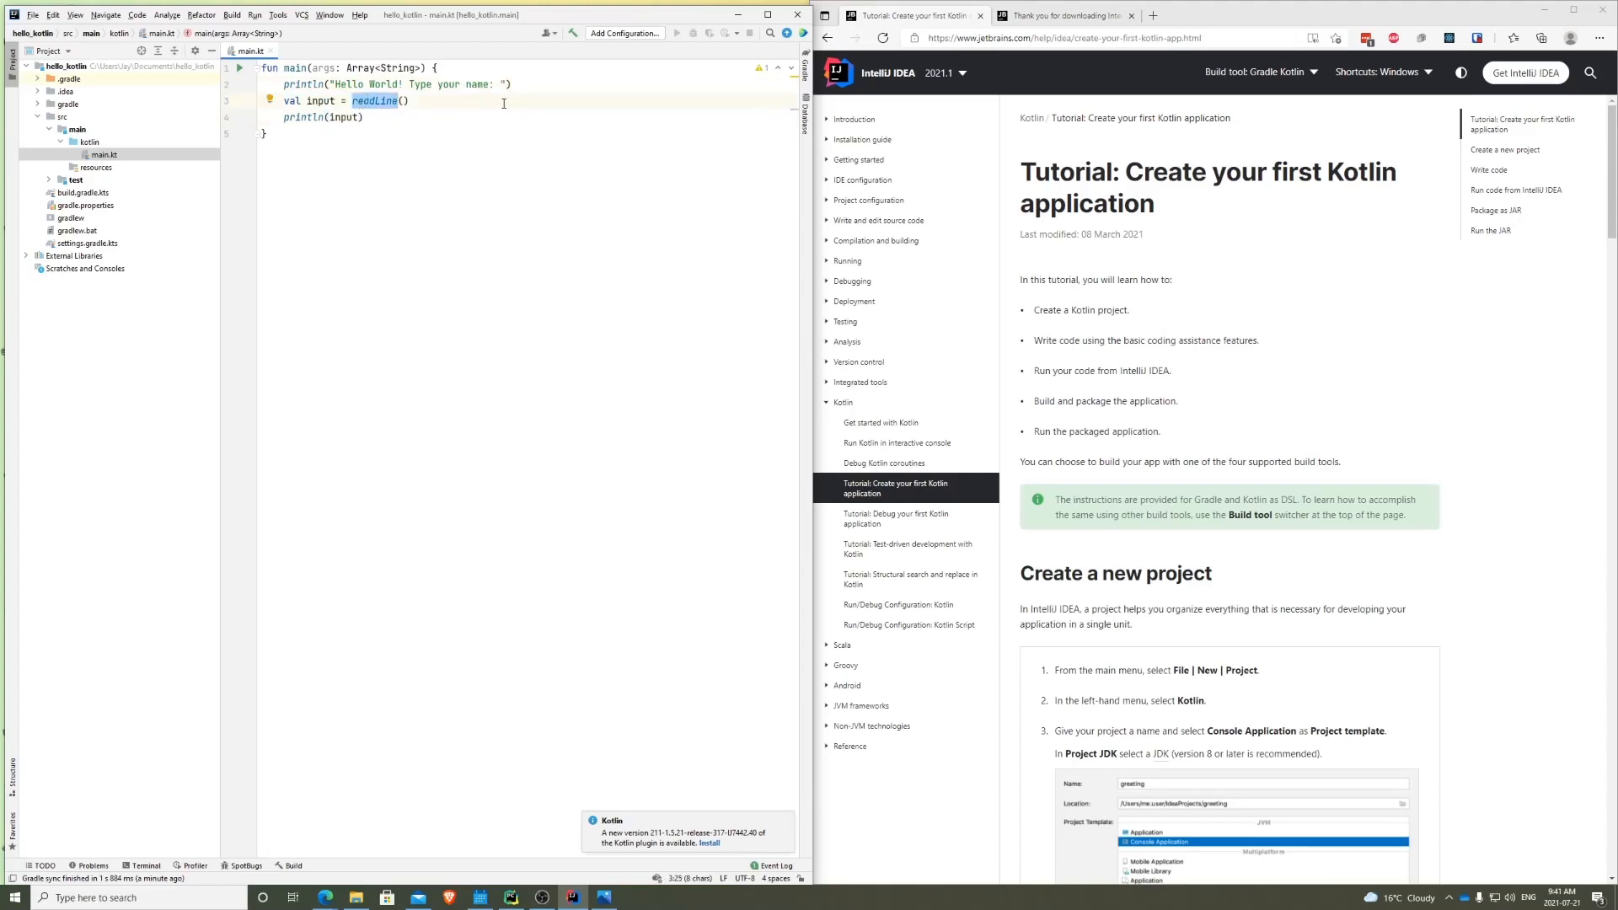
# - Run main from the gutter Run icon
pyautogui.click(331, 117)
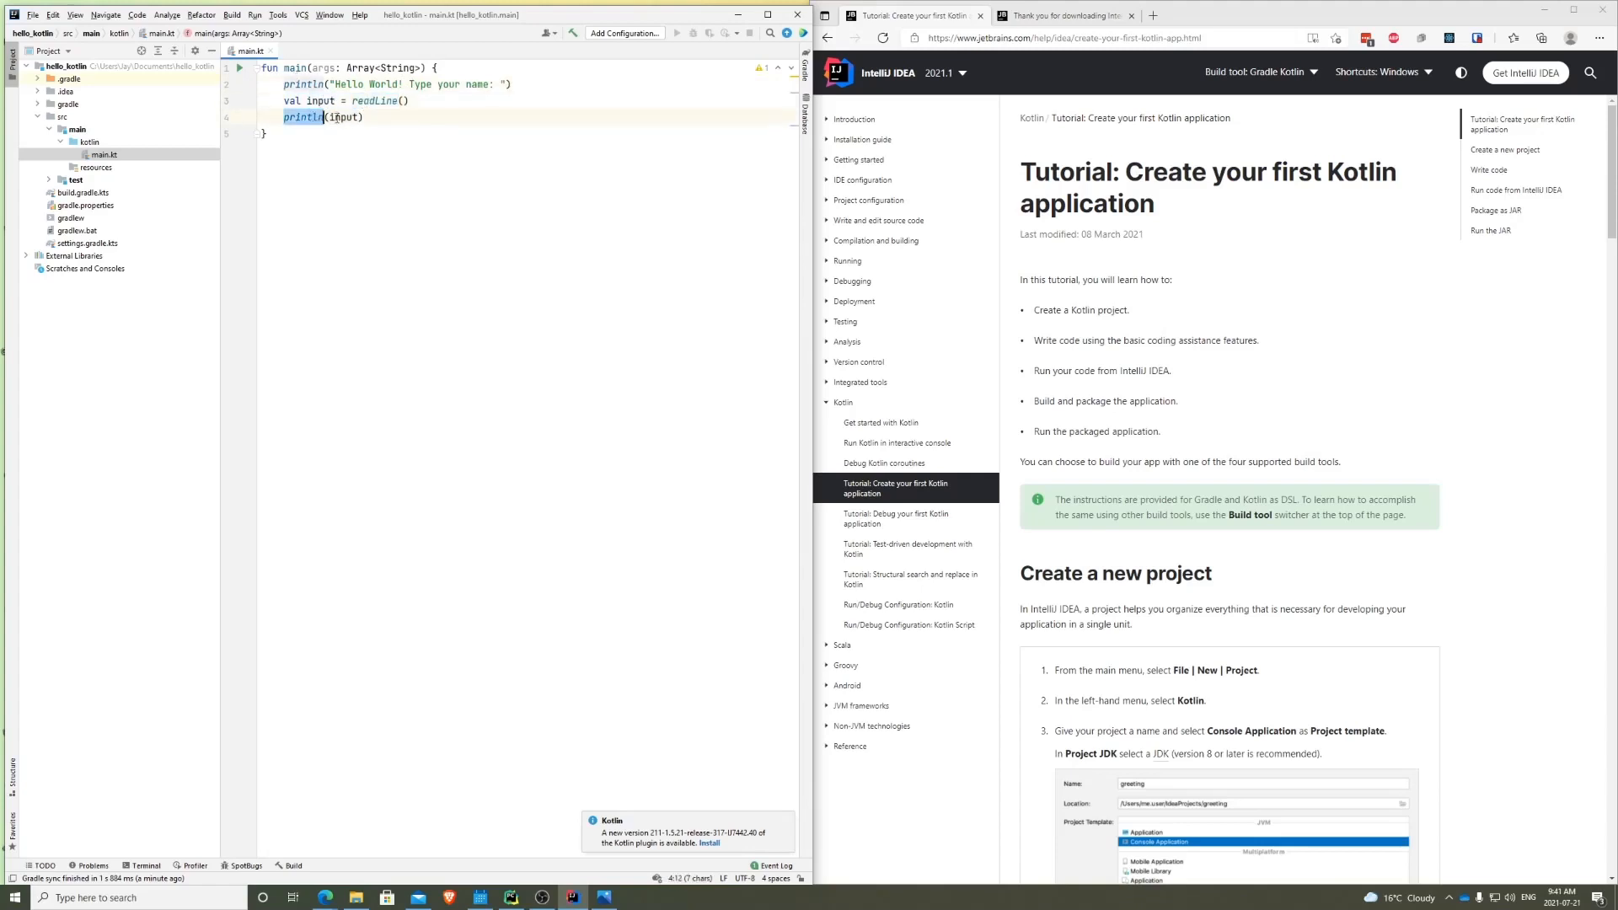
pyautogui.doubleClick(344, 117)
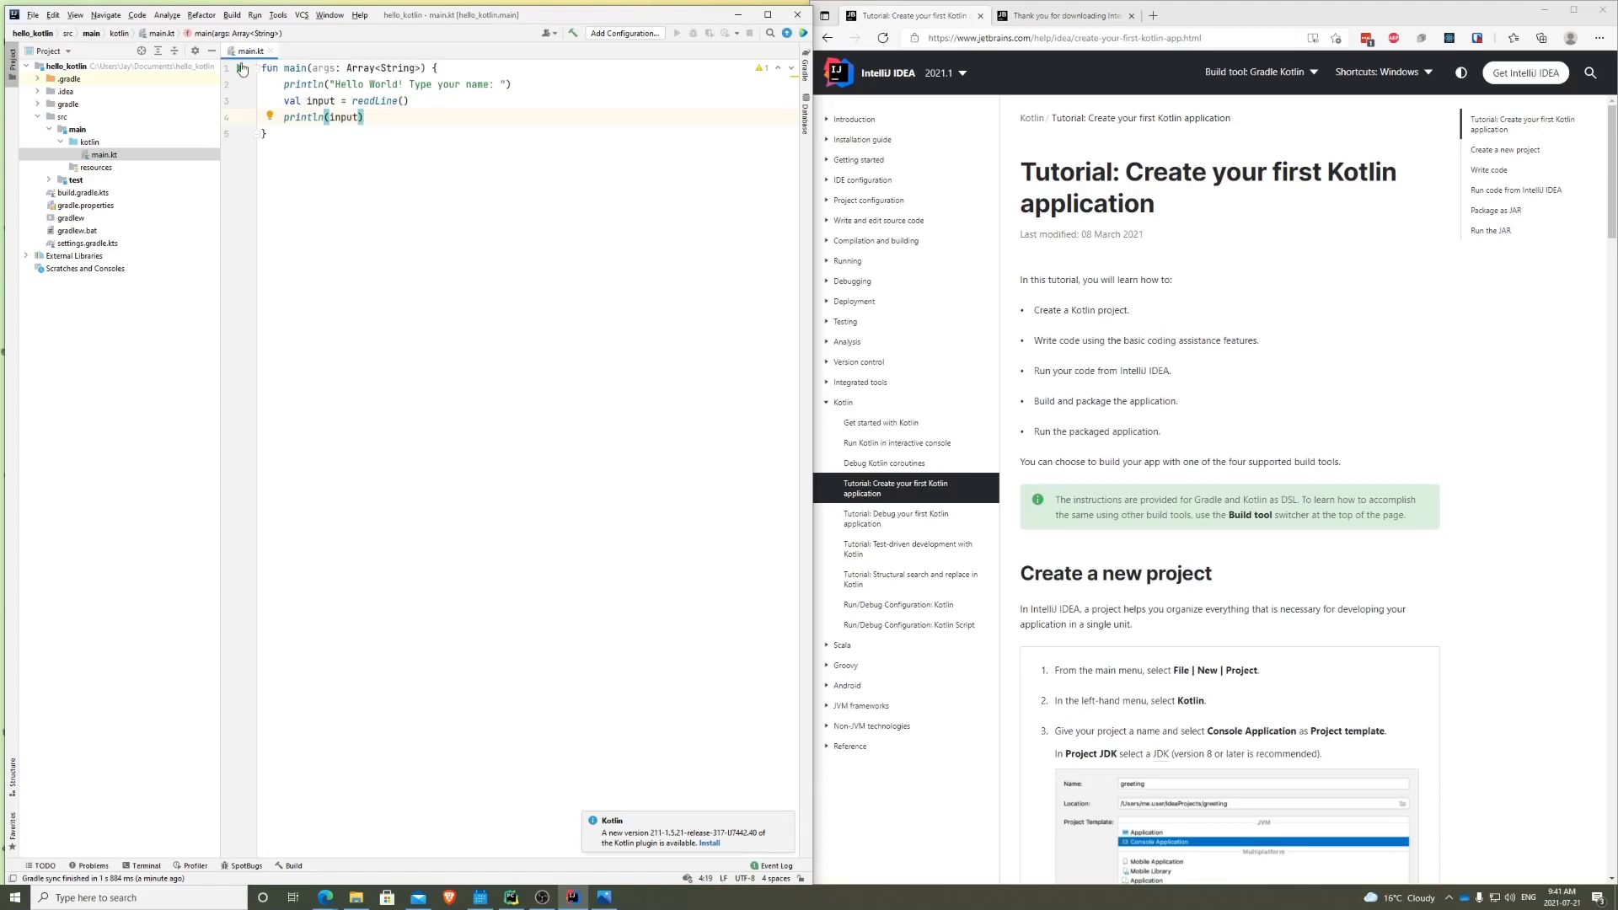
pyautogui.click(240, 69)
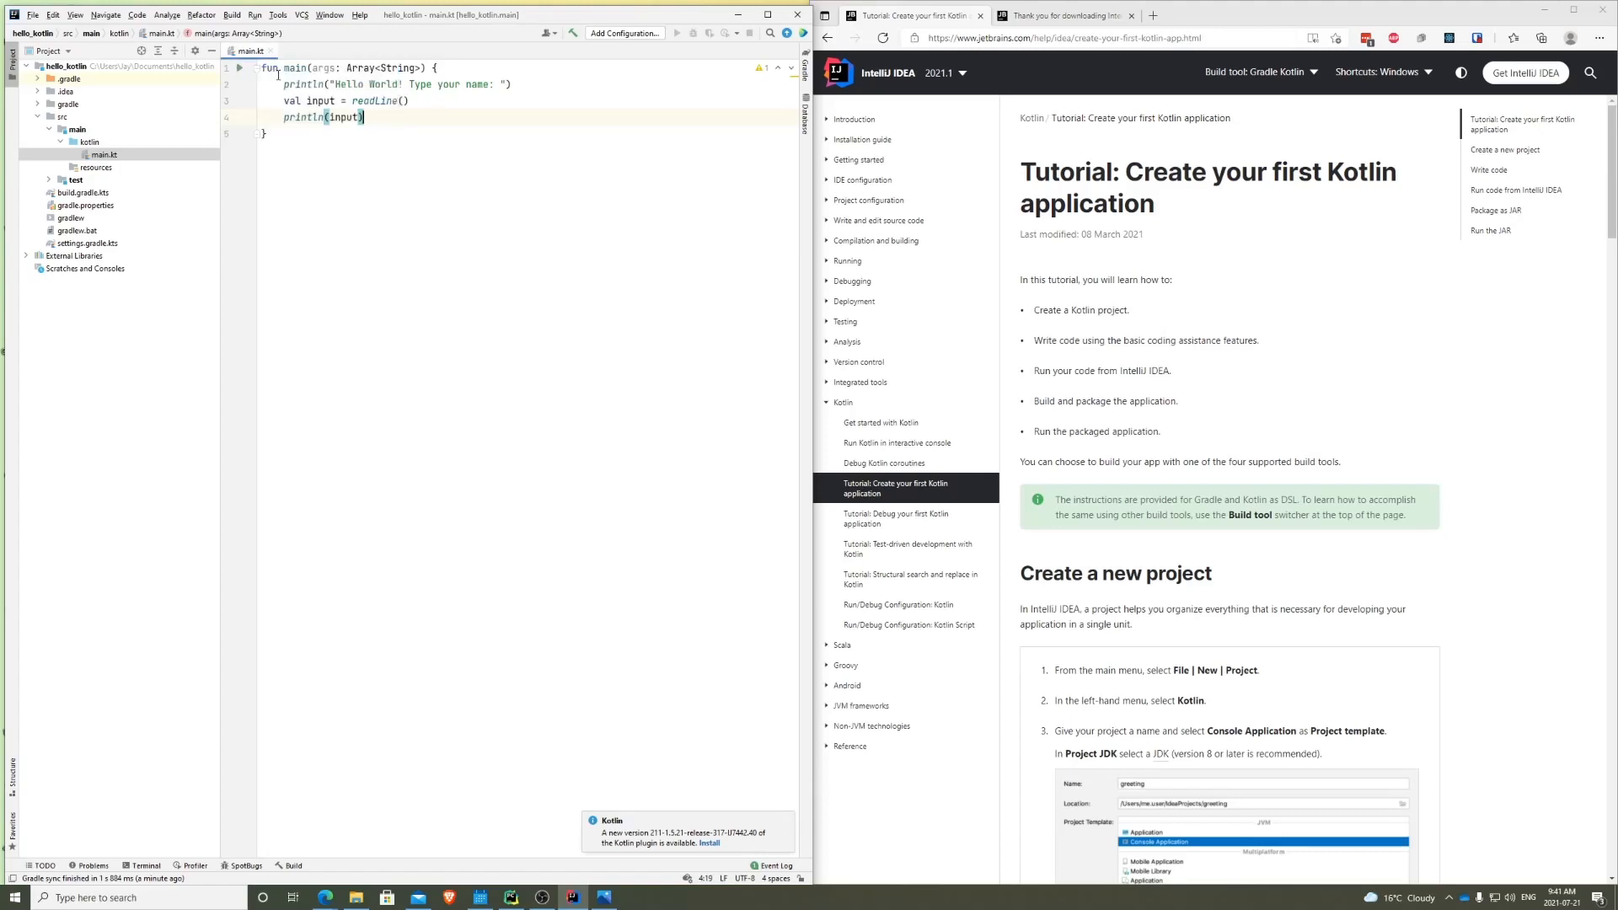
pyautogui.click(679, 32)
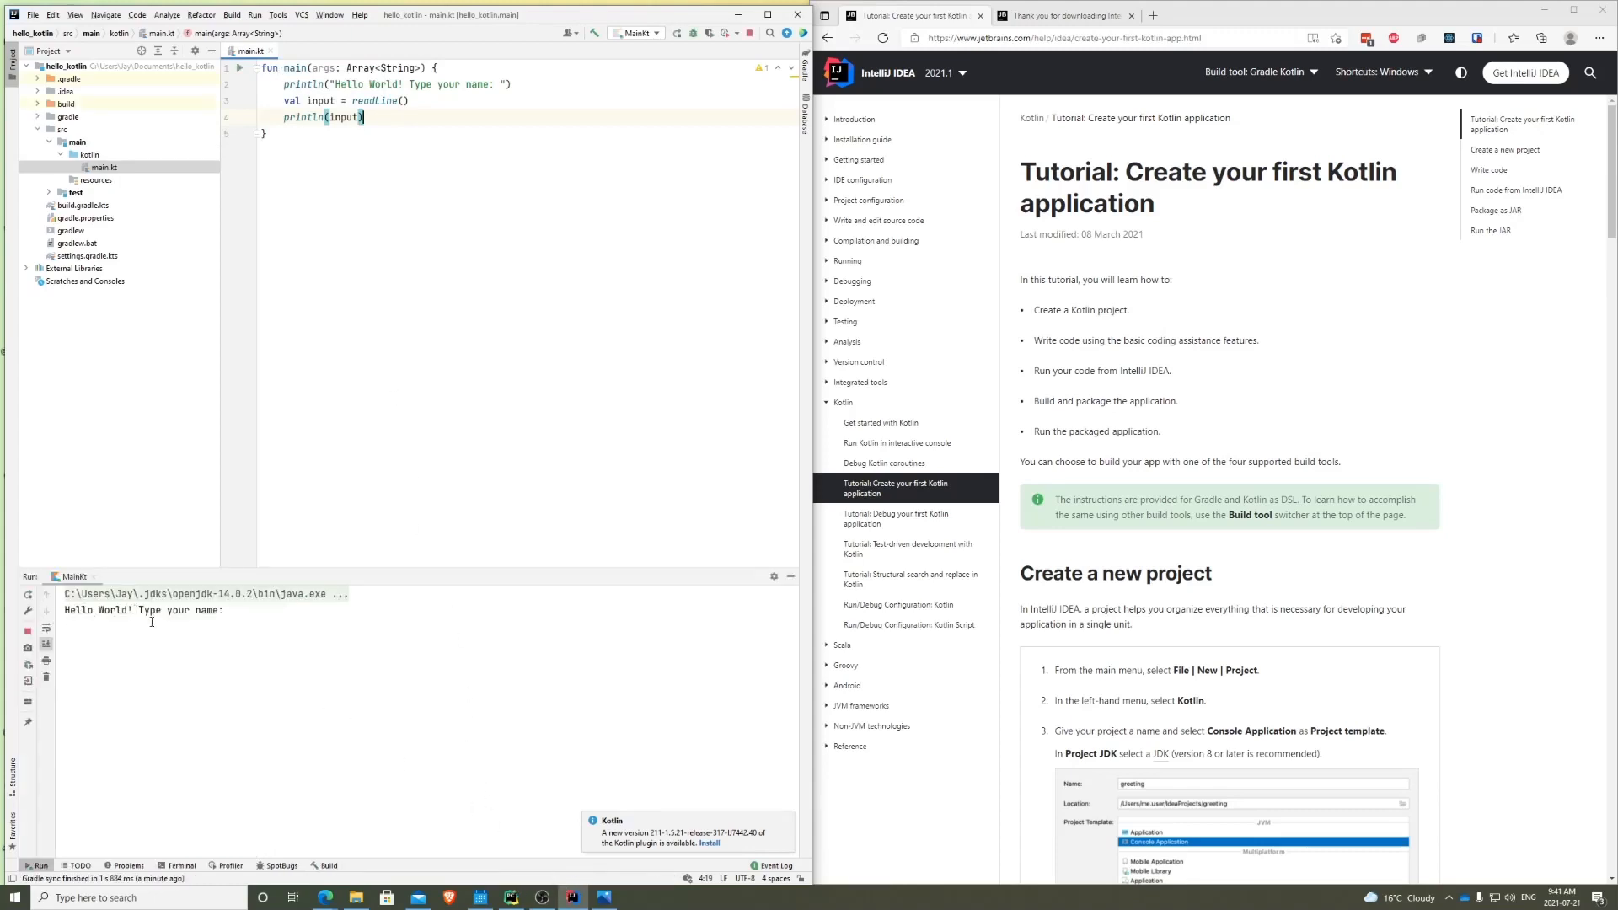
# - Enter the name 'you' in the Run console
pyautogui.click(144, 626)
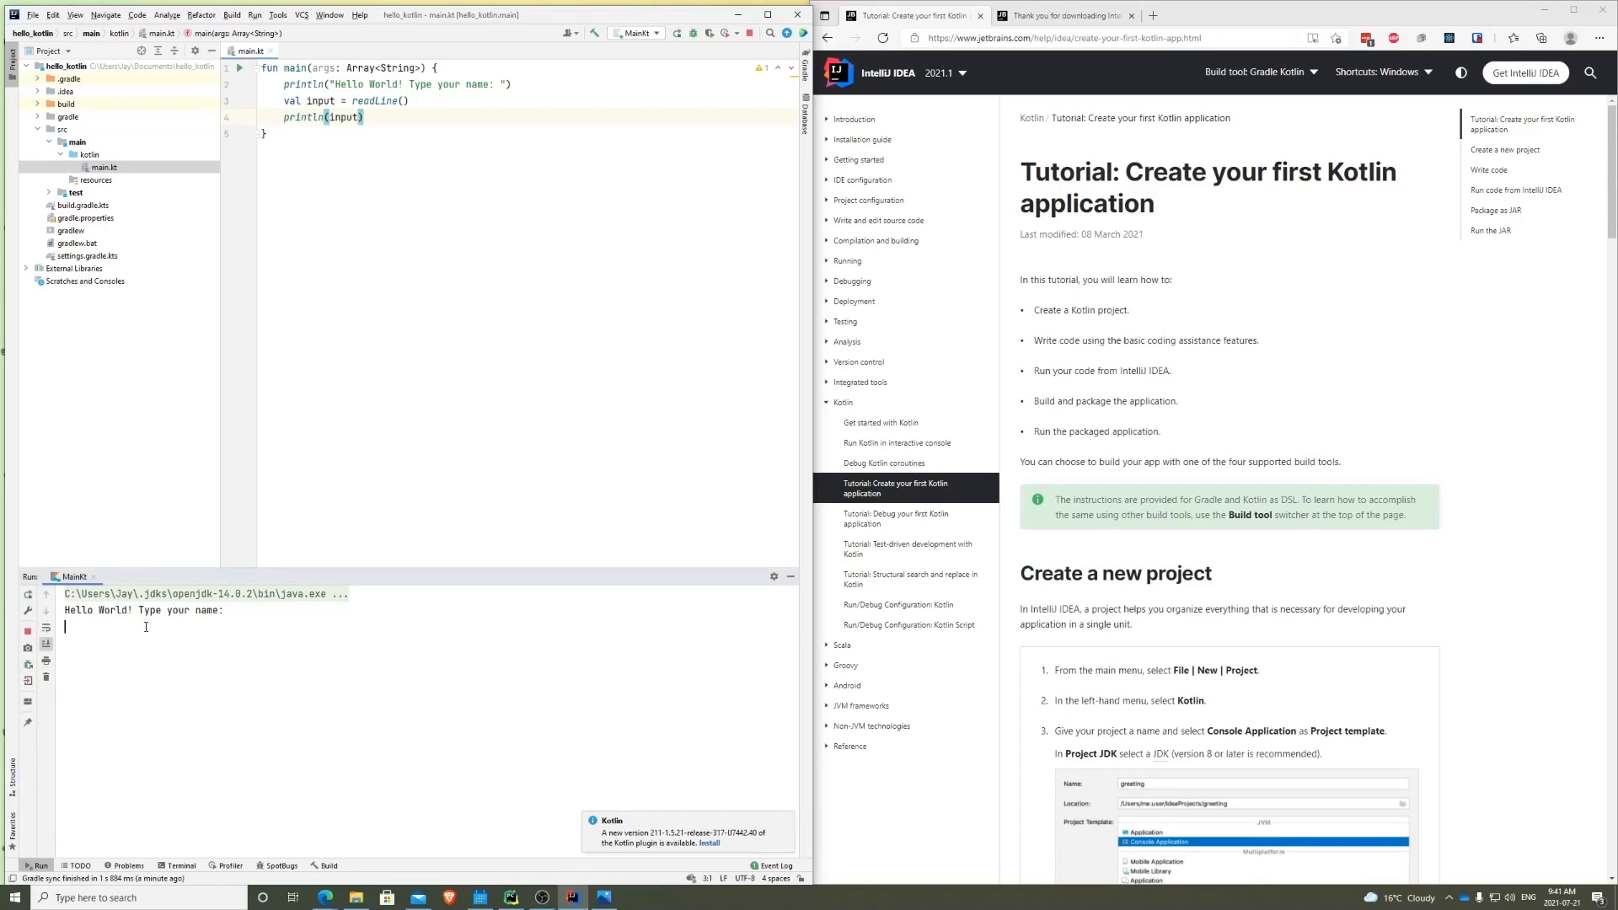
pyautogui.write('you')
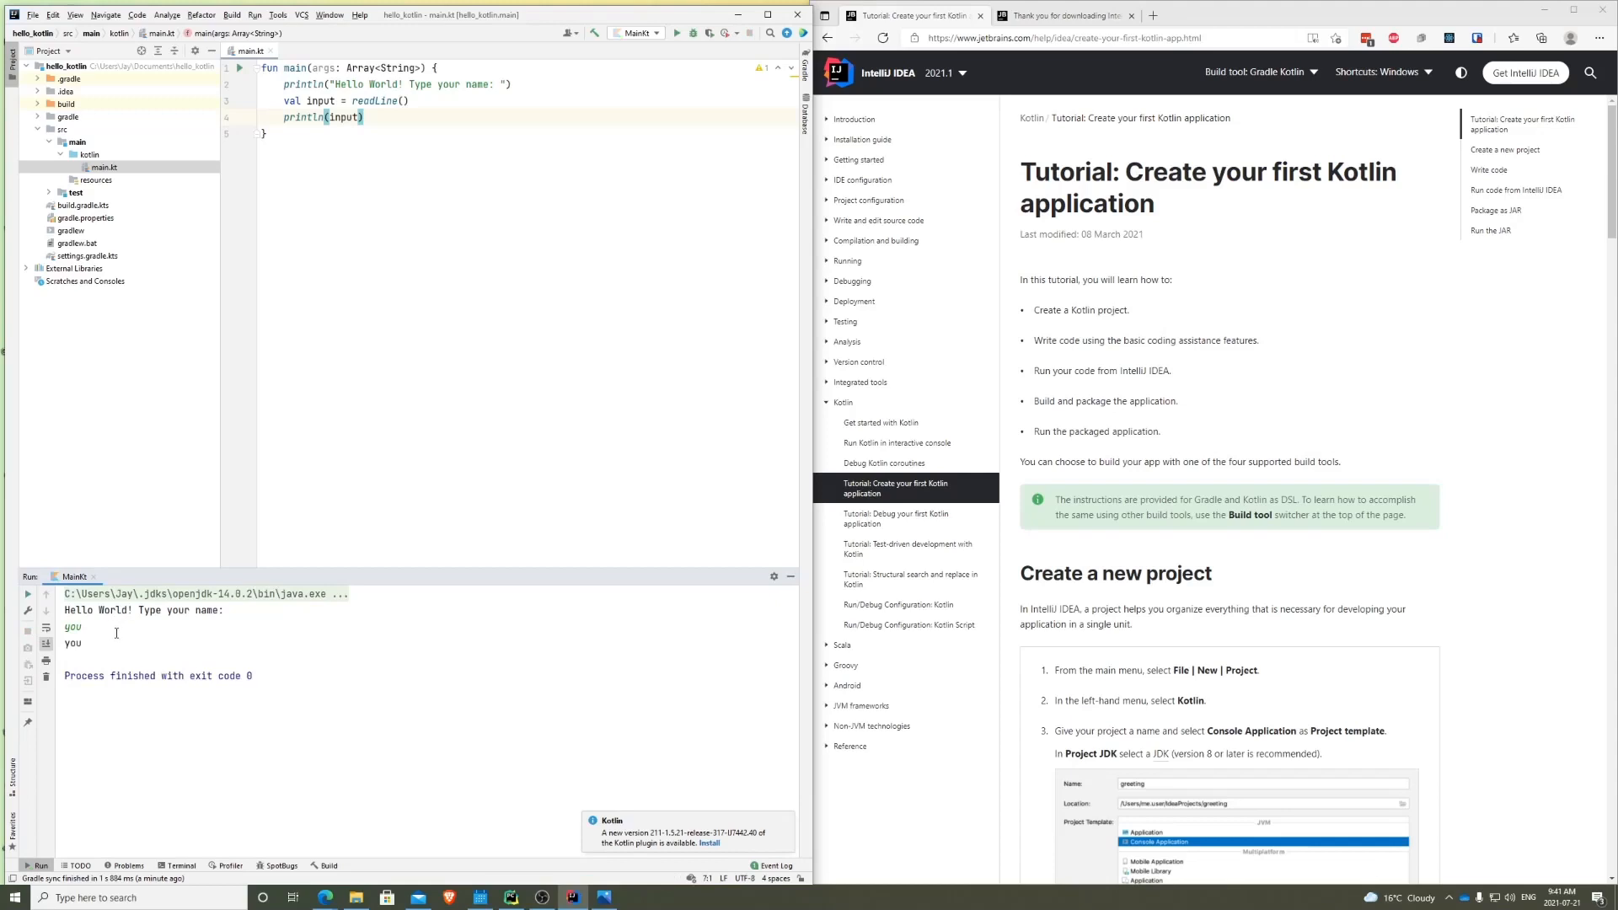
pyautogui.moveTo(791, 576)
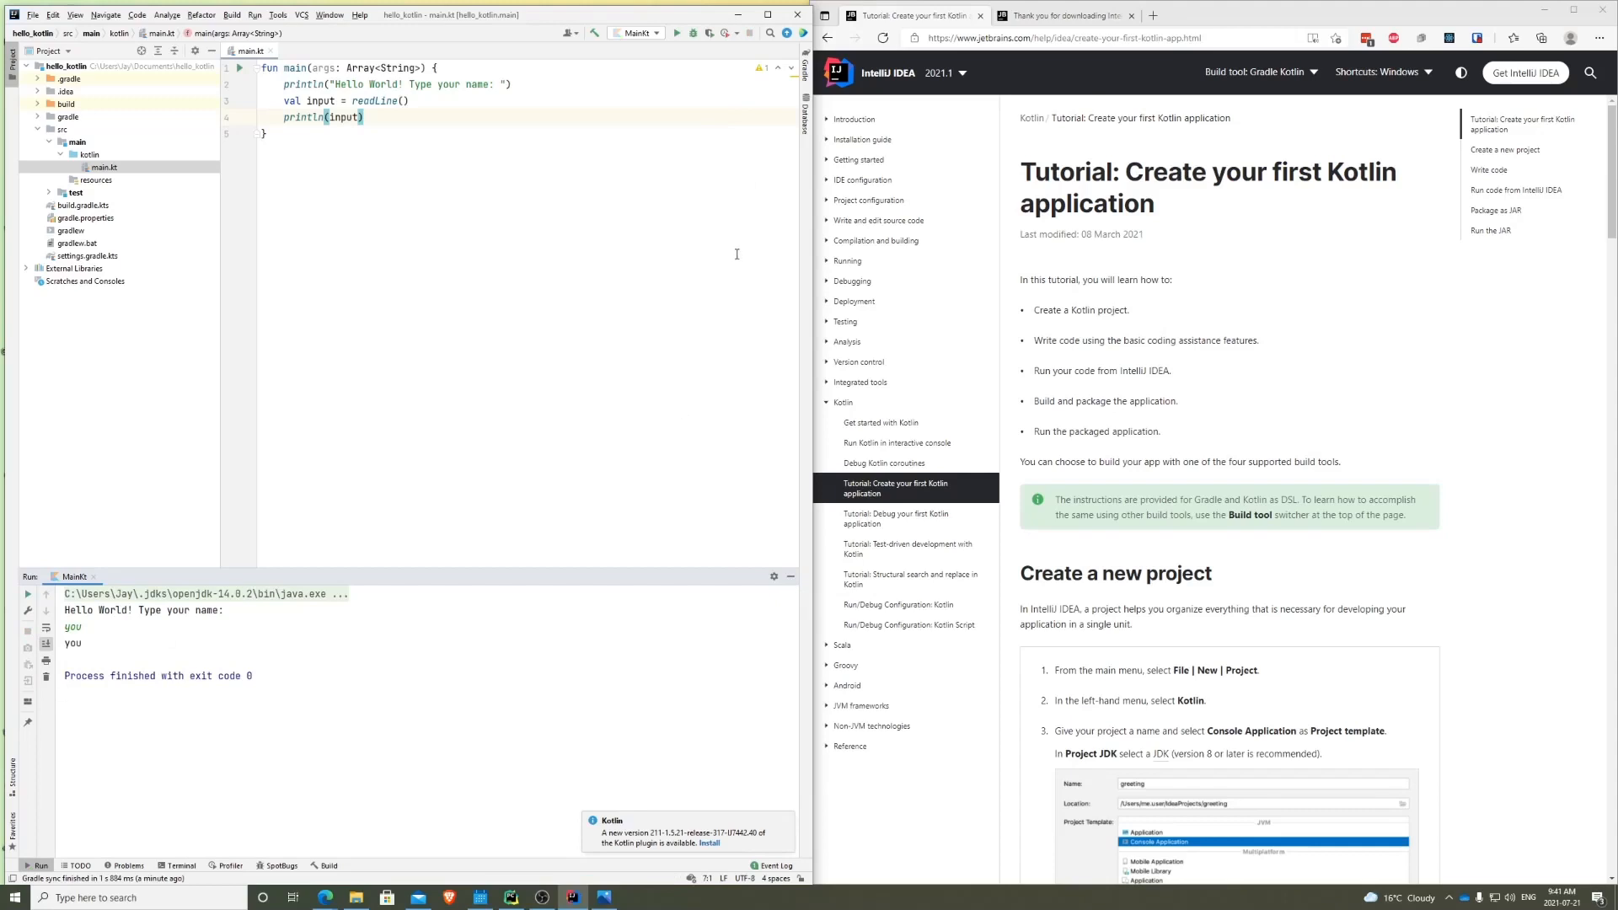
pyautogui.moveTo(734, 254)
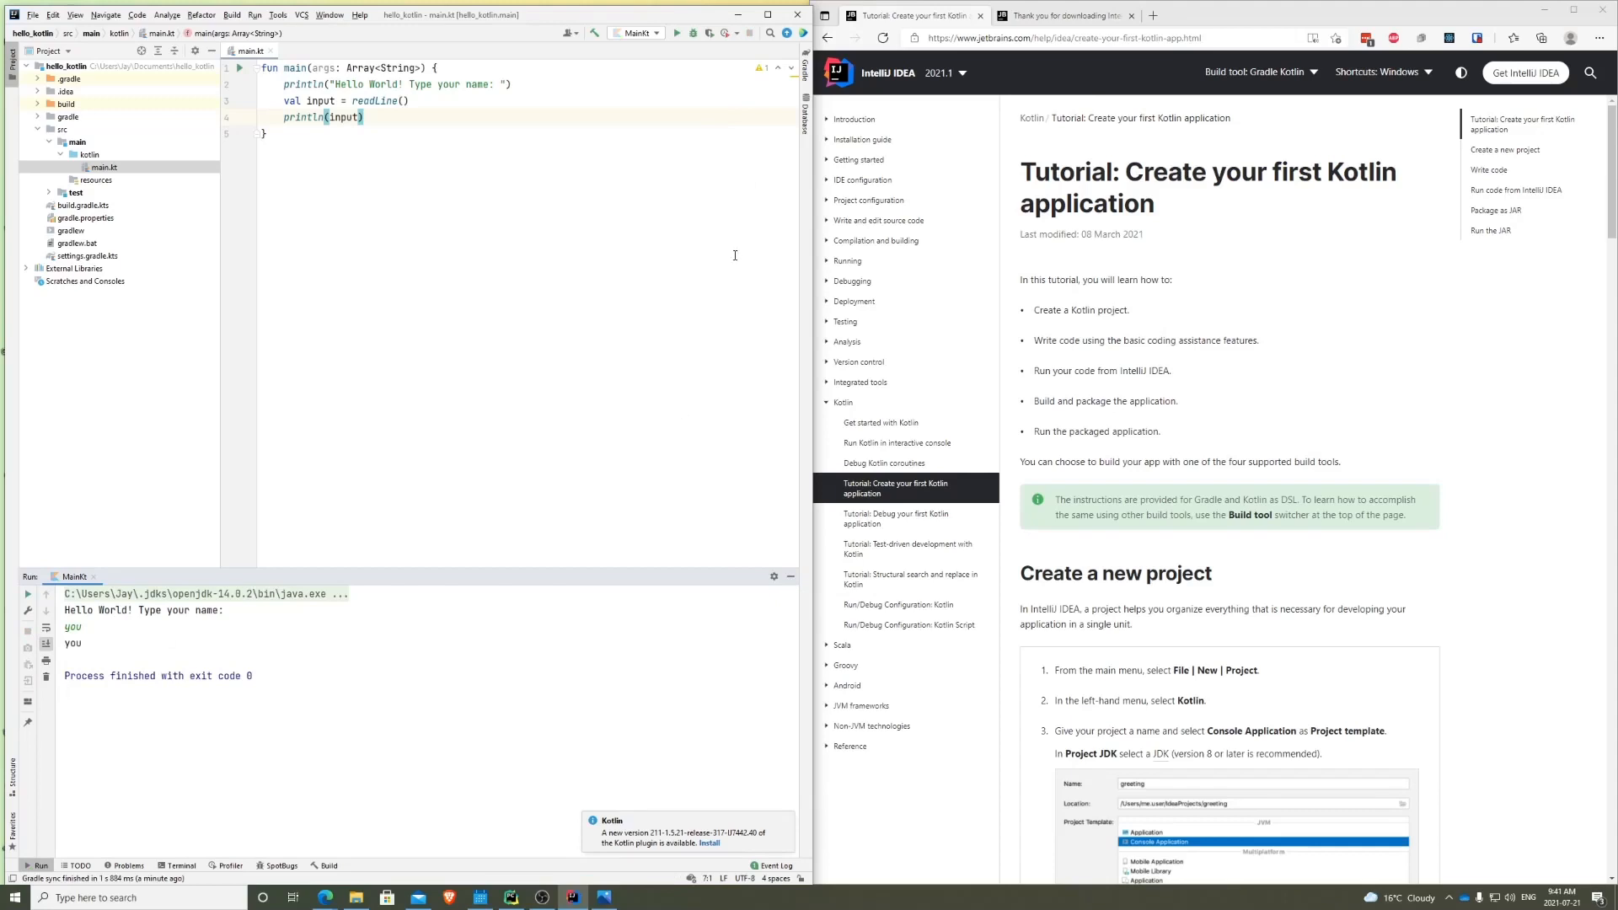
pyautogui.moveTo(211, 193)
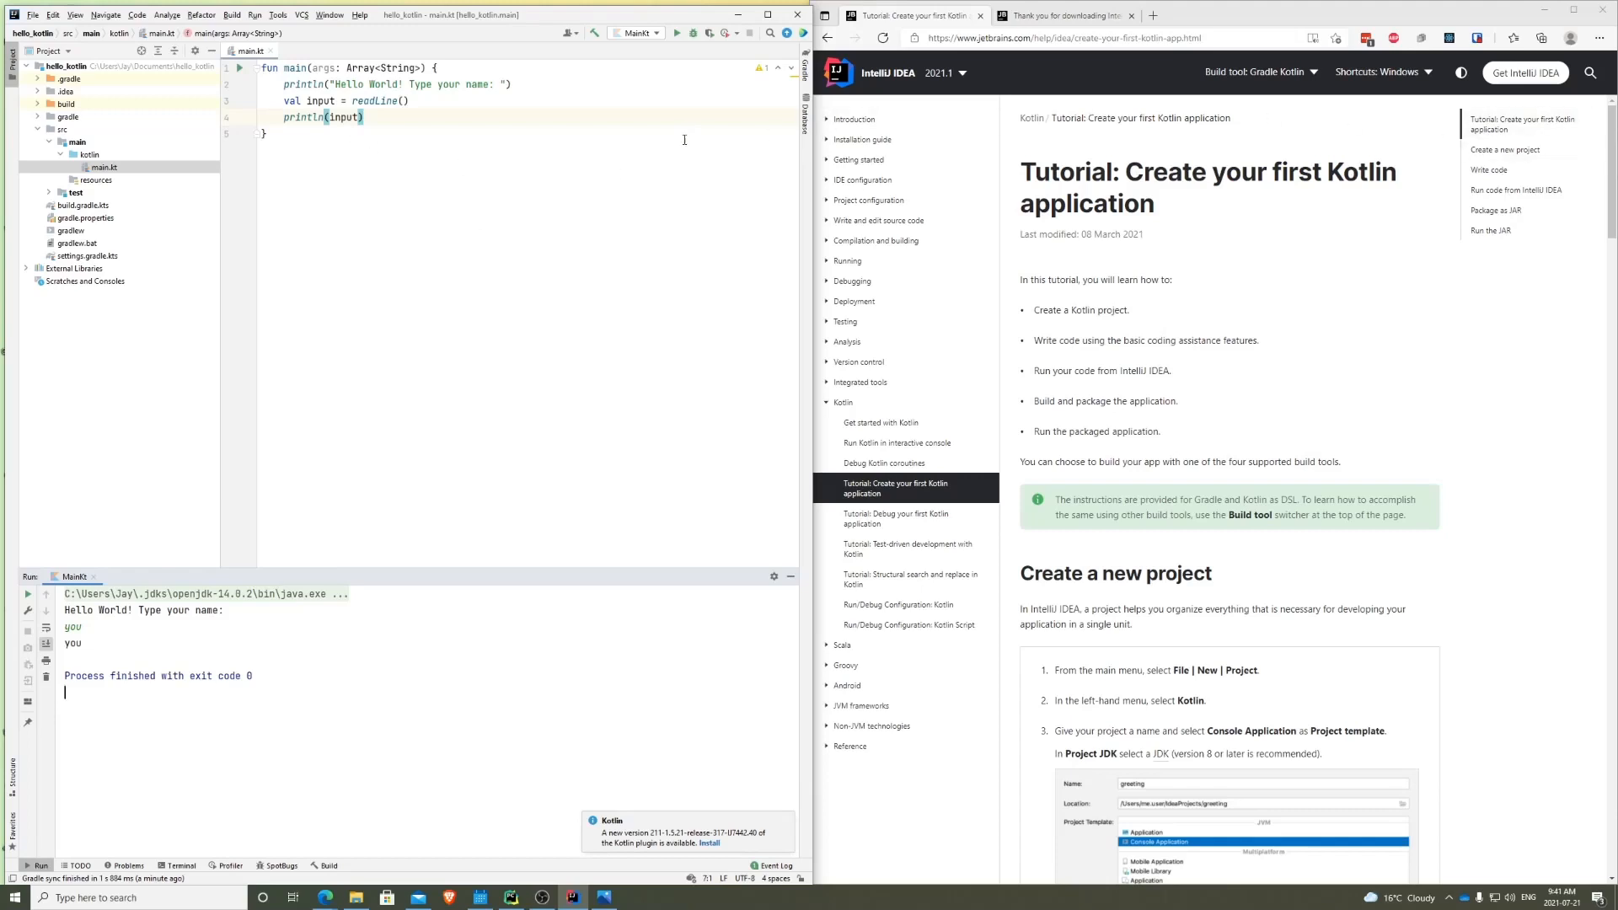
pyautogui.moveTo(666, 307)
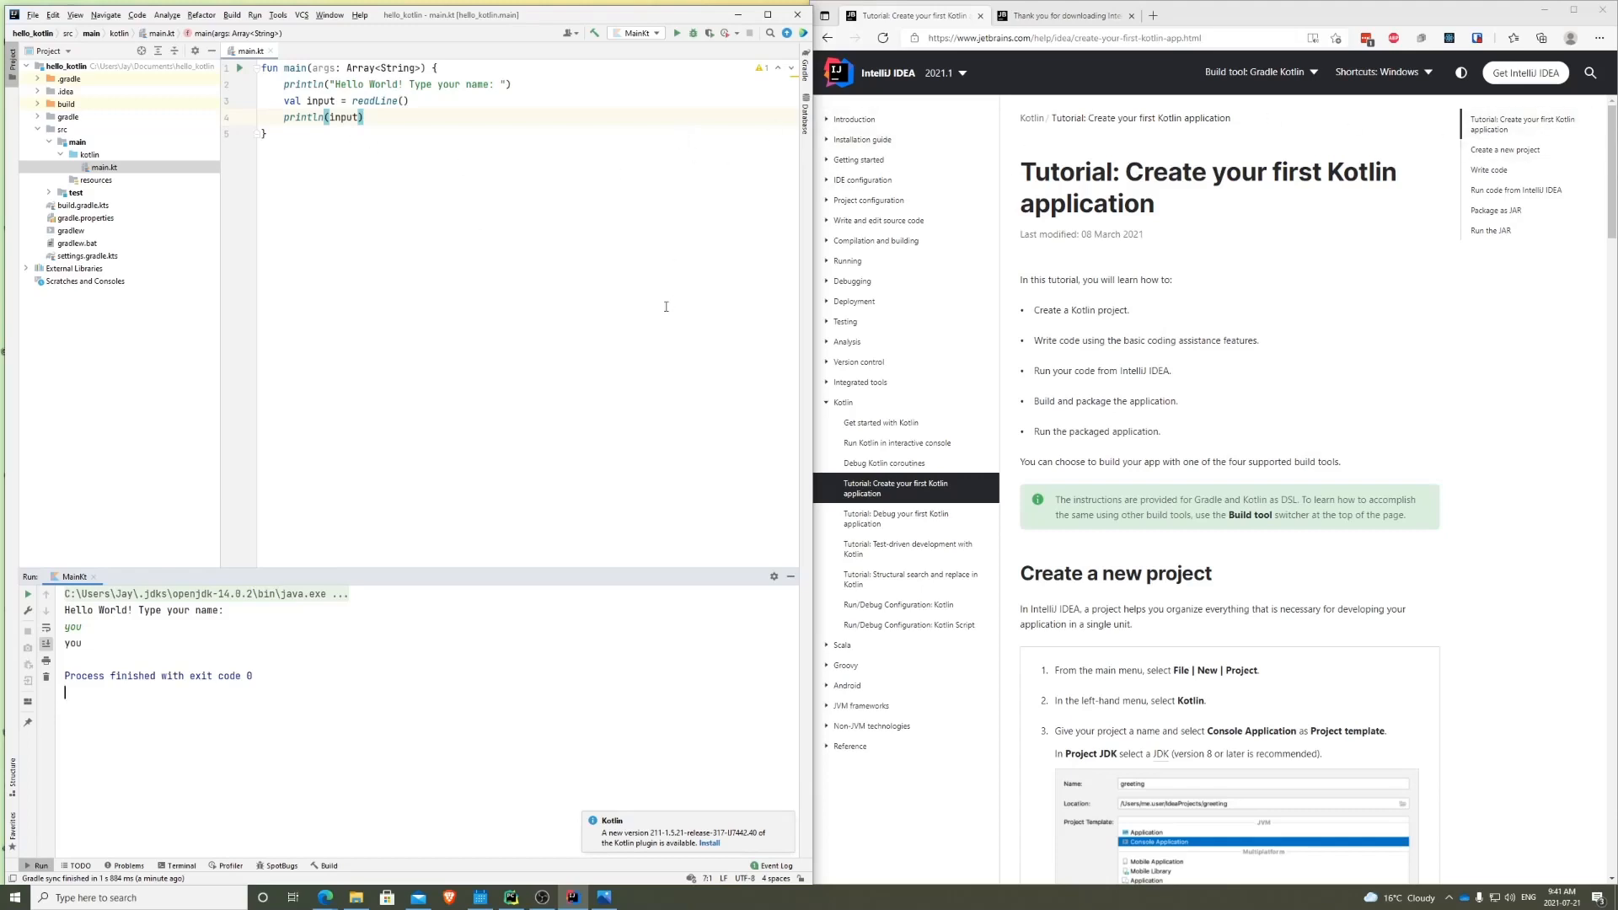
pyautogui.moveTo(606, 343)
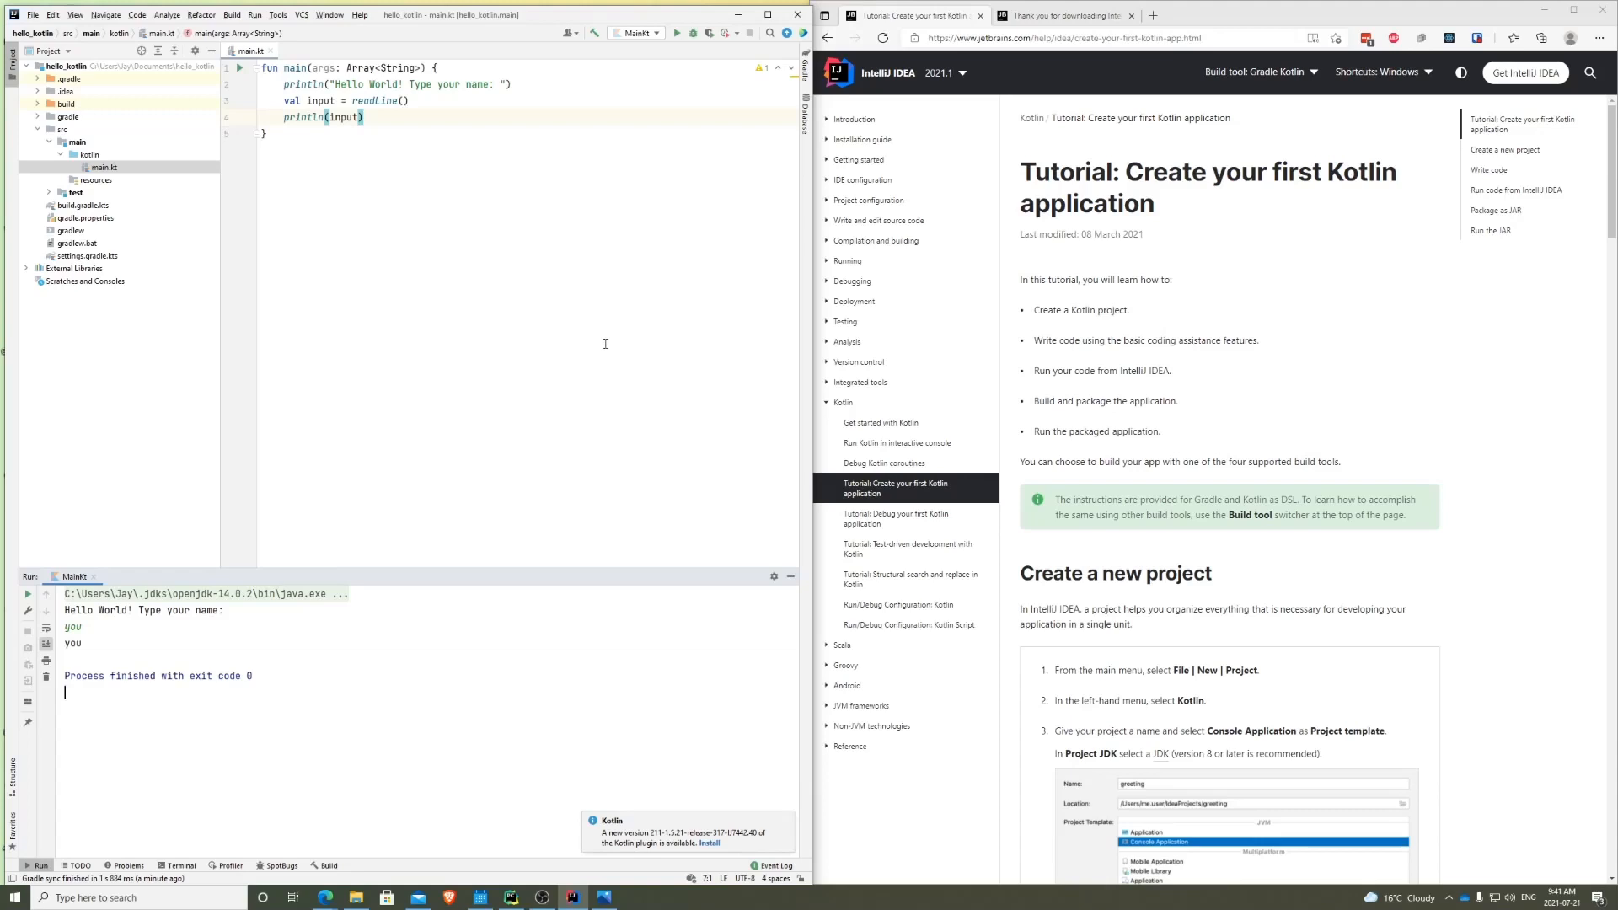
pyautogui.moveTo(969, 167)
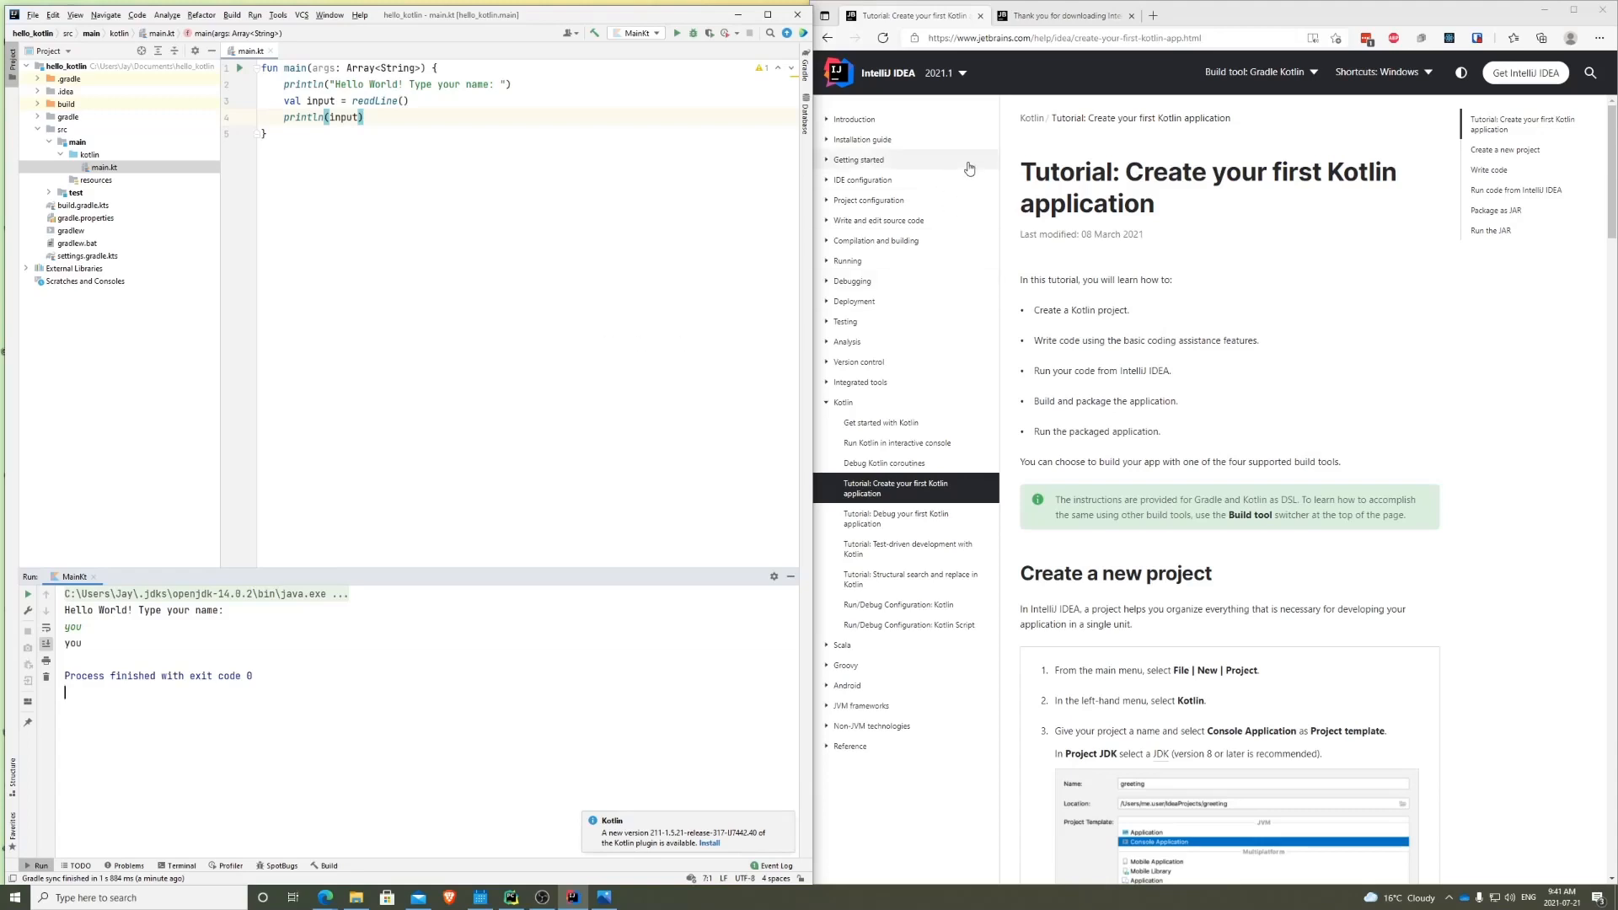
pyautogui.moveTo(892, 86)
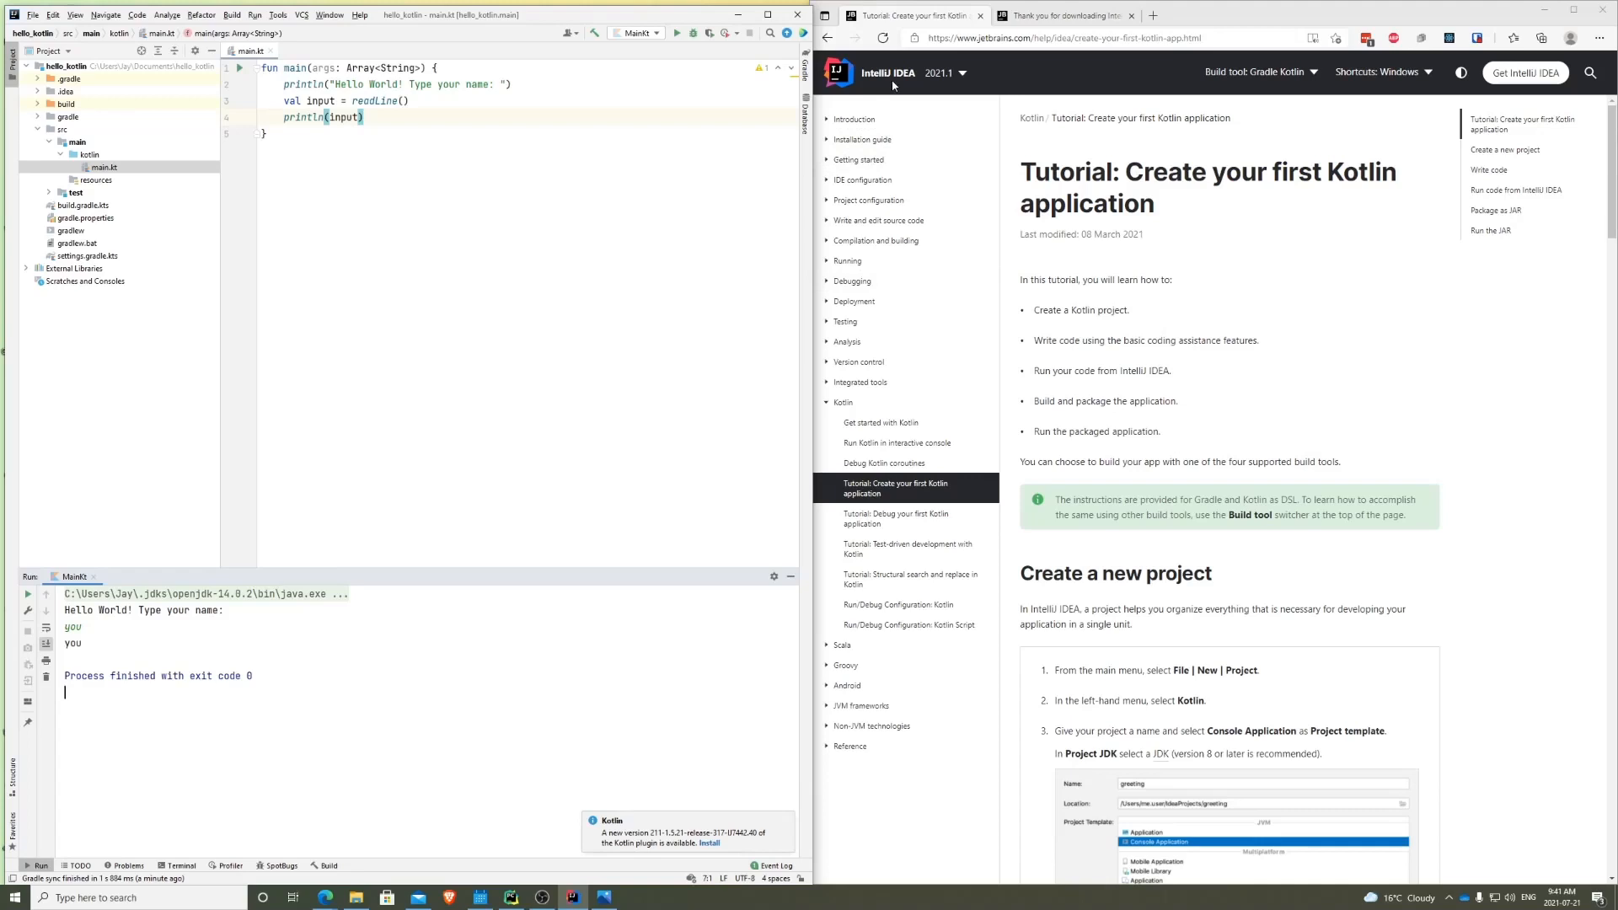
pyautogui.moveTo(856, 112)
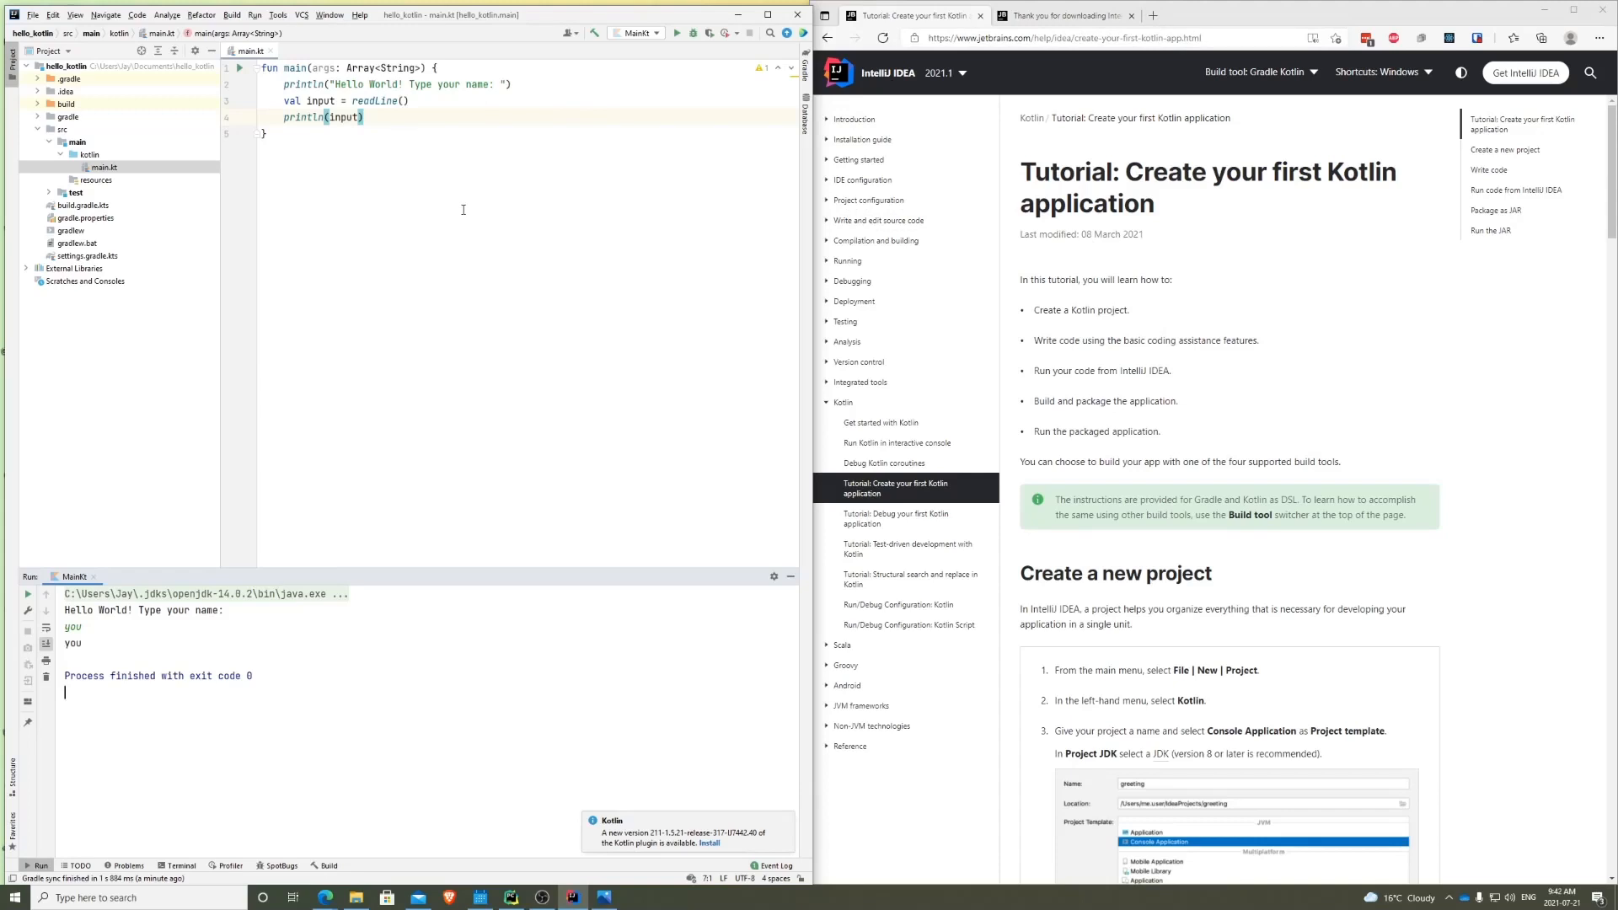
pyautogui.moveTo(735, 155)
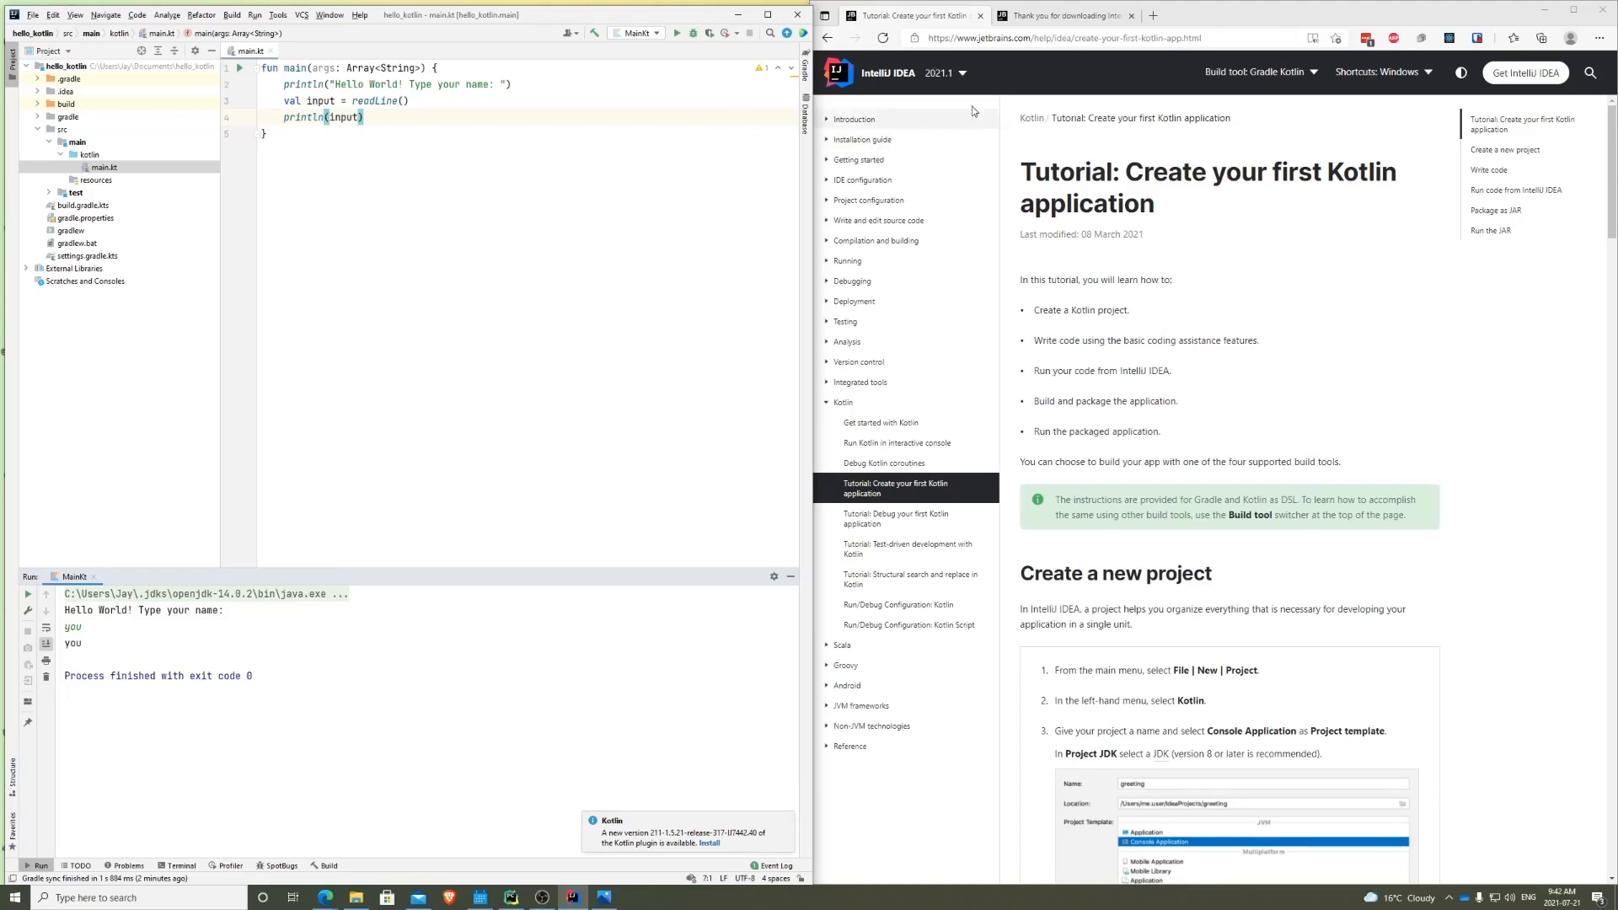
pyautogui.moveTo(369, 252)
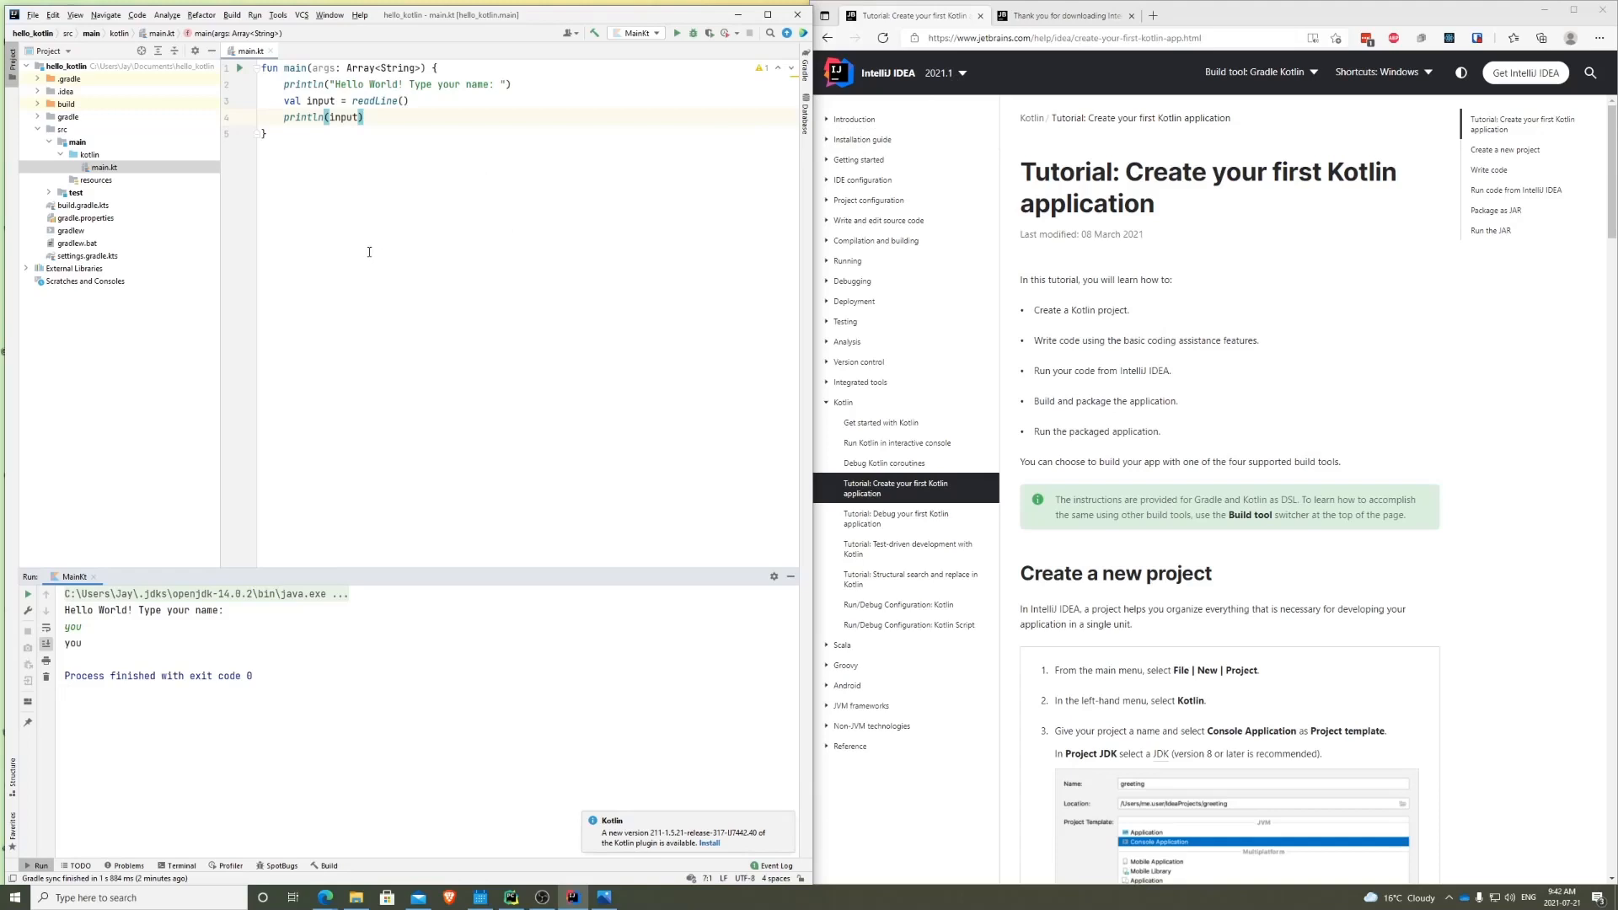
pyautogui.moveTo(436, 192)
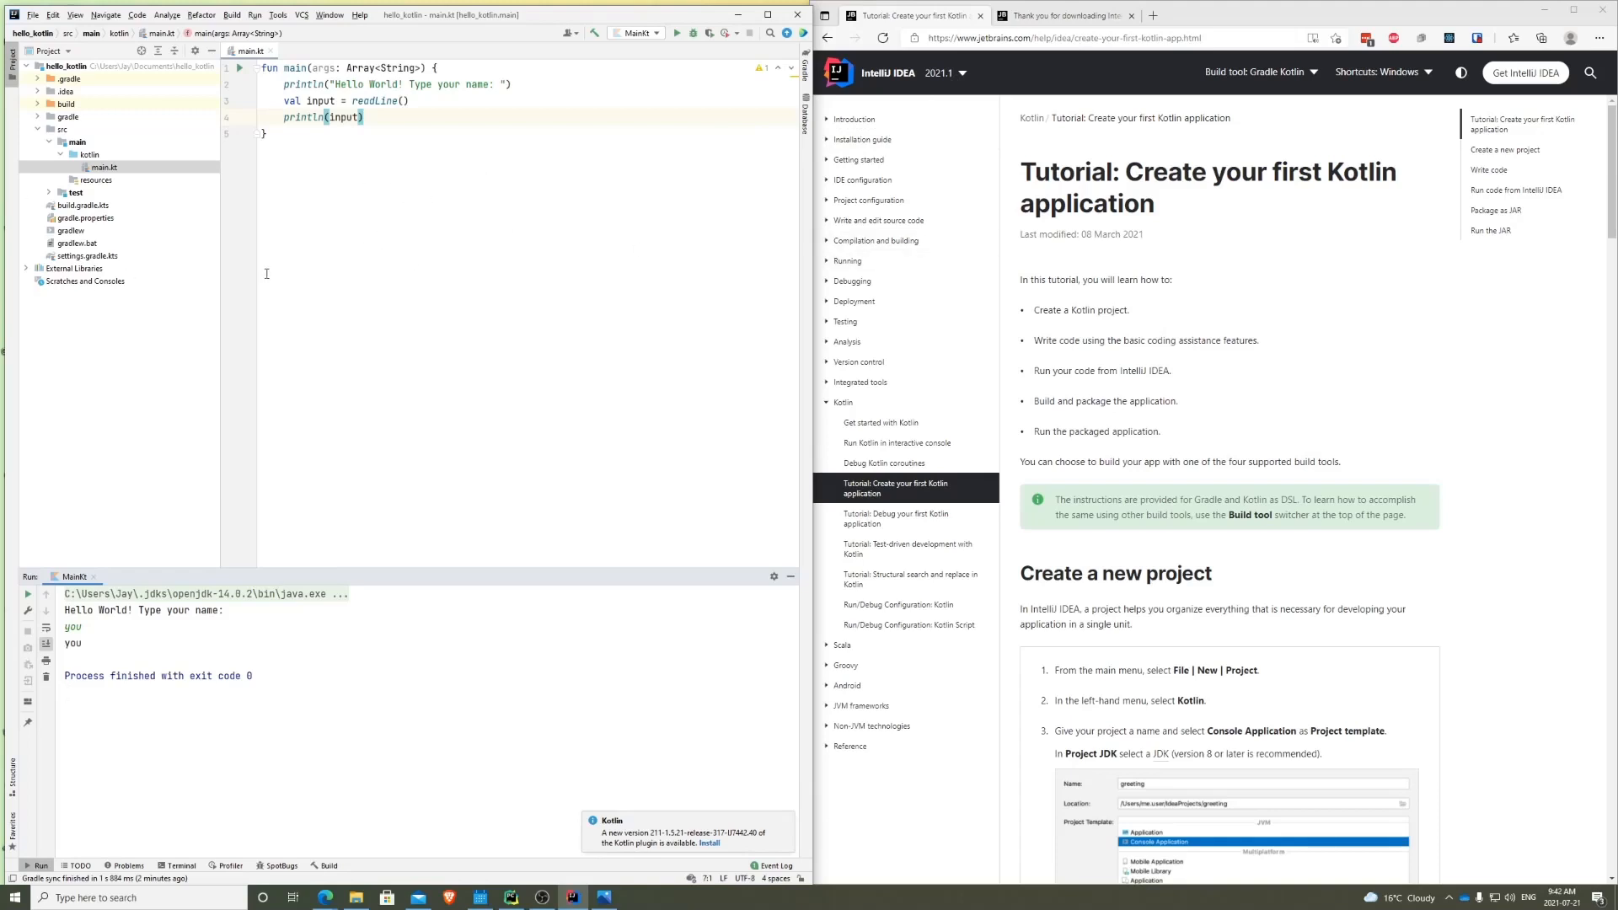
pyautogui.moveTo(254, 284)
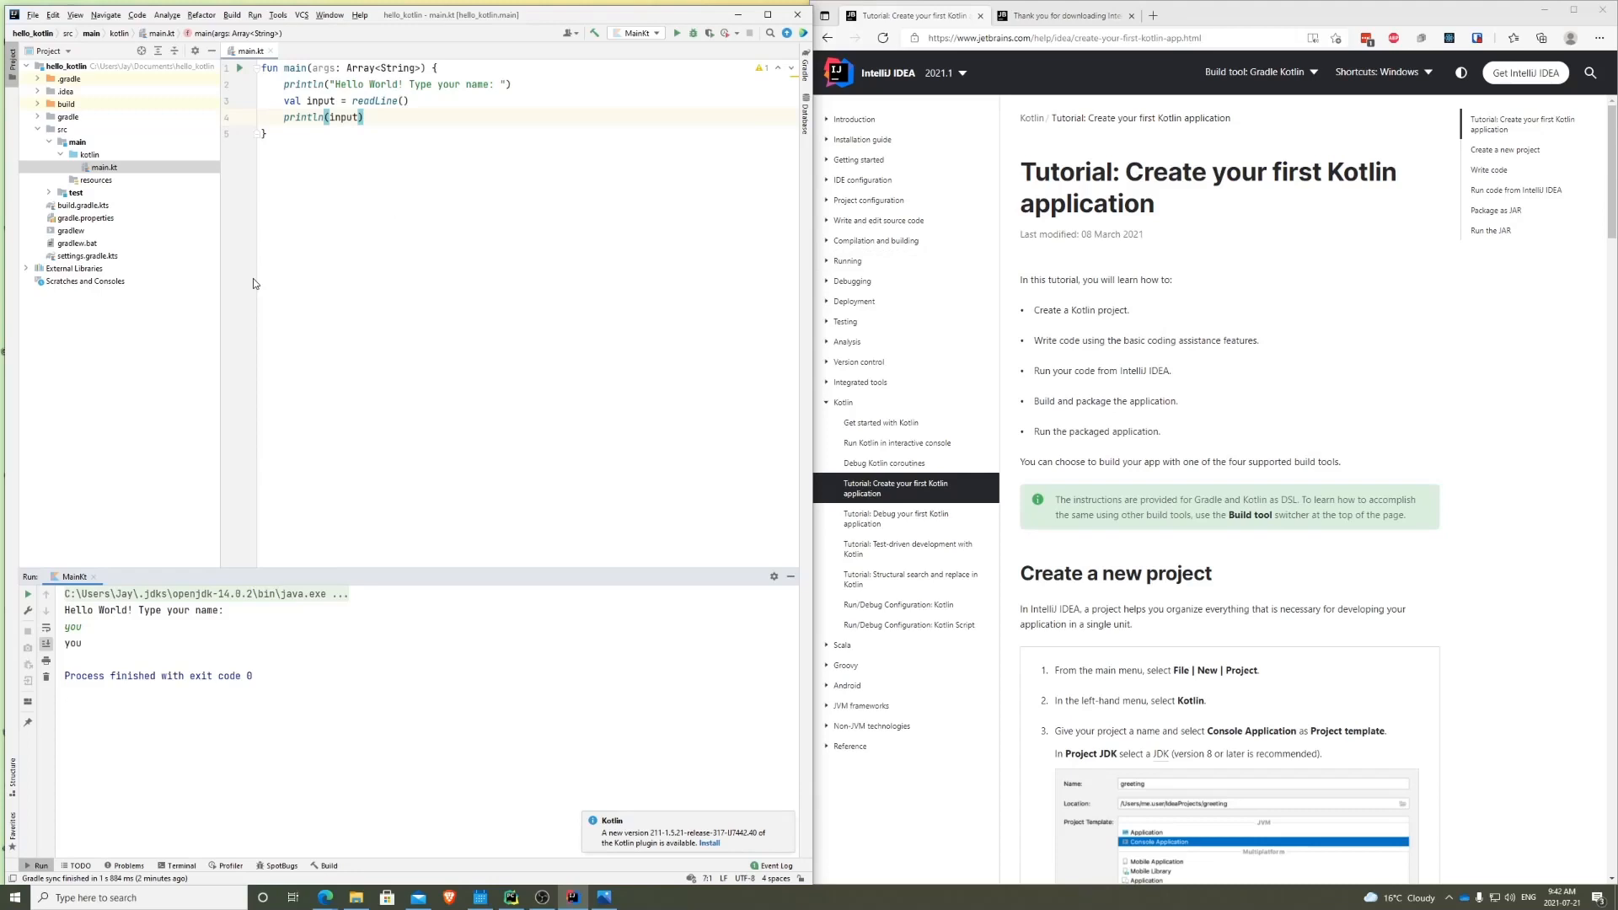